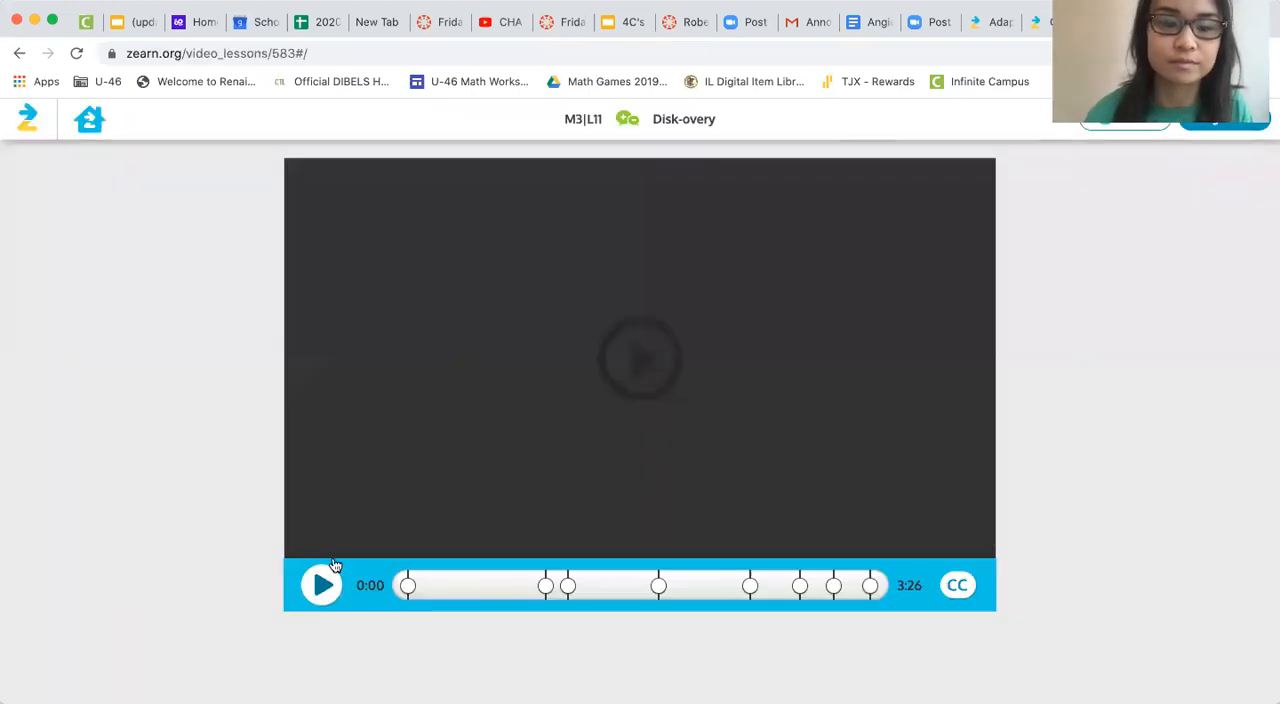
# Play the lesson video, then build 13 with three unit tiles beside the ten rod and get it checked
pyautogui.click(321, 585)
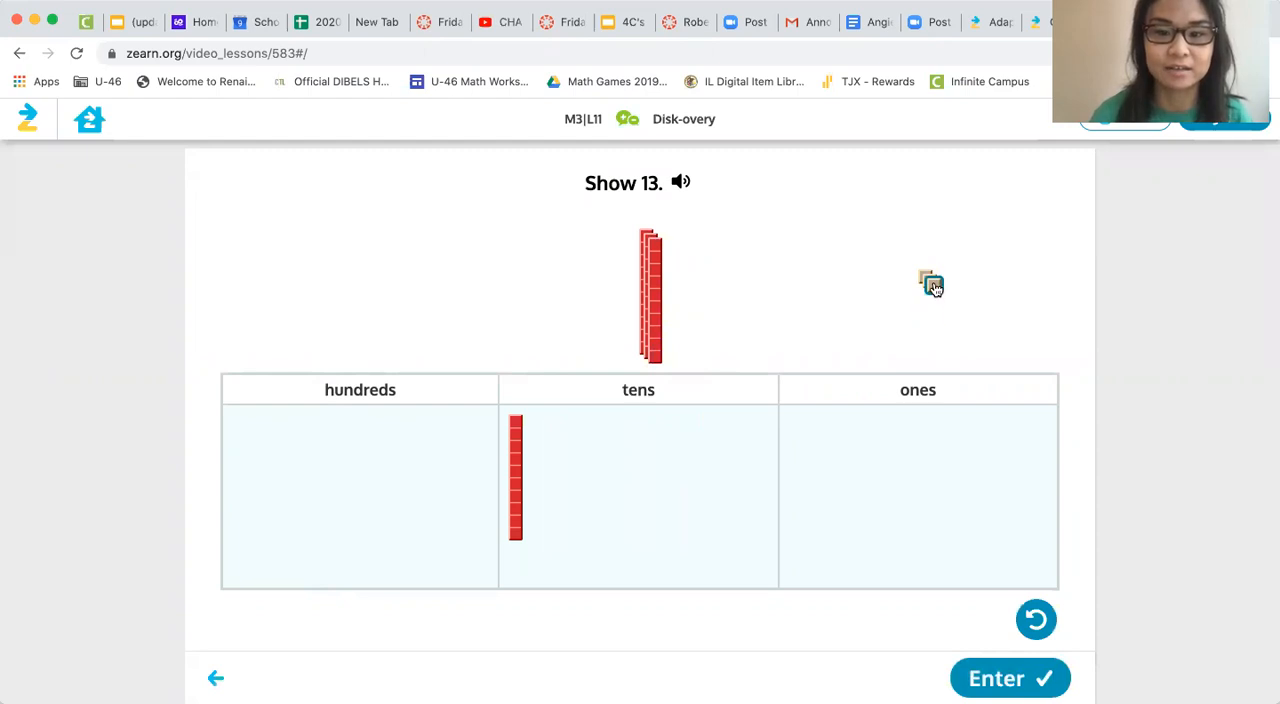
pyautogui.moveTo(930, 283); pyautogui.dragTo(918, 421)
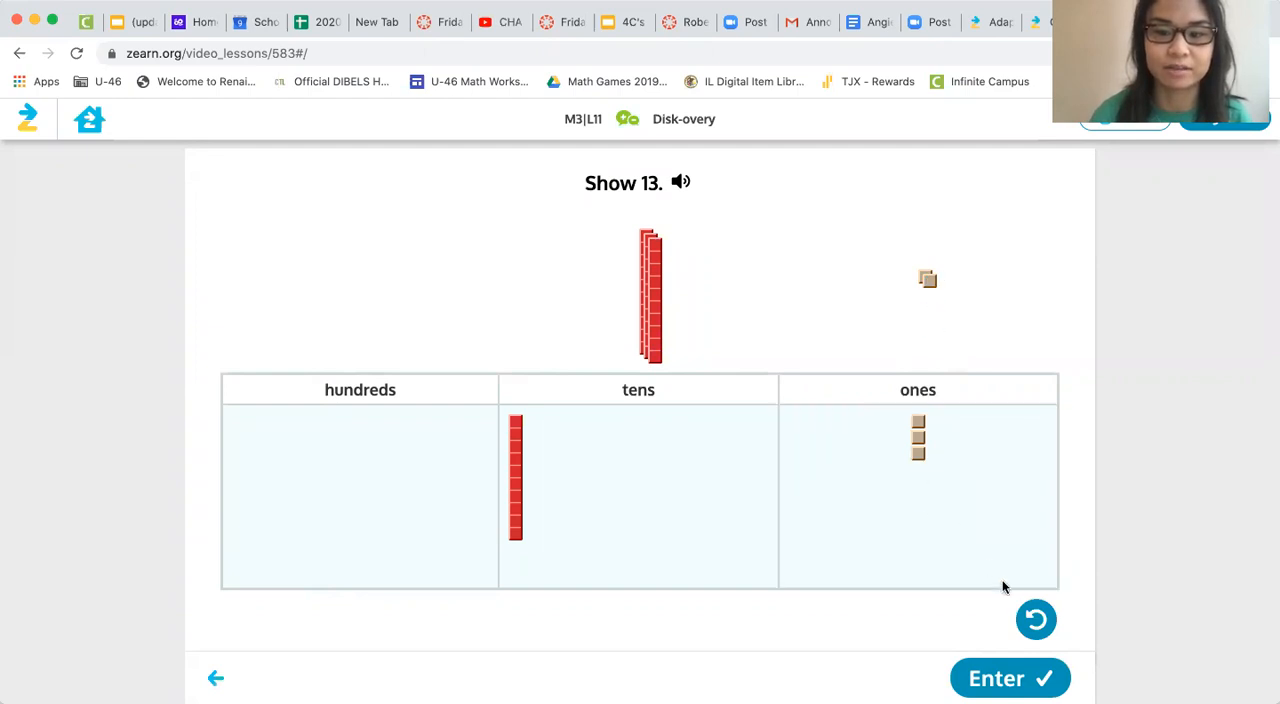
pyautogui.click(1010, 678)
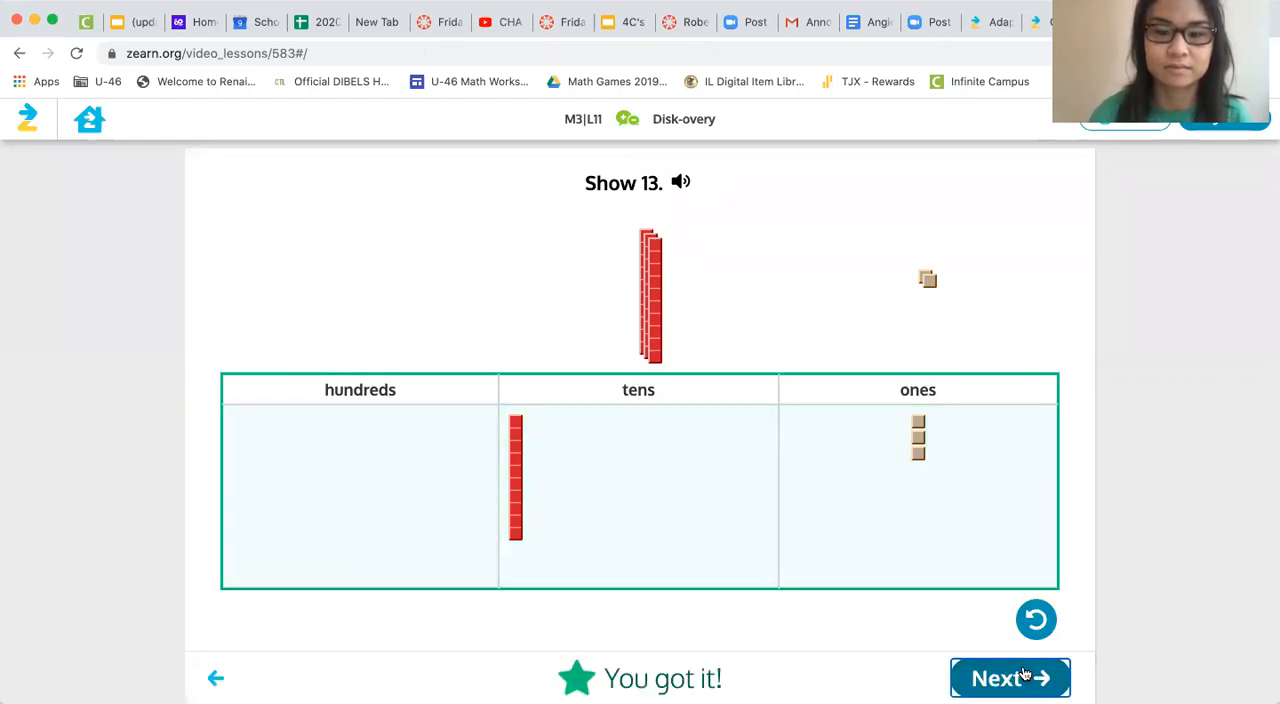
pyautogui.click(1010, 677)
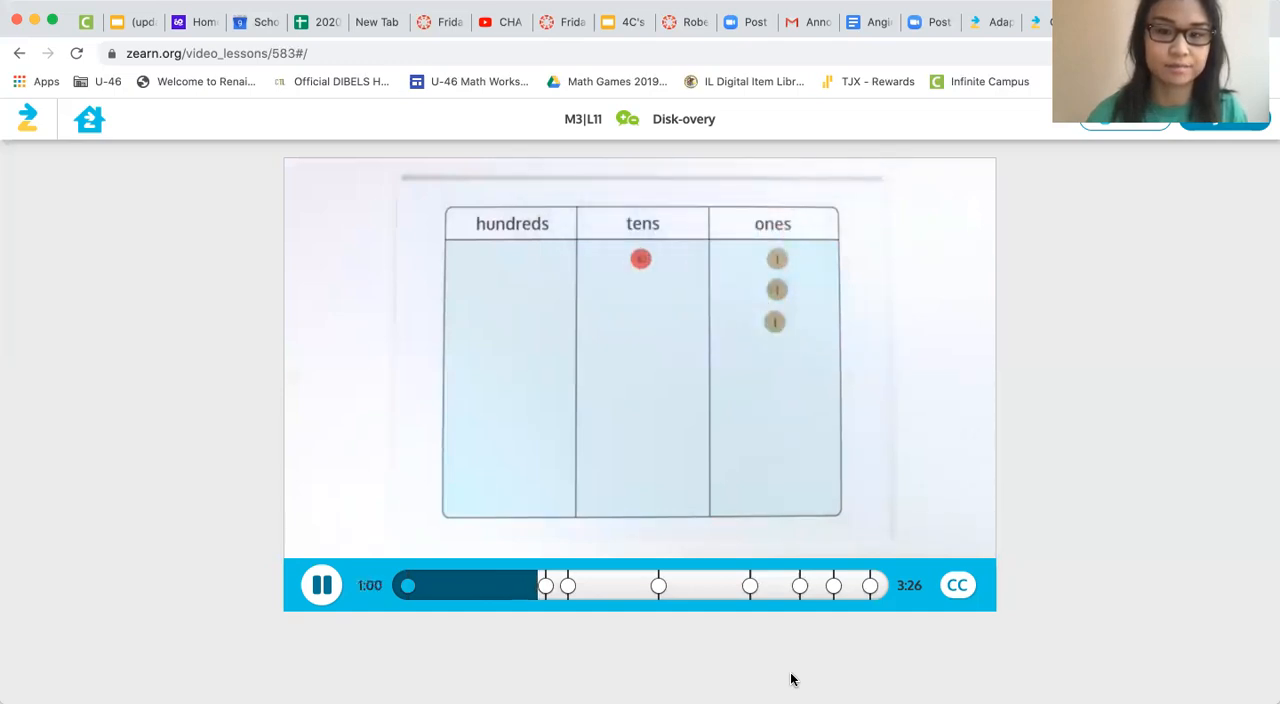
pyautogui.moveTo(863, 463)
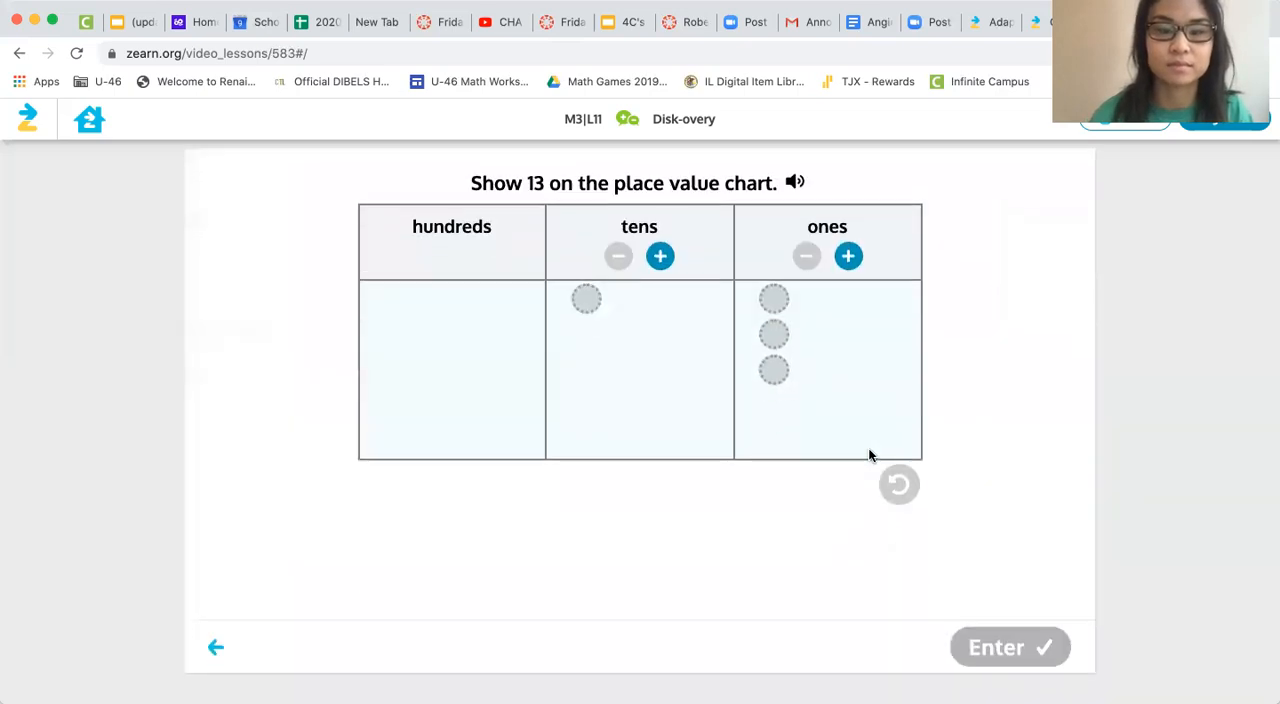
pyautogui.moveTo(602, 228)
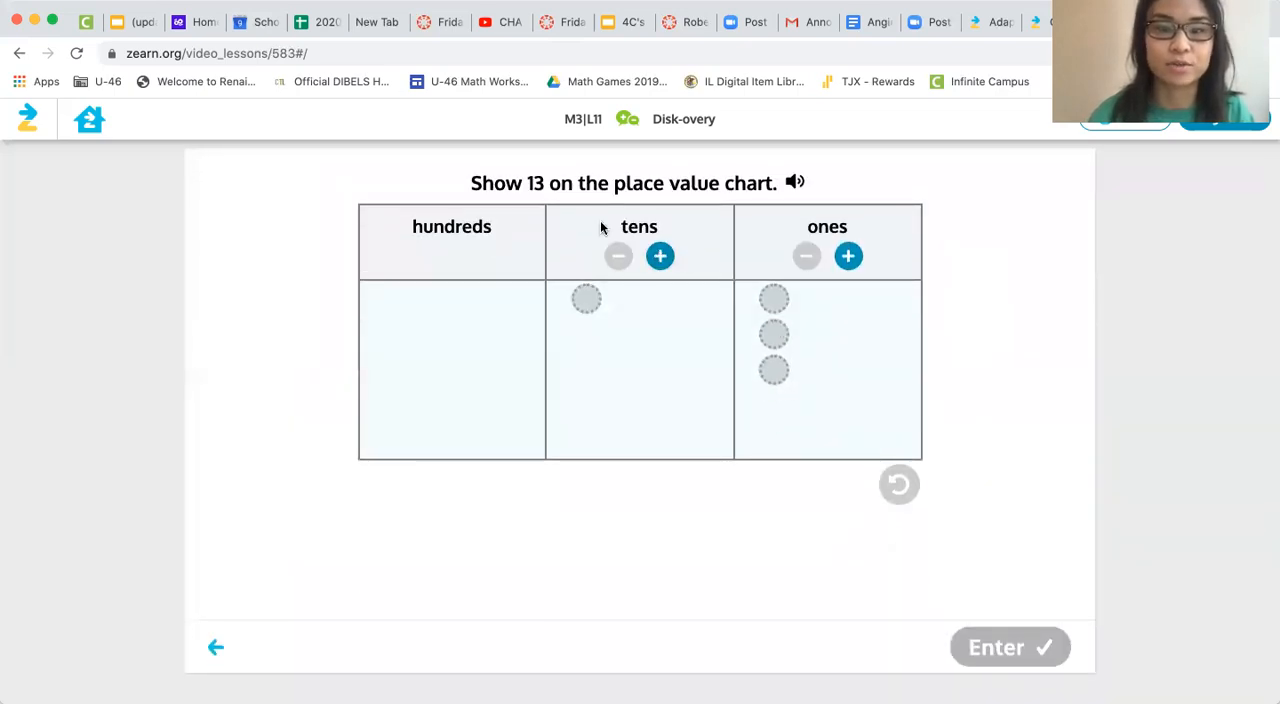
# Place one ten disk and three one disks for 13, have it checked, and continue
pyautogui.click(660, 256)
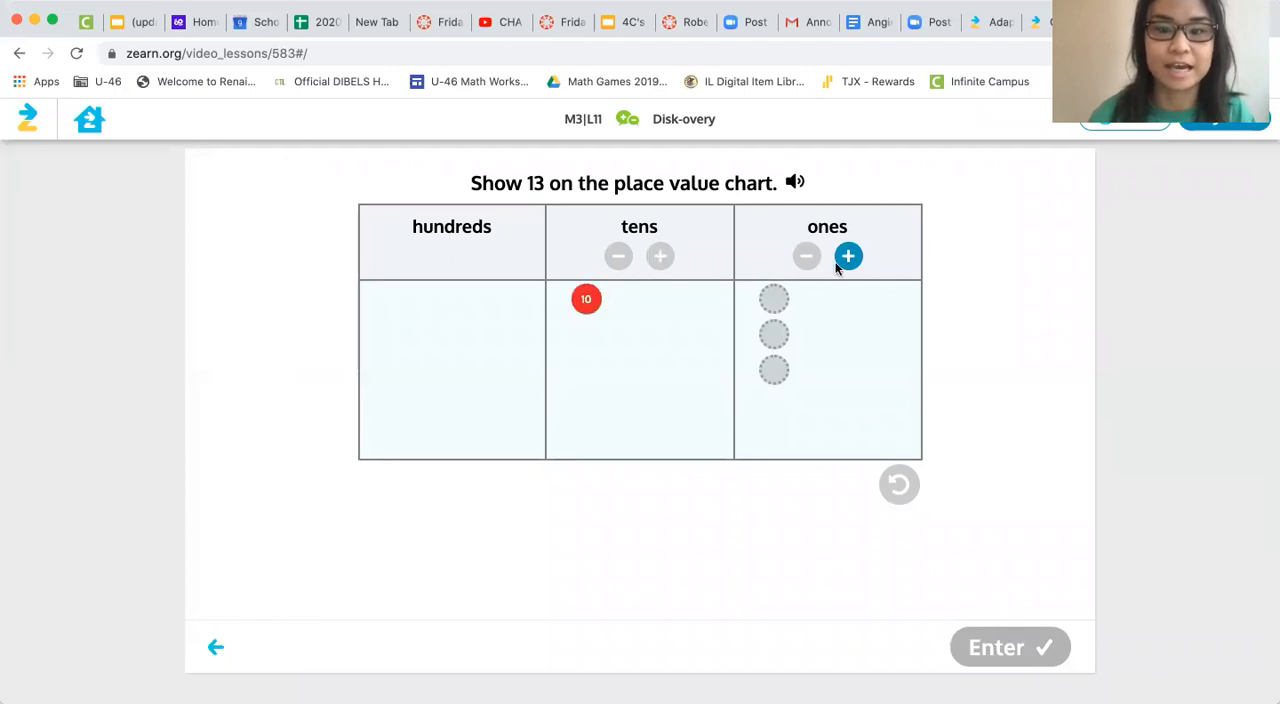
pyautogui.click(848, 256)
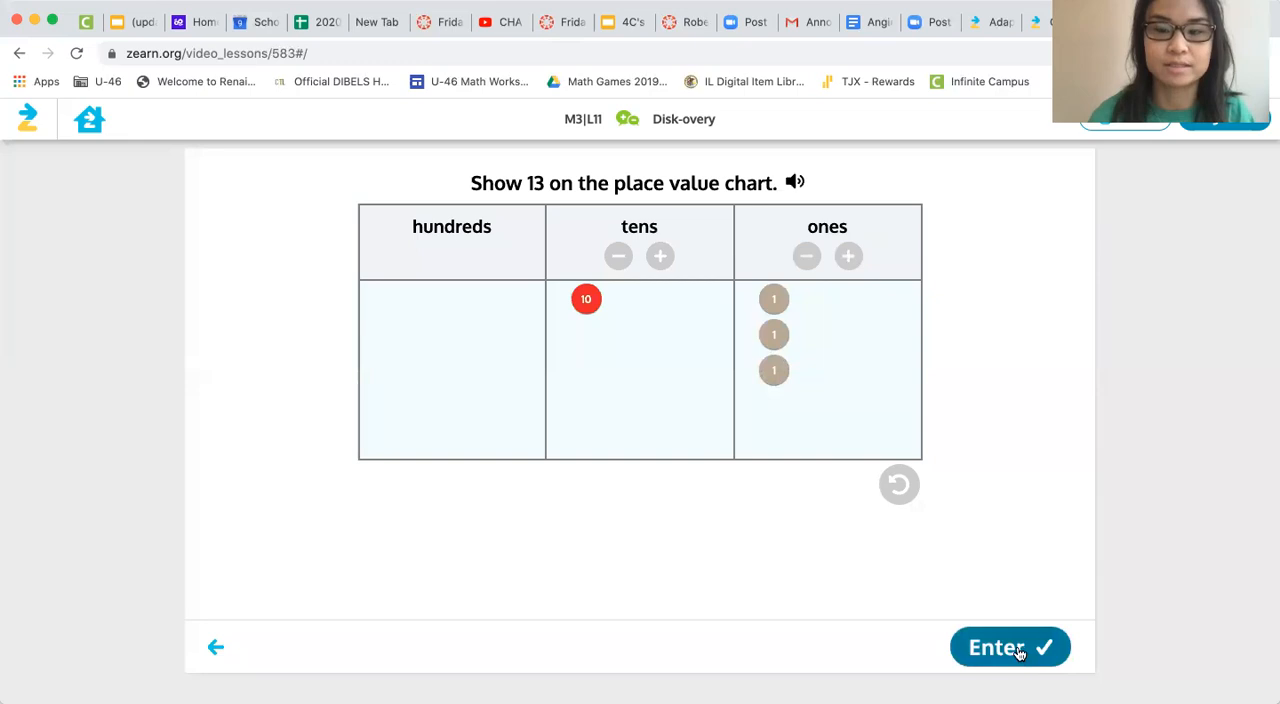
pyautogui.click(1011, 646)
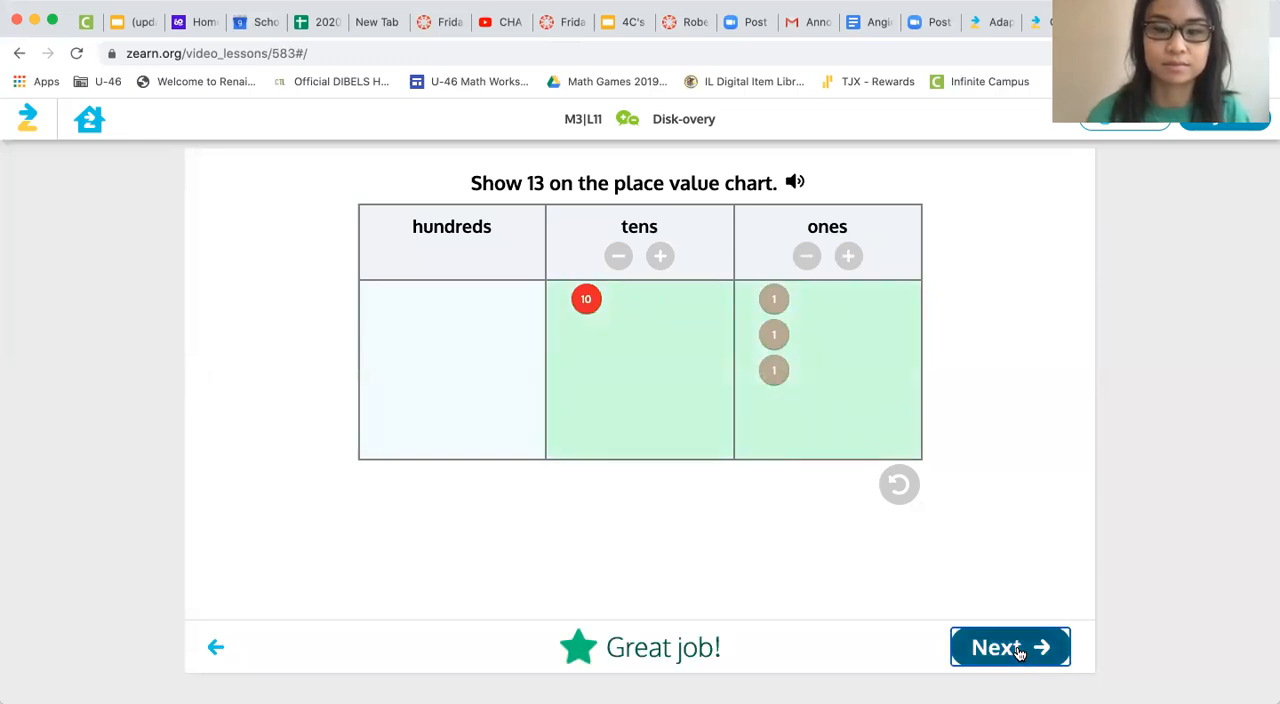
pyautogui.click(1010, 647)
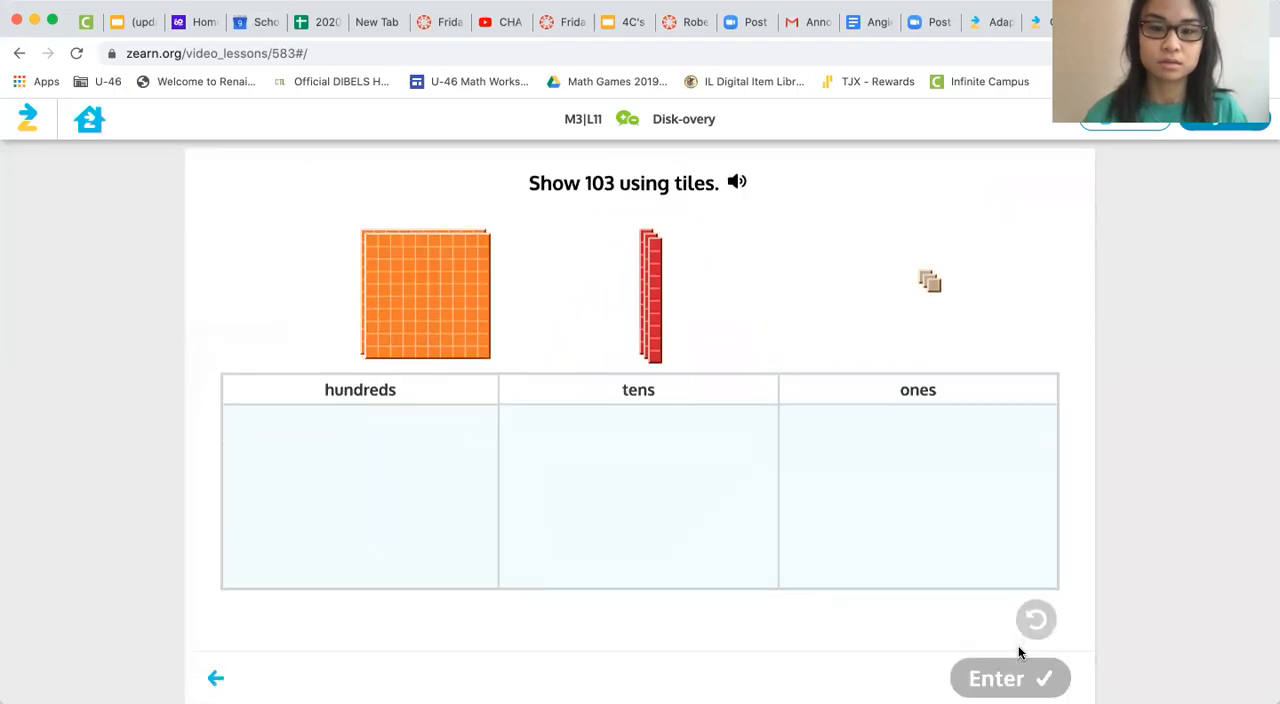
# Place one hundred flat and three unit tiles for 103, get it marked correct, and advance to its equation
pyautogui.click(434, 294)
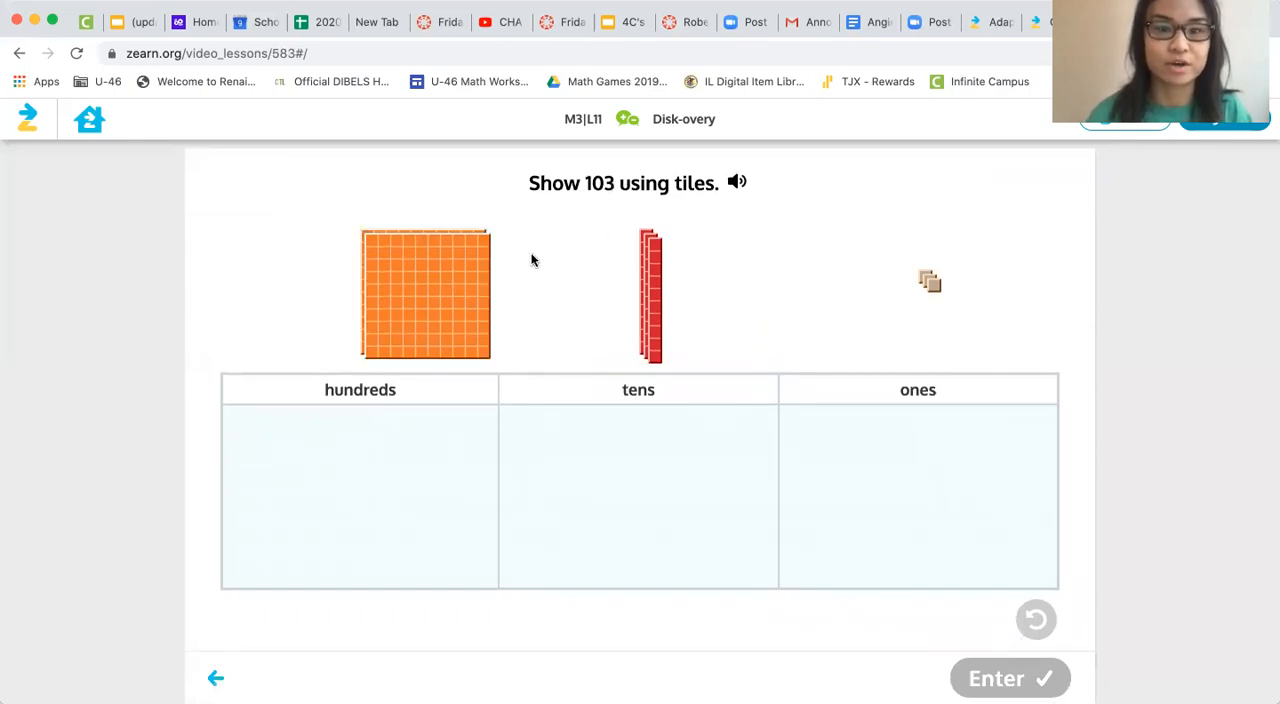
pyautogui.moveTo(424, 293); pyautogui.dragTo(357, 472)
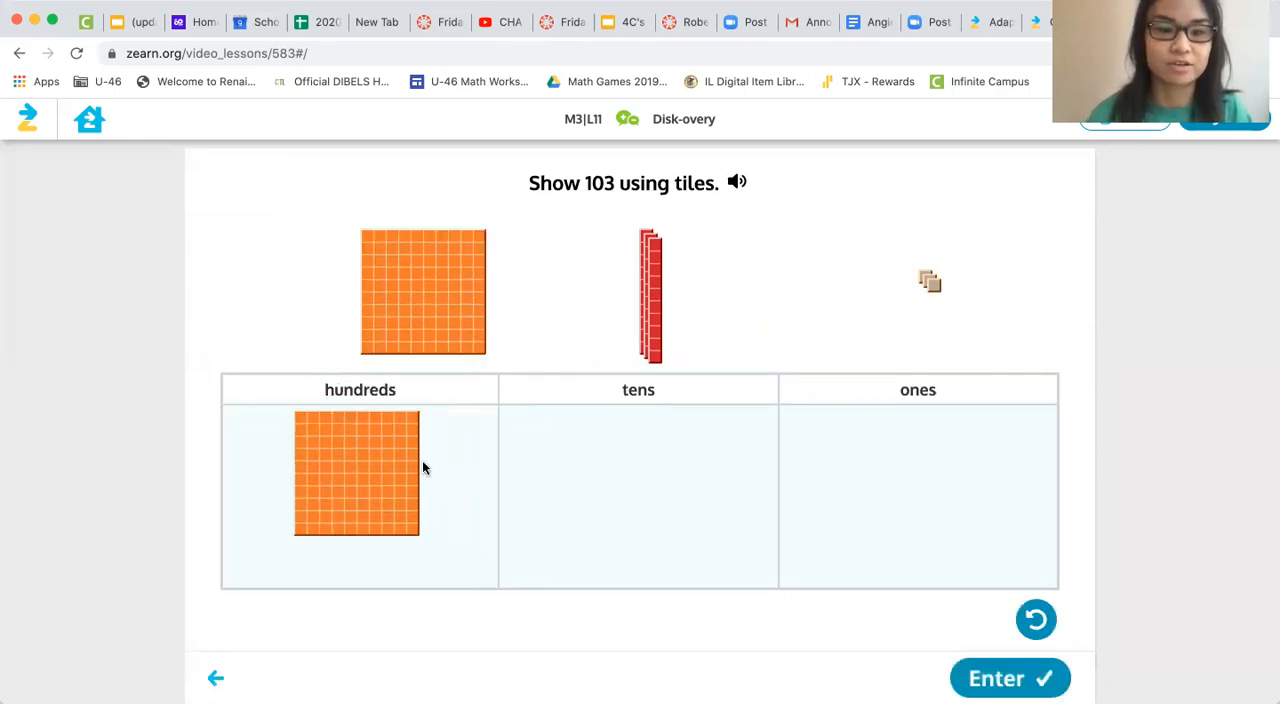
pyautogui.moveTo(928, 282); pyautogui.dragTo(918, 421)
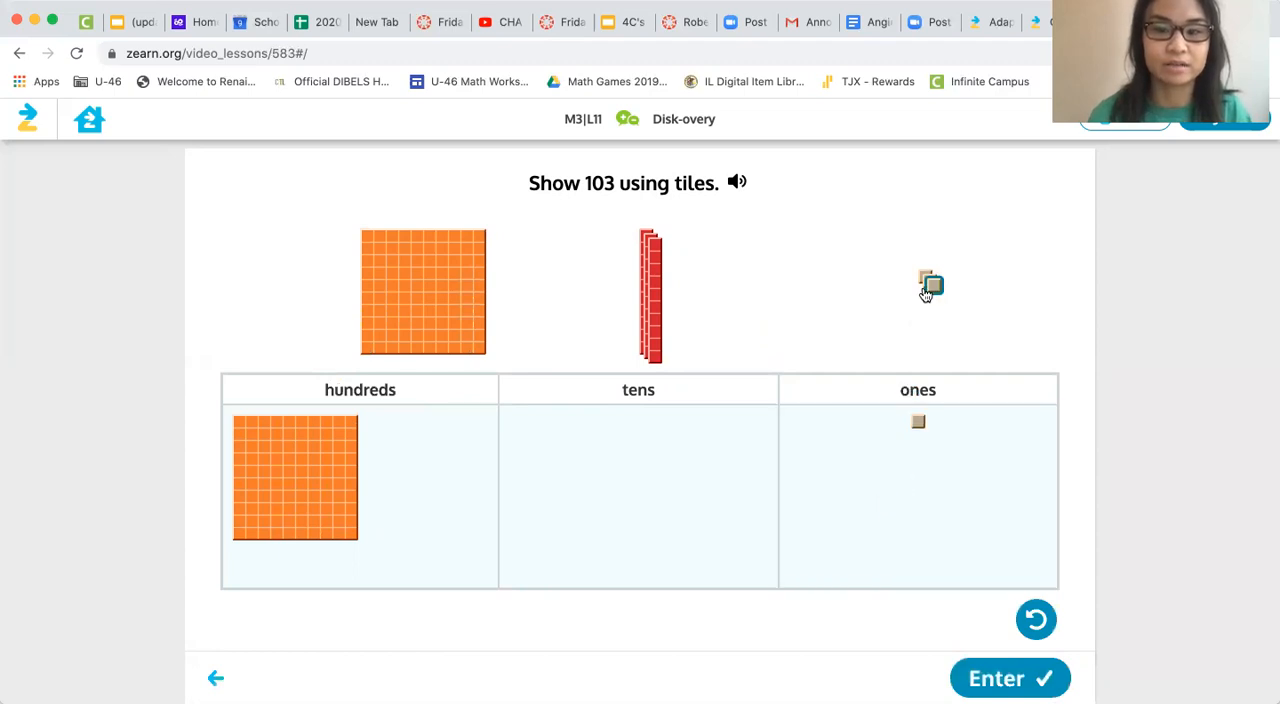
pyautogui.moveTo(928, 285); pyautogui.dragTo(915, 430)
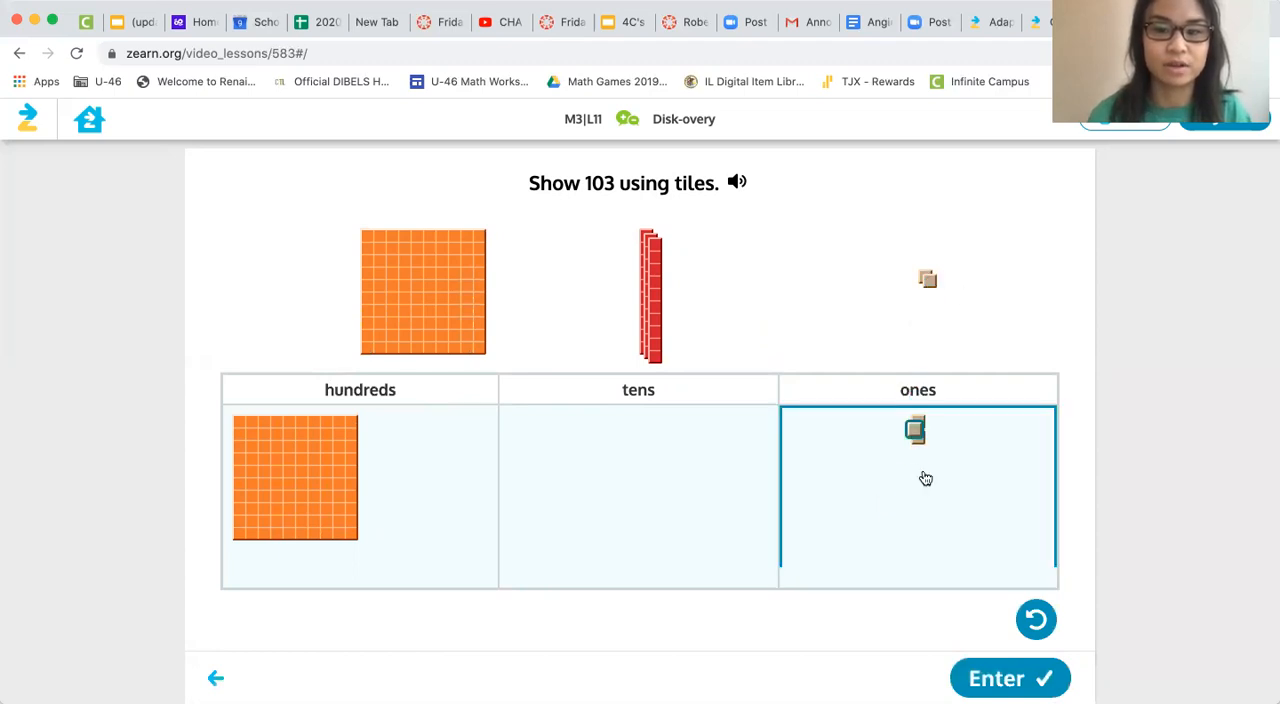
pyautogui.click(1009, 678)
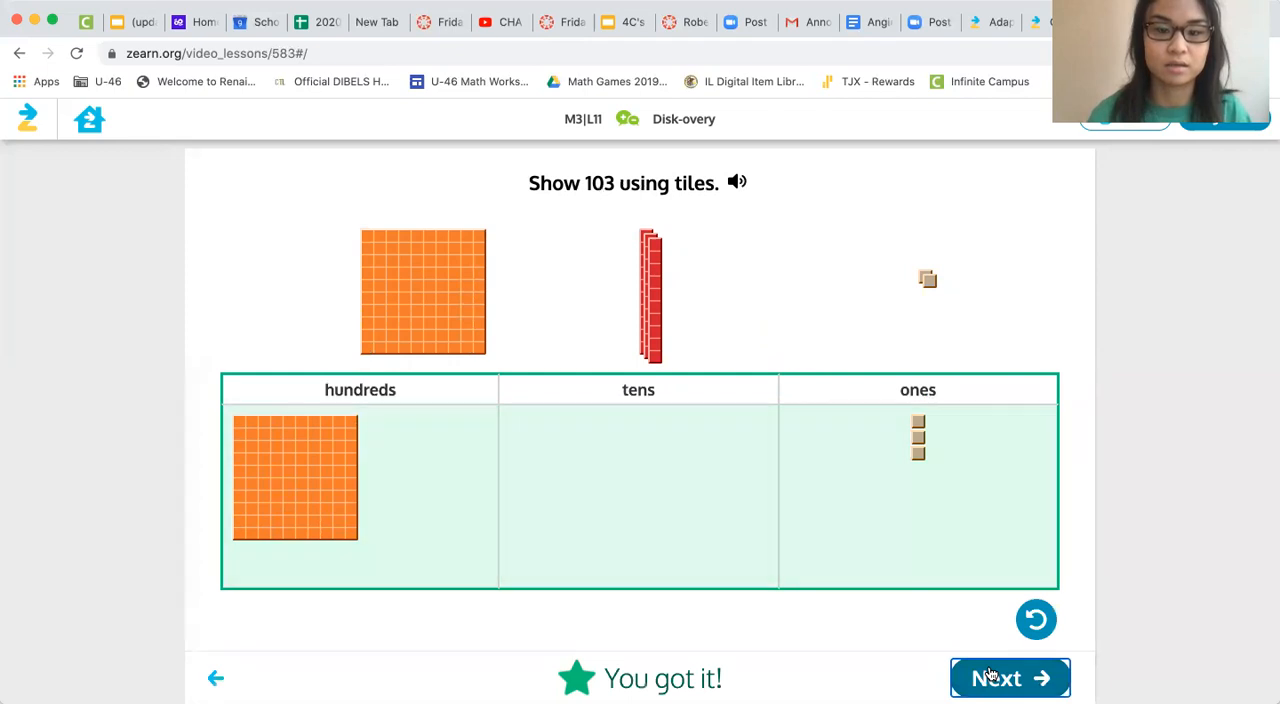
pyautogui.moveTo(1262, 602)
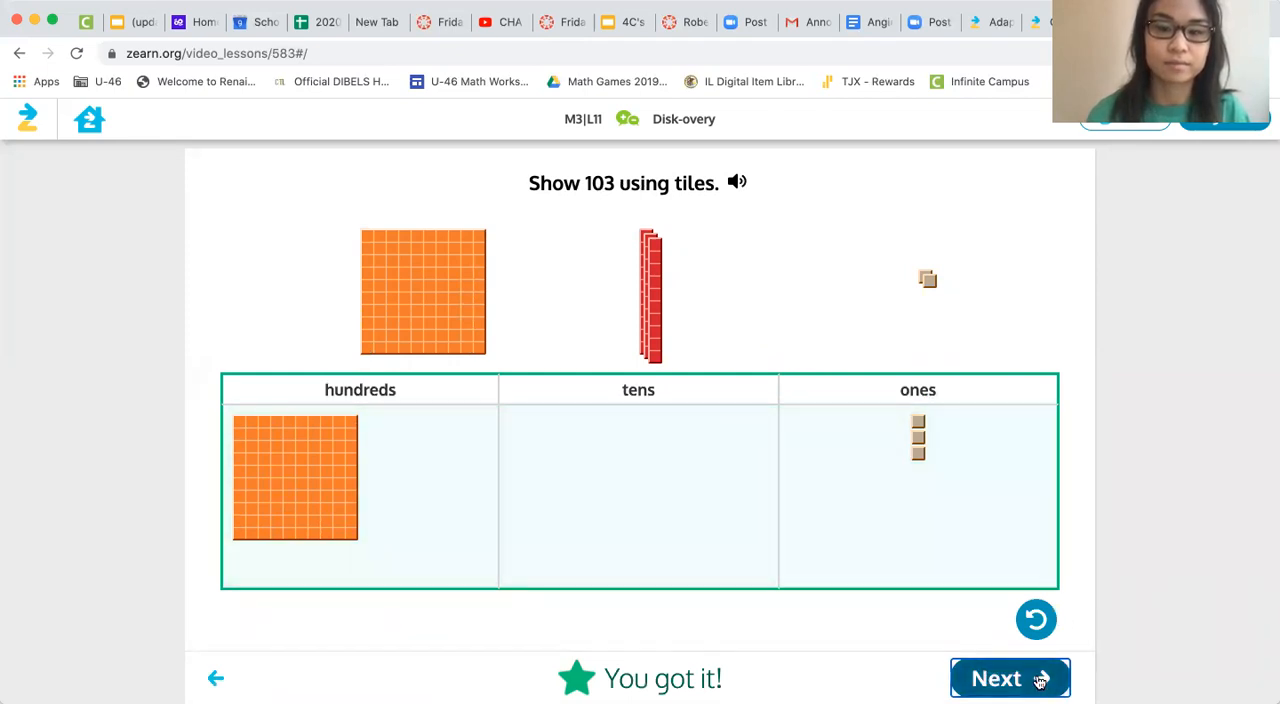
pyautogui.click(1009, 678)
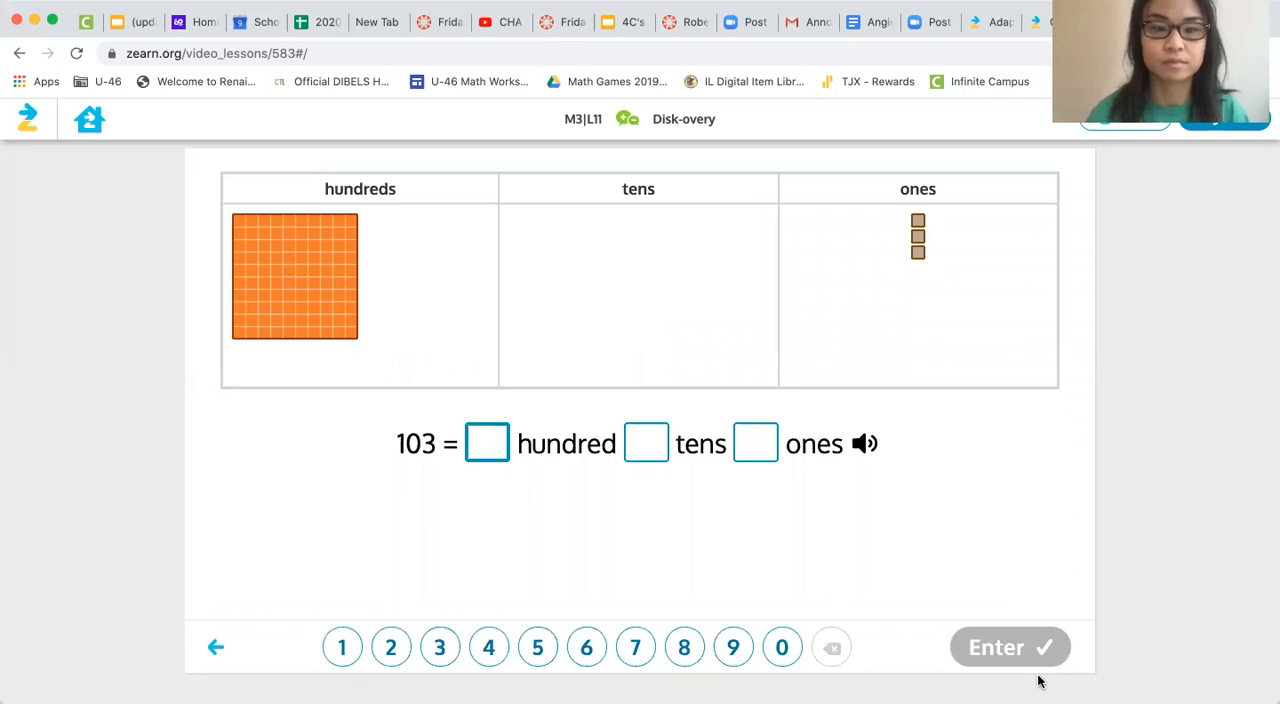
# Fill in 103 = 1 hundred, 0 tens, 3 ones on the number pad and get it marked correct
pyautogui.click(344, 647)
pyautogui.write('3')
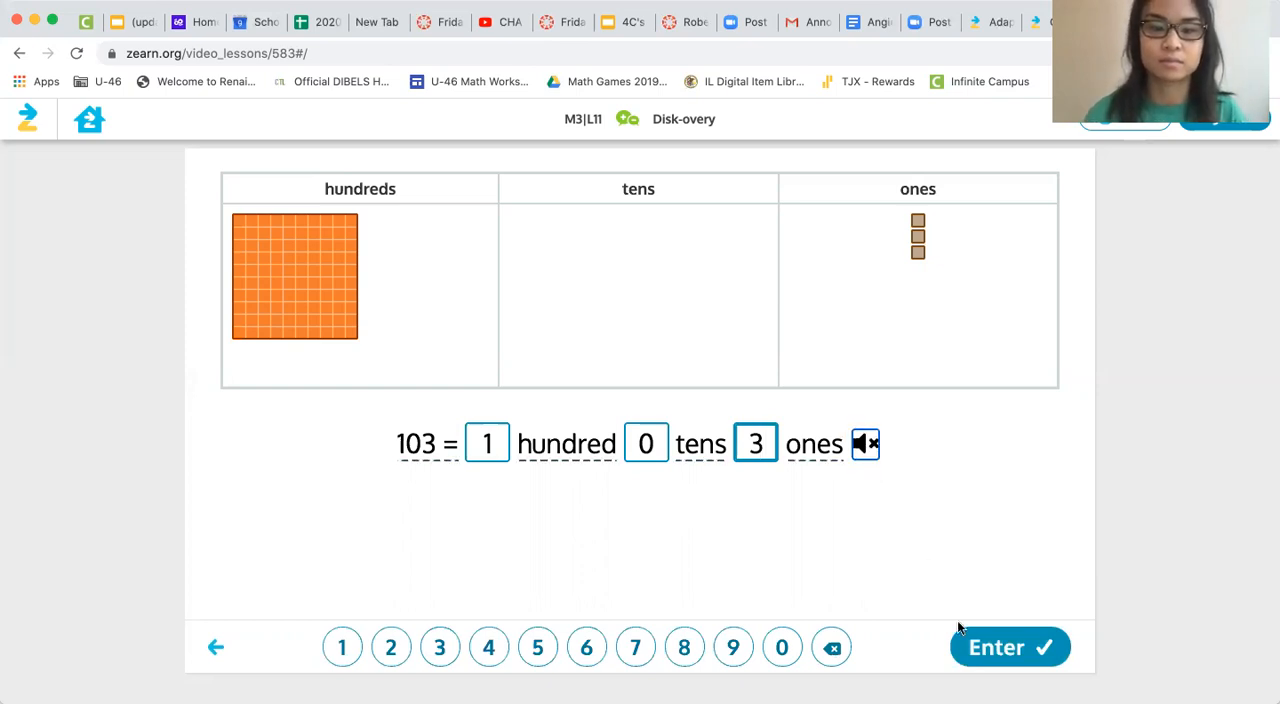
pyautogui.click(1009, 646)
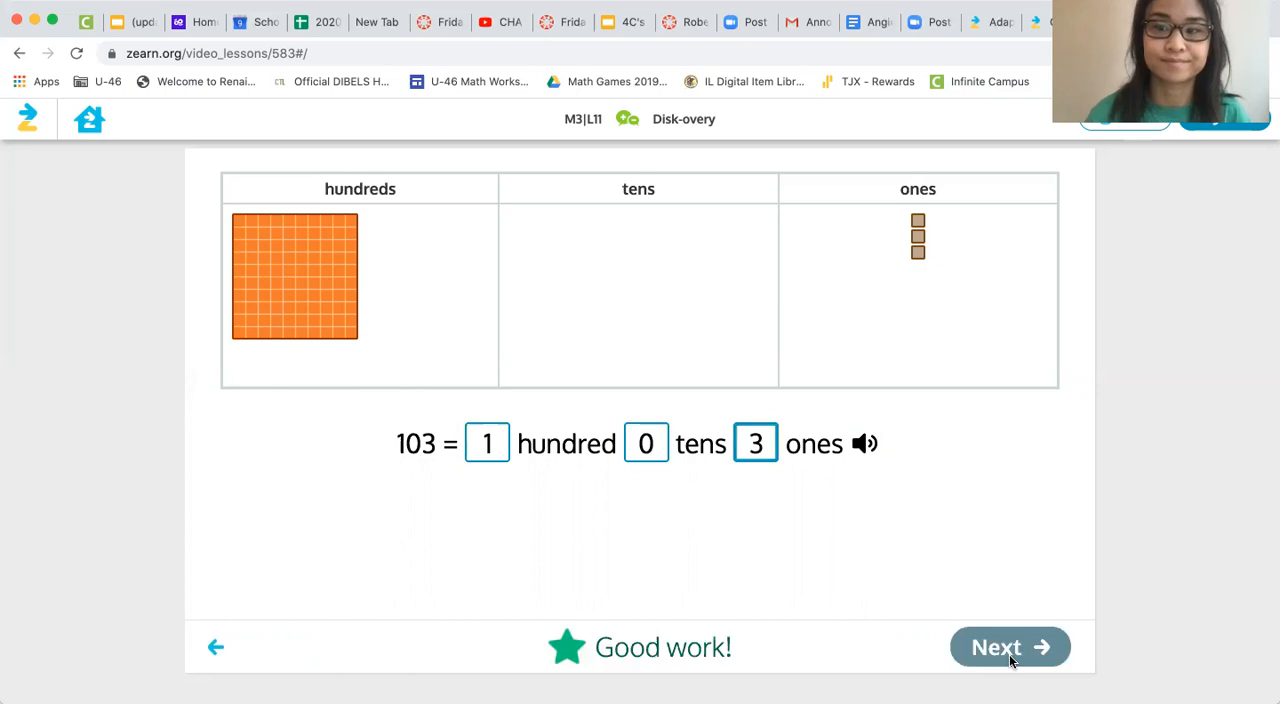
pyautogui.click(1009, 647)
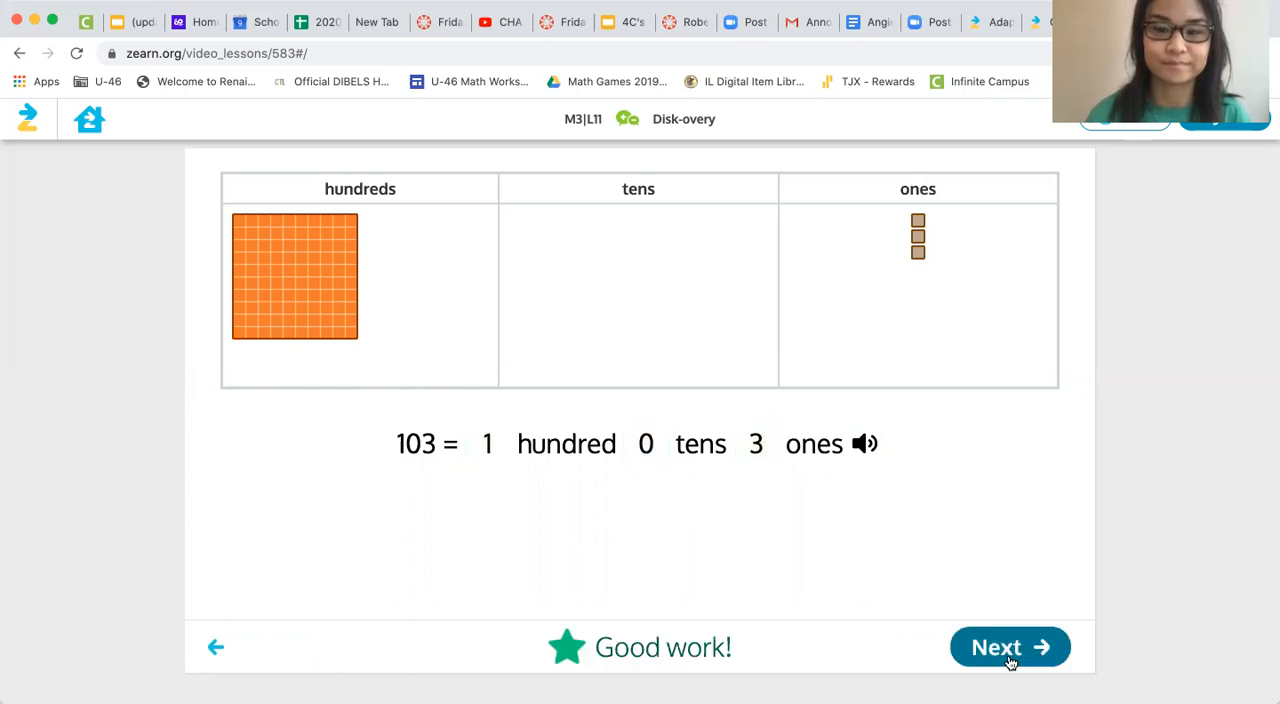
# Show 103 with one hundred disk and three one disks, then resume the lesson video
pyautogui.click(1010, 646)
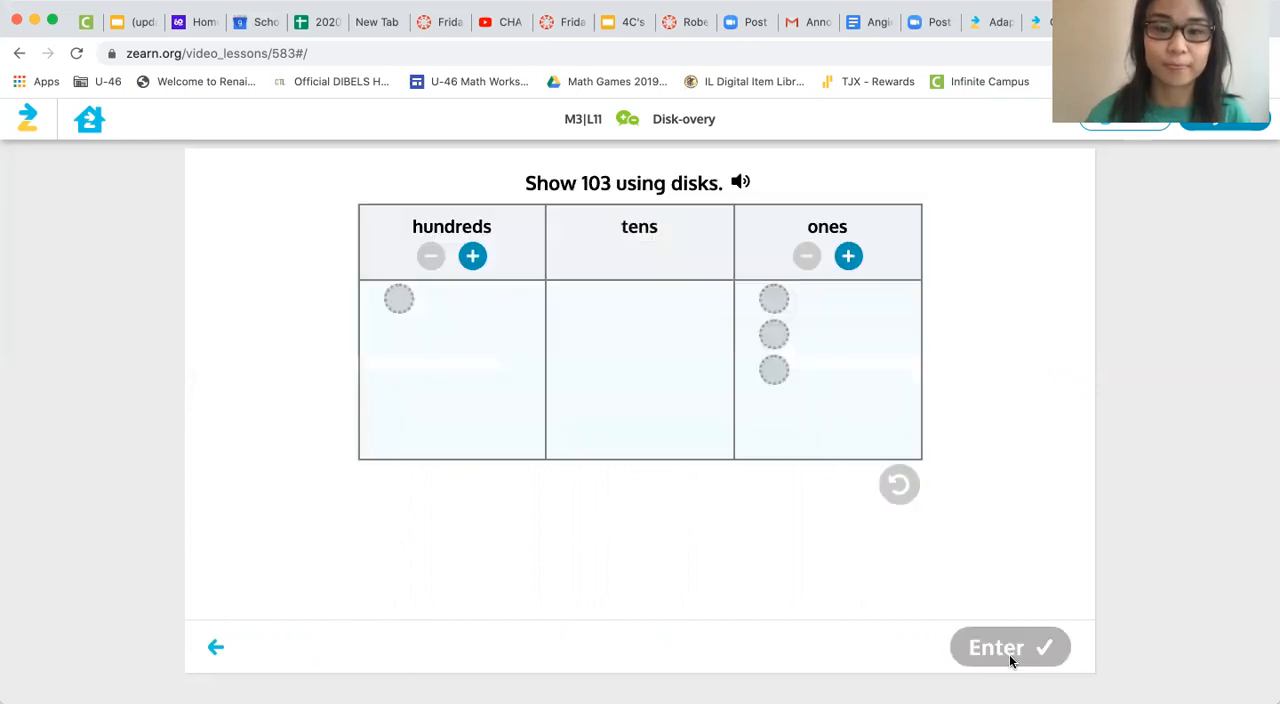
pyautogui.moveTo(580, 235)
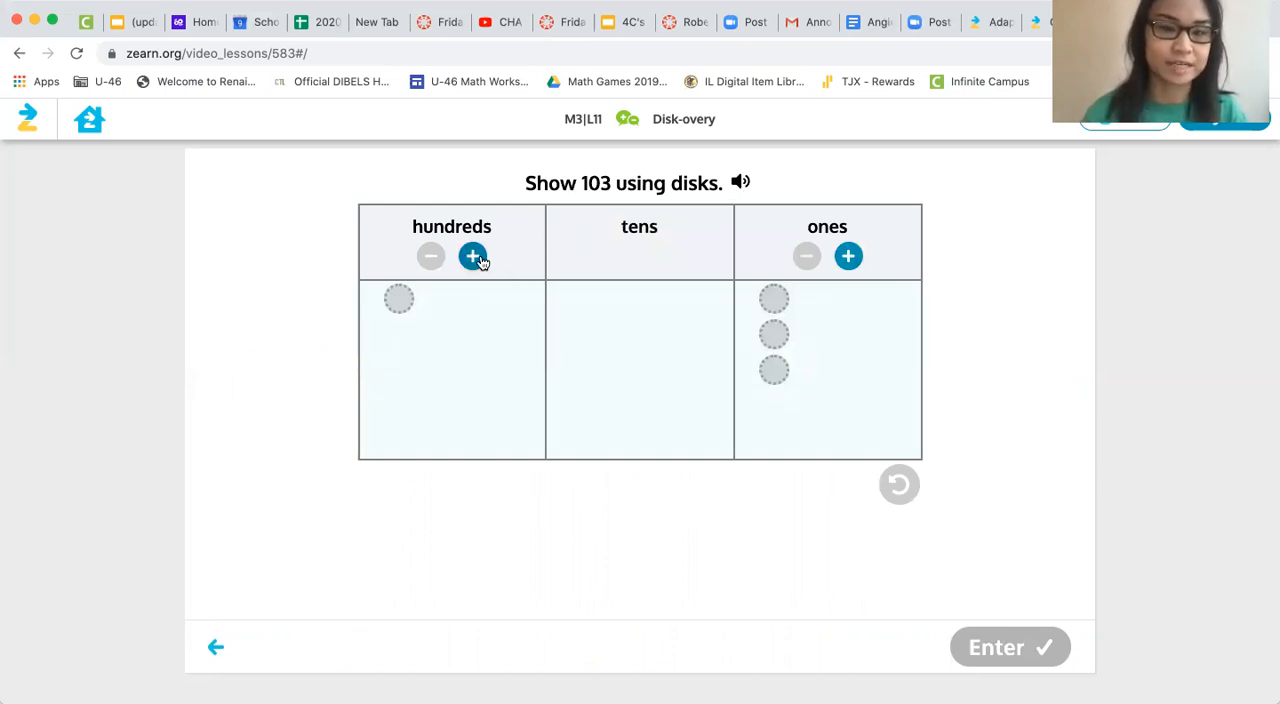
pyautogui.click(472, 256)
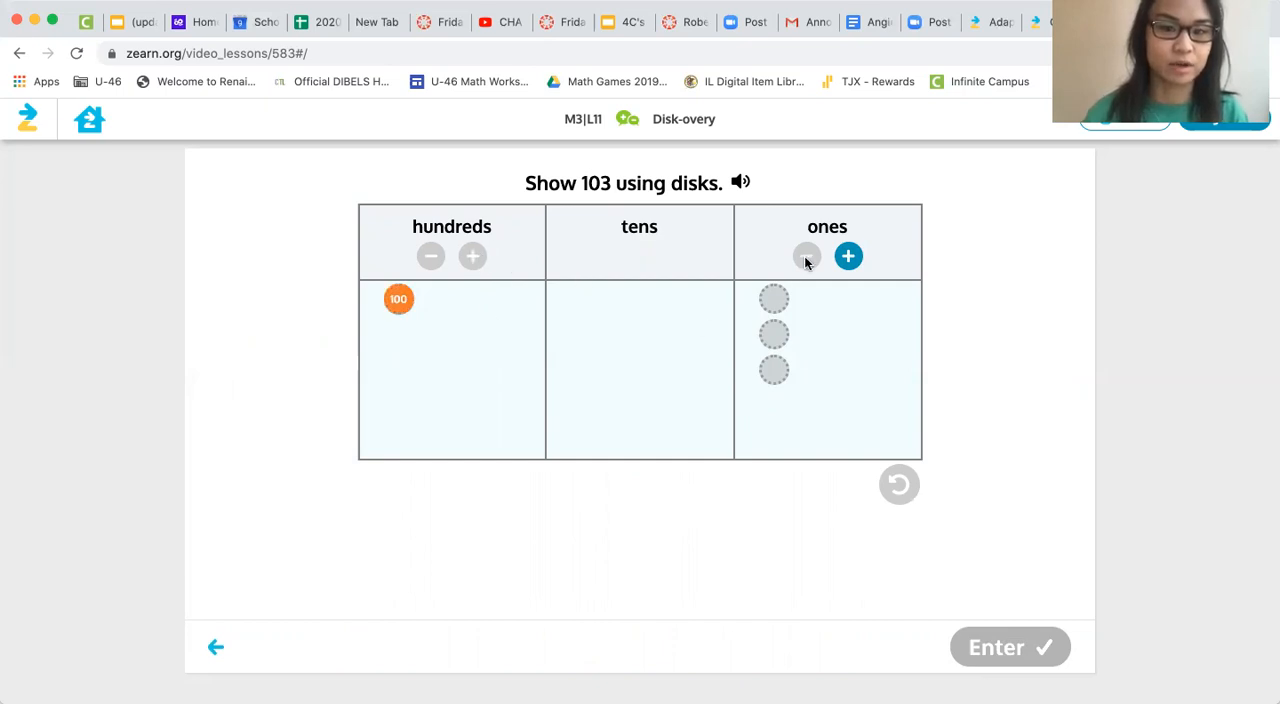
pyautogui.click(848, 256)
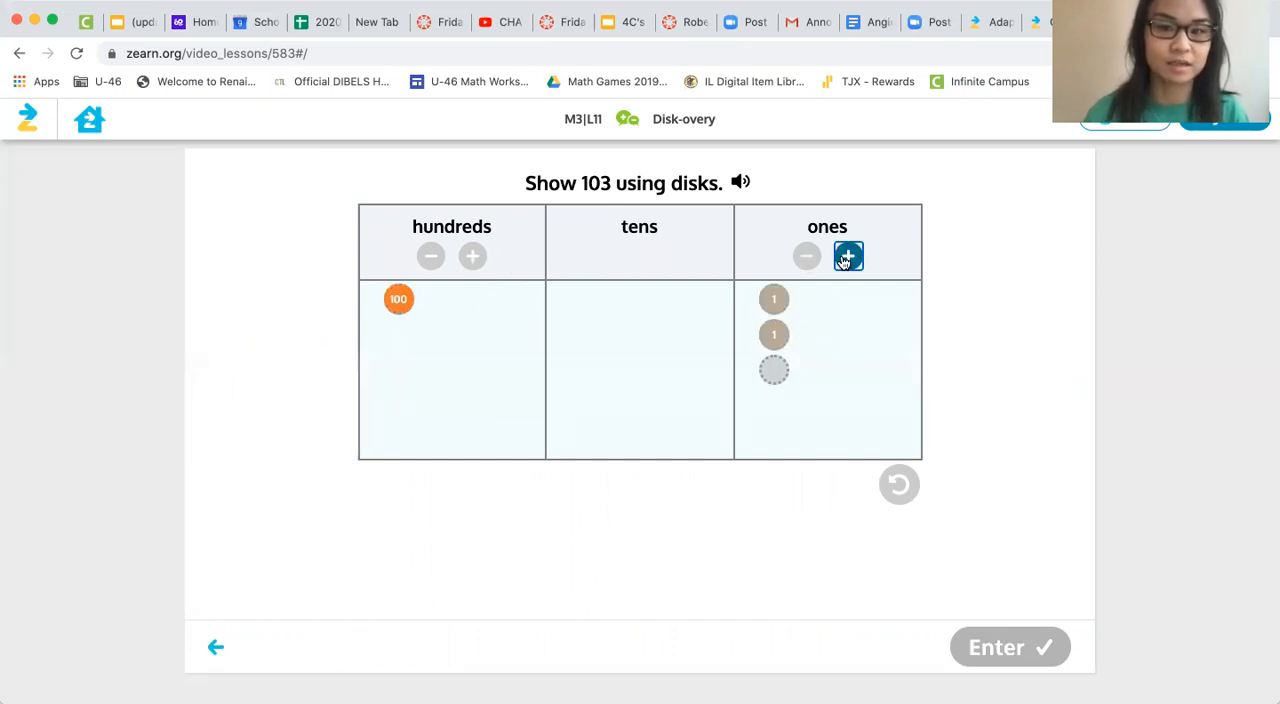
pyautogui.click(848, 256)
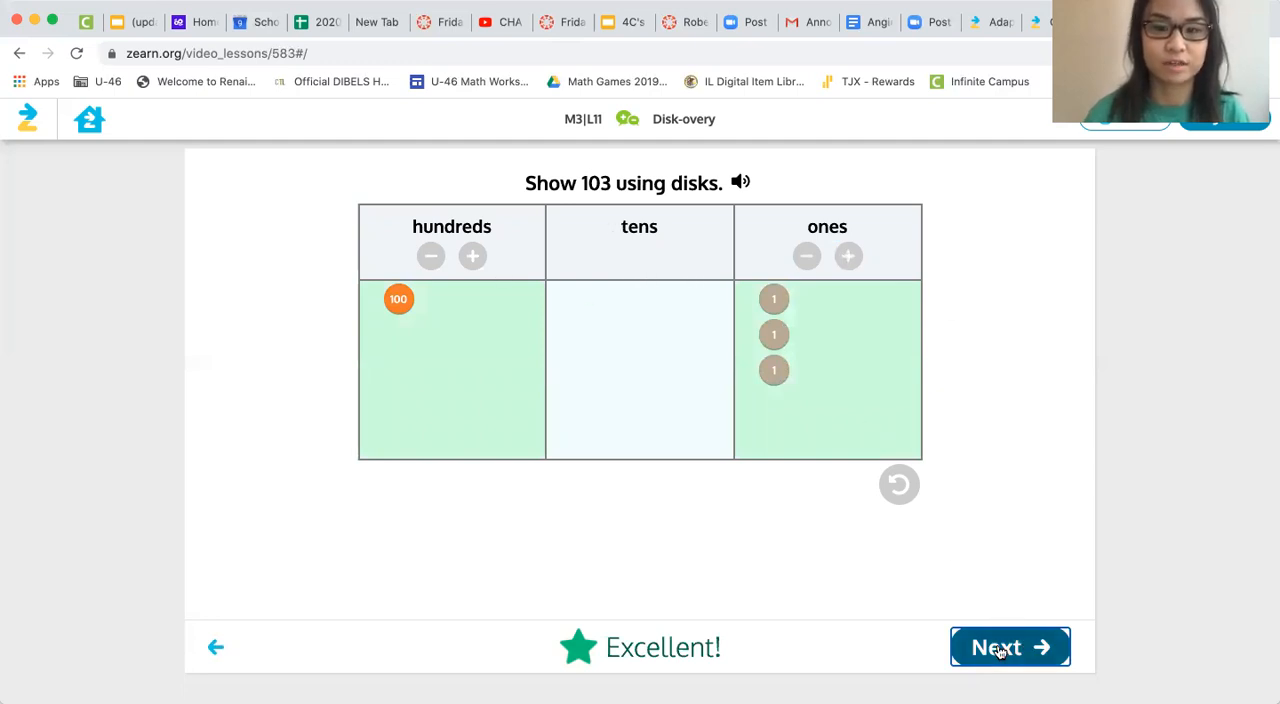
pyautogui.click(1010, 647)
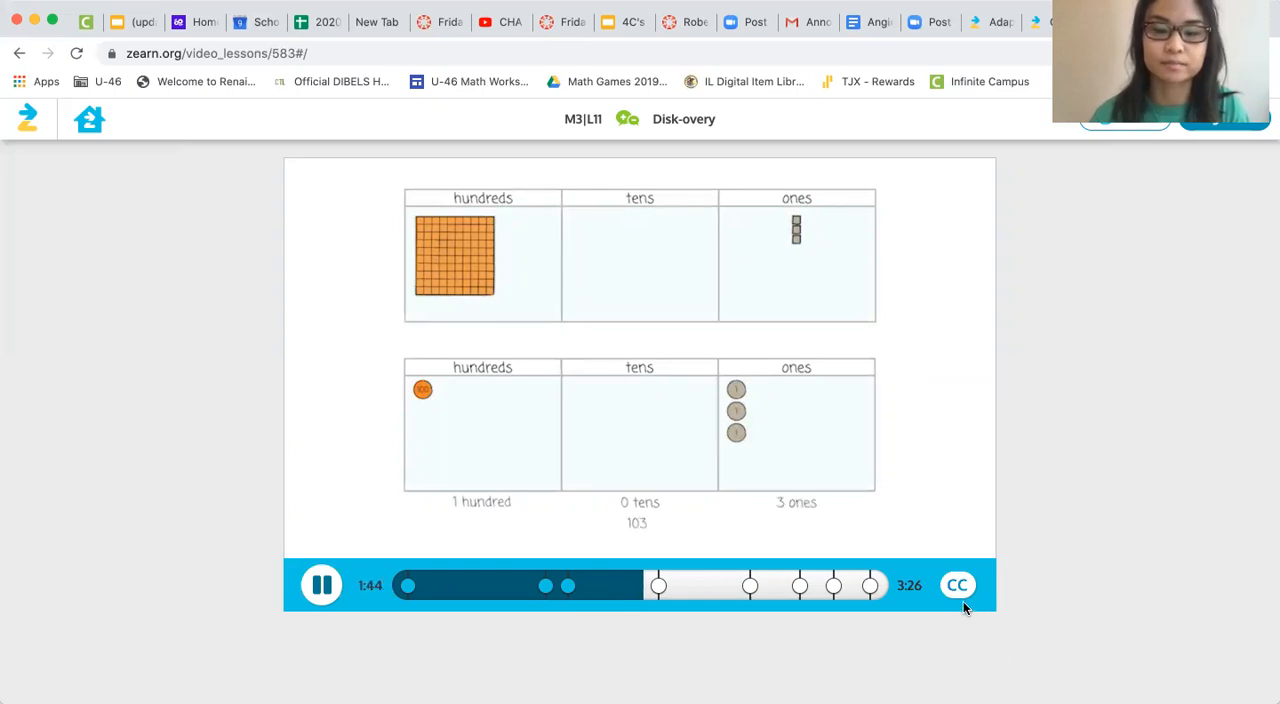
pyautogui.moveTo(977, 628)
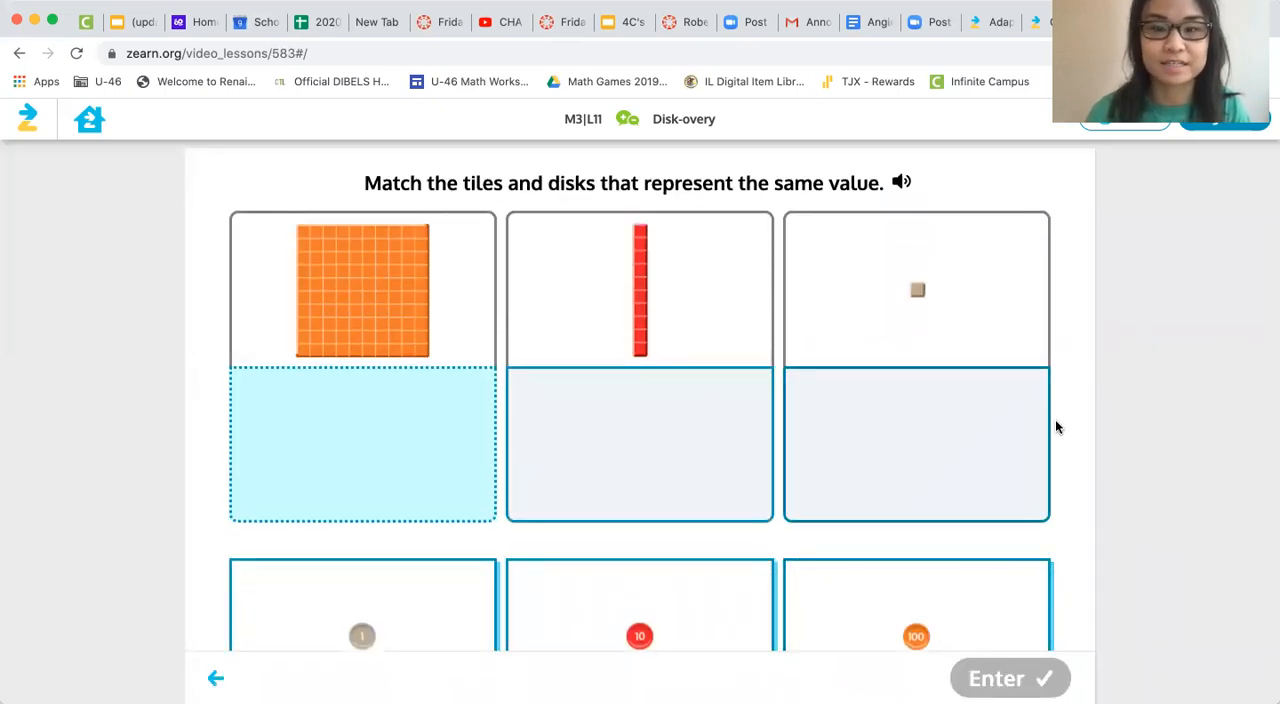
# Match the 100 disk to the hundreds flat, the 10 disk to the ten rod, the 1 disk to the cube, and submit
pyautogui.scroll(-3)
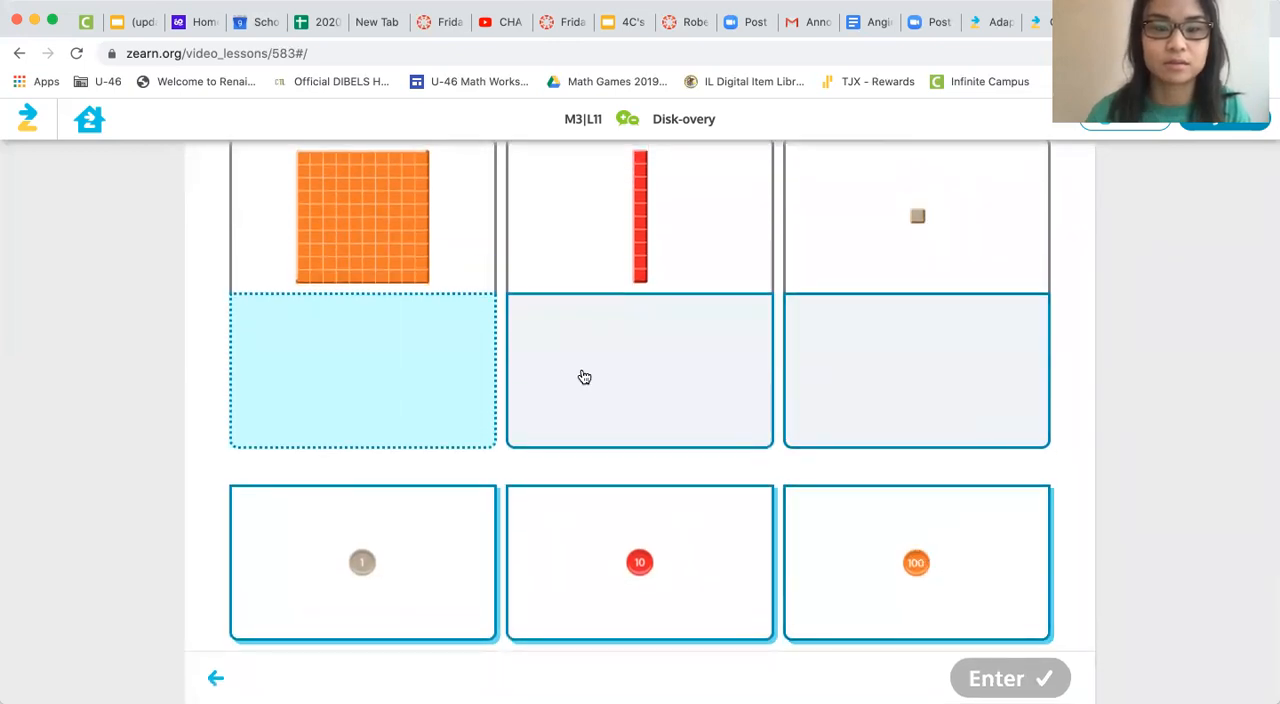
pyautogui.moveTo(916, 562); pyautogui.dragTo(765, 535)
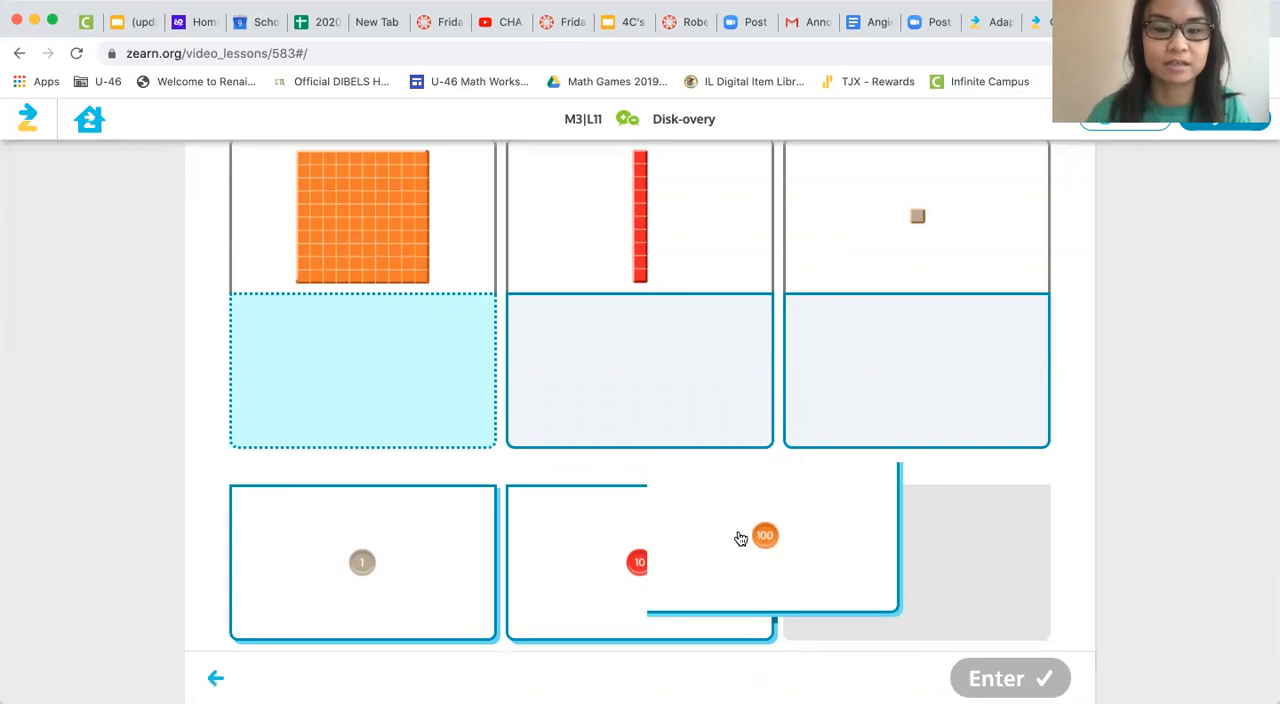
pyautogui.moveTo(765, 535); pyautogui.dragTo(362, 371)
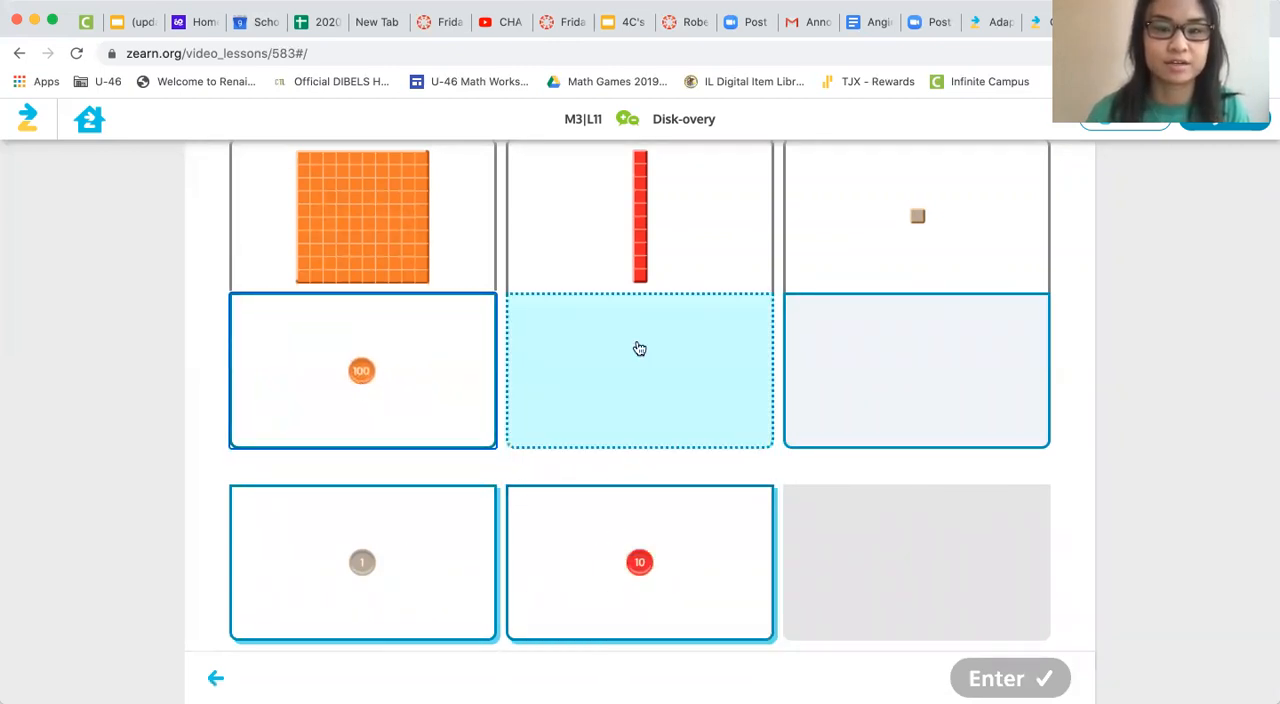
pyautogui.moveTo(640, 561); pyautogui.dragTo(630, 374)
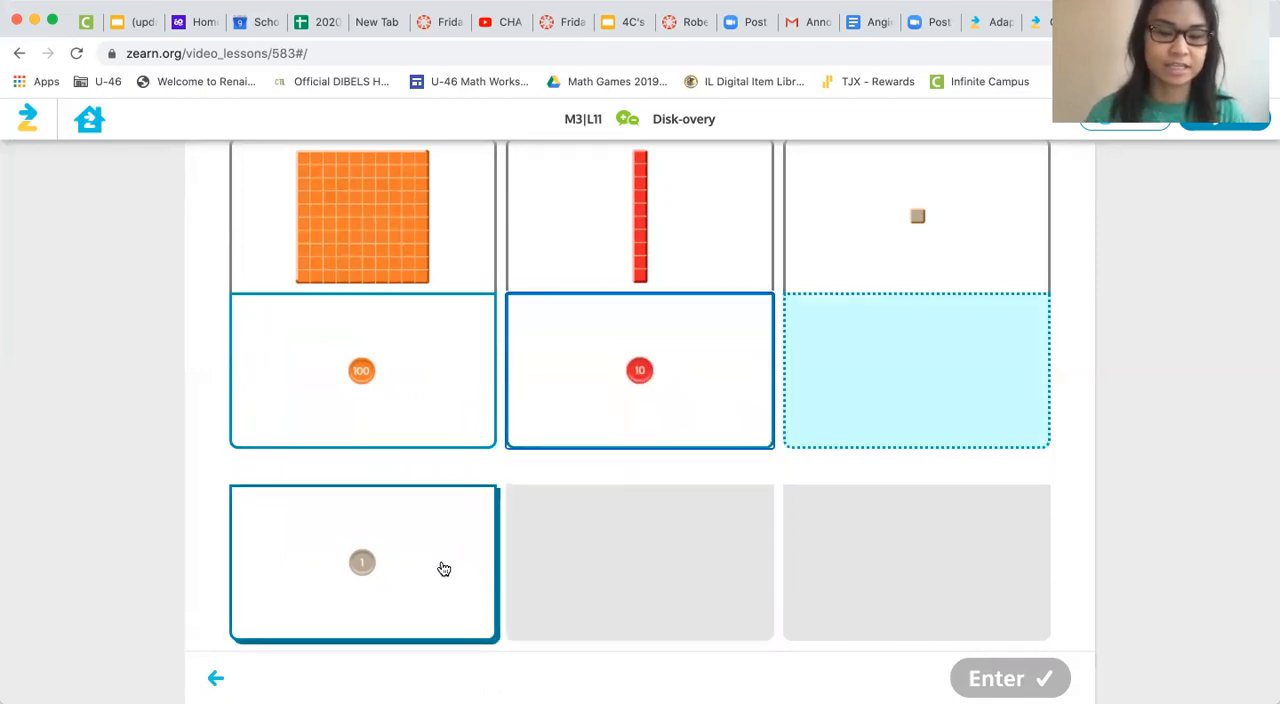
pyautogui.moveTo(362, 562); pyautogui.dragTo(914, 364)
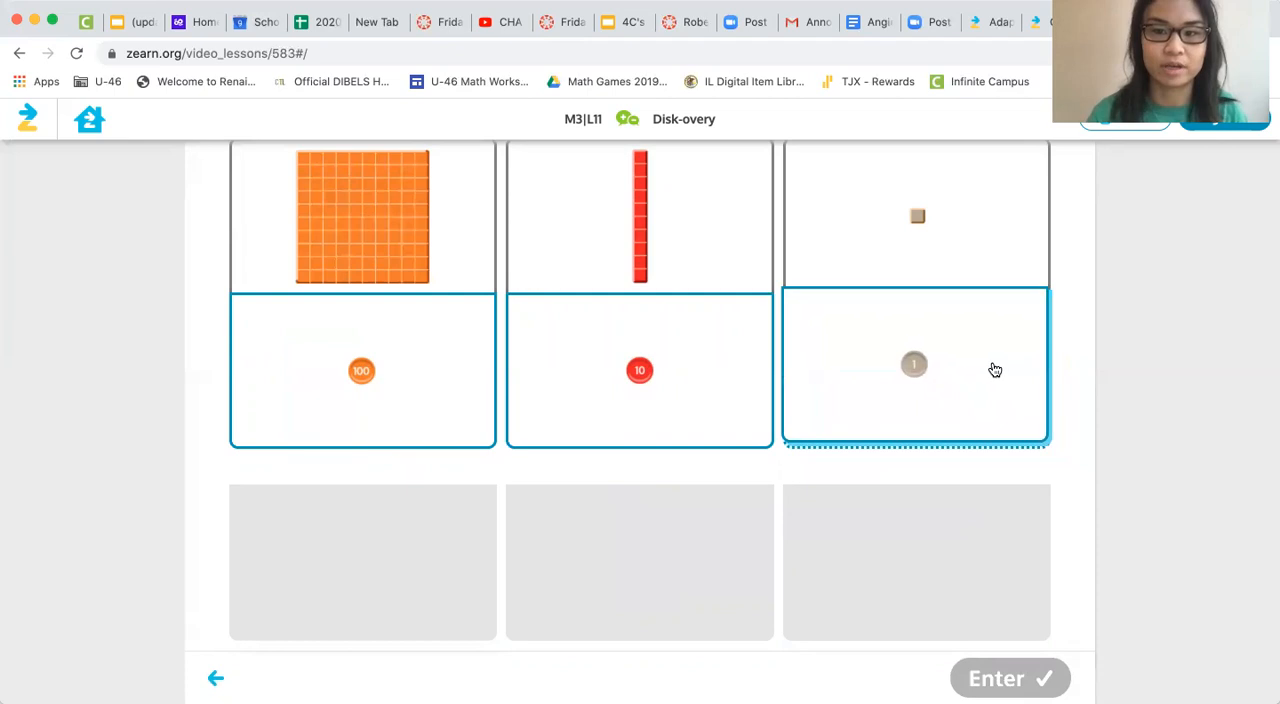
pyautogui.click(1009, 678)
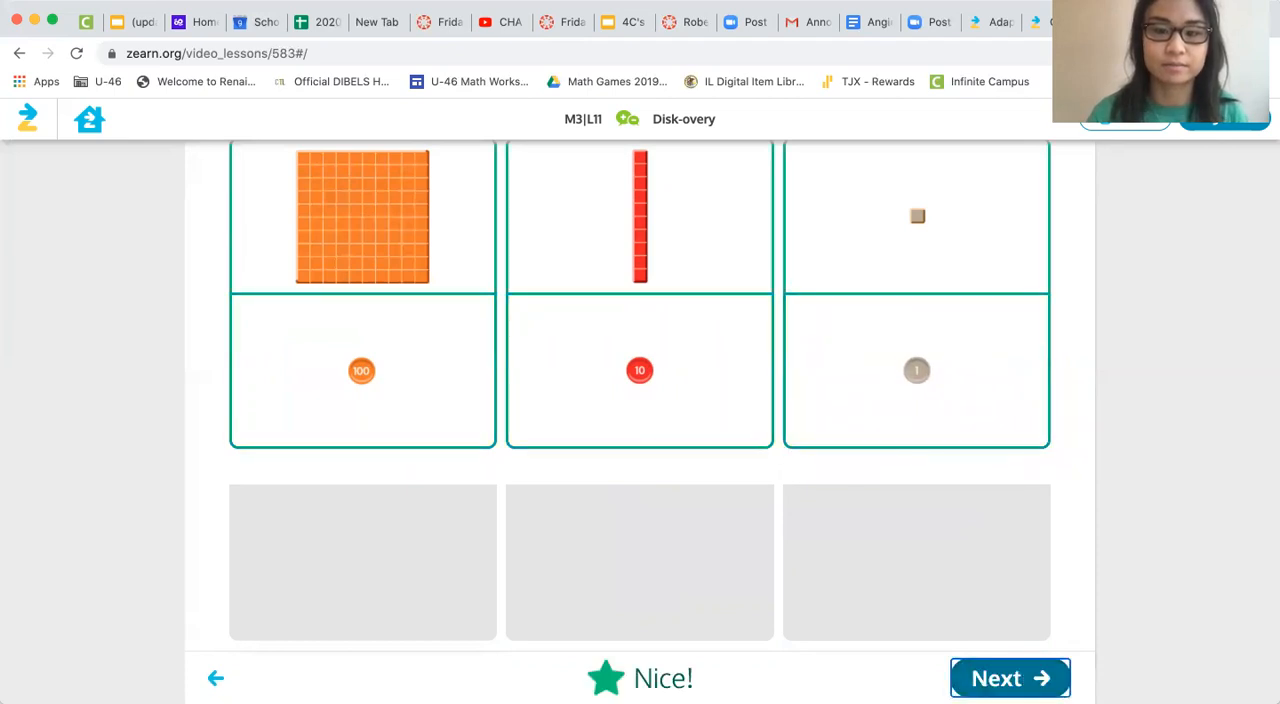
pyautogui.scroll(-3)
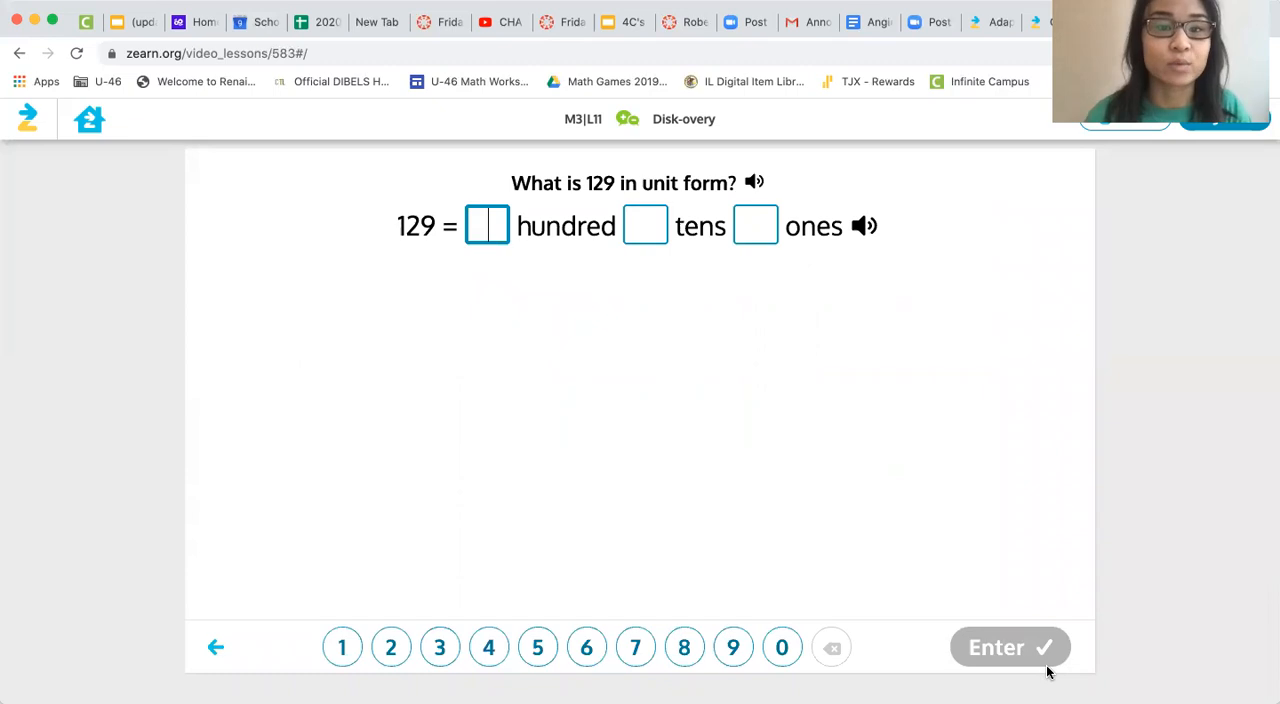
pyautogui.moveTo(825, 455)
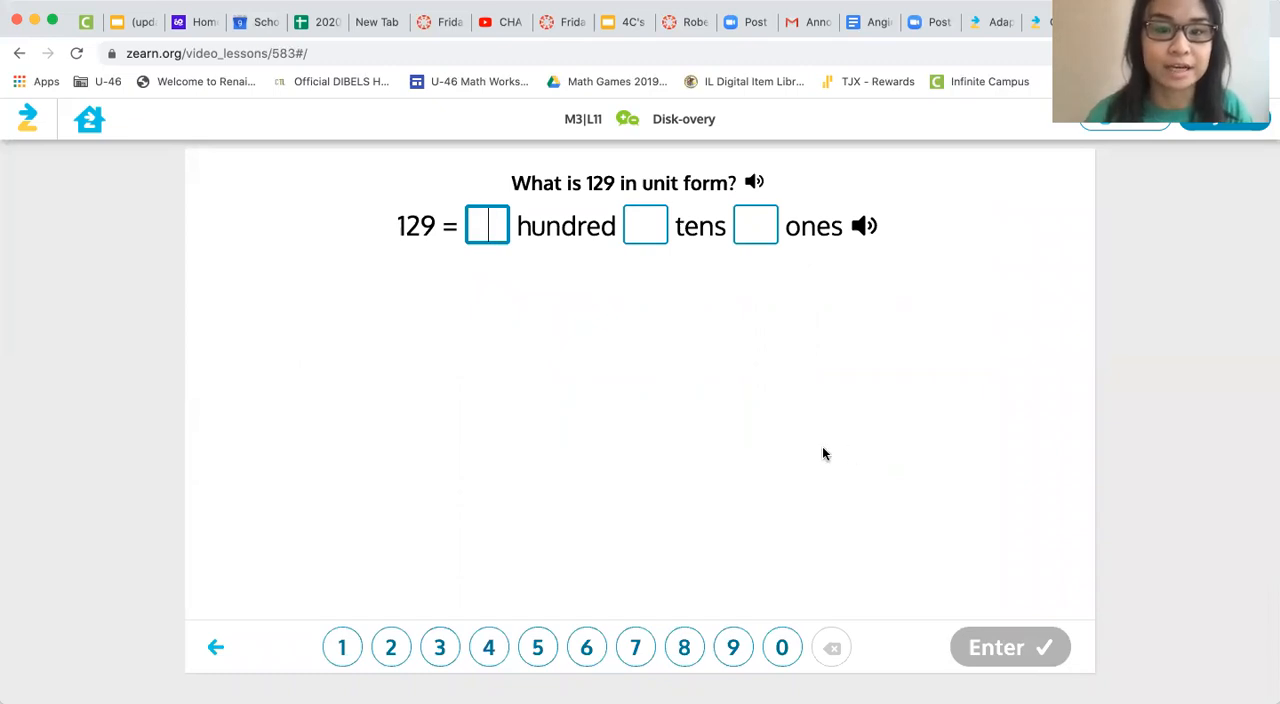
pyautogui.moveTo(392, 249)
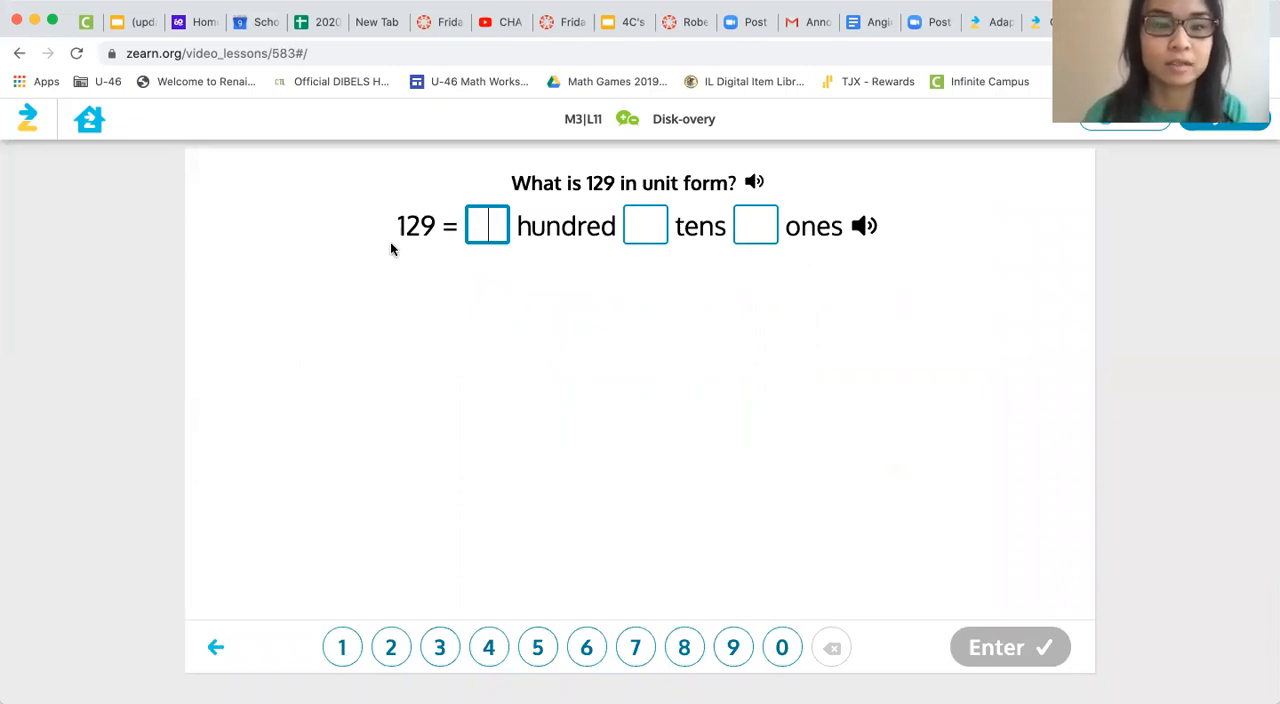
# Enter 129 as 1 hundred, 2 tens, 9 ones and advance to the place value chart problem
pyautogui.click(345, 647)
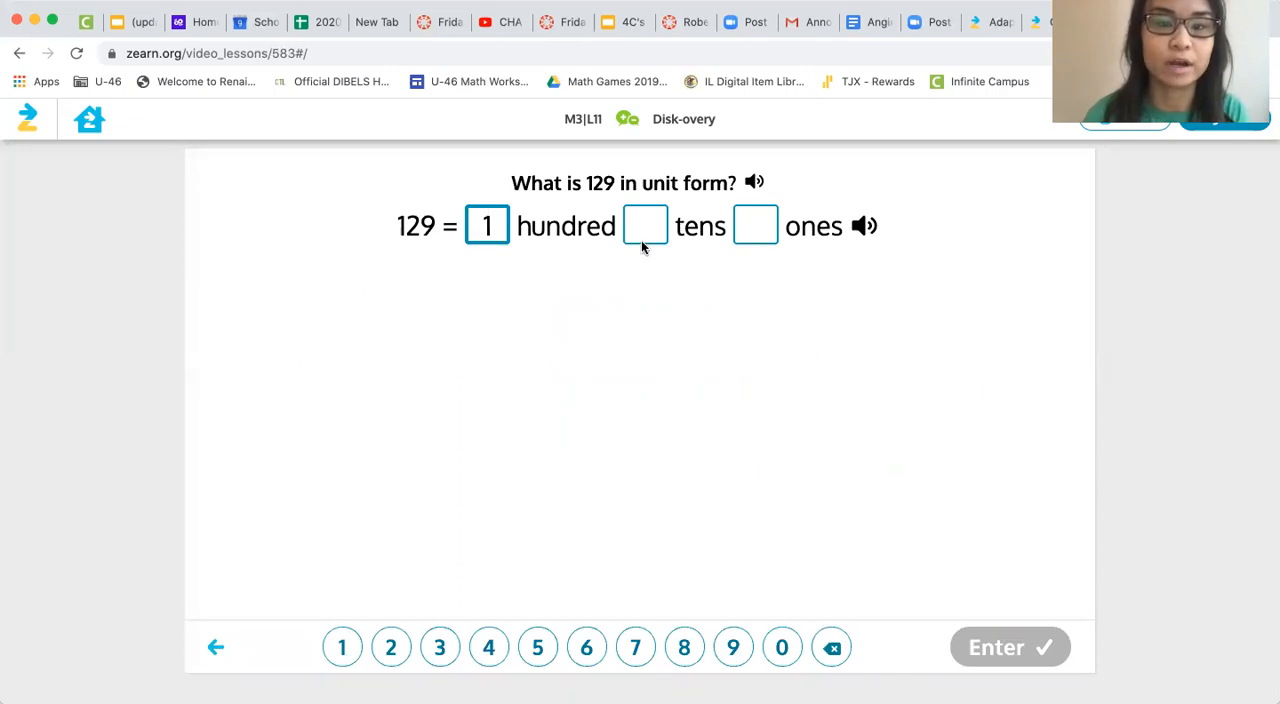
pyautogui.click(390, 647)
pyautogui.write('9')
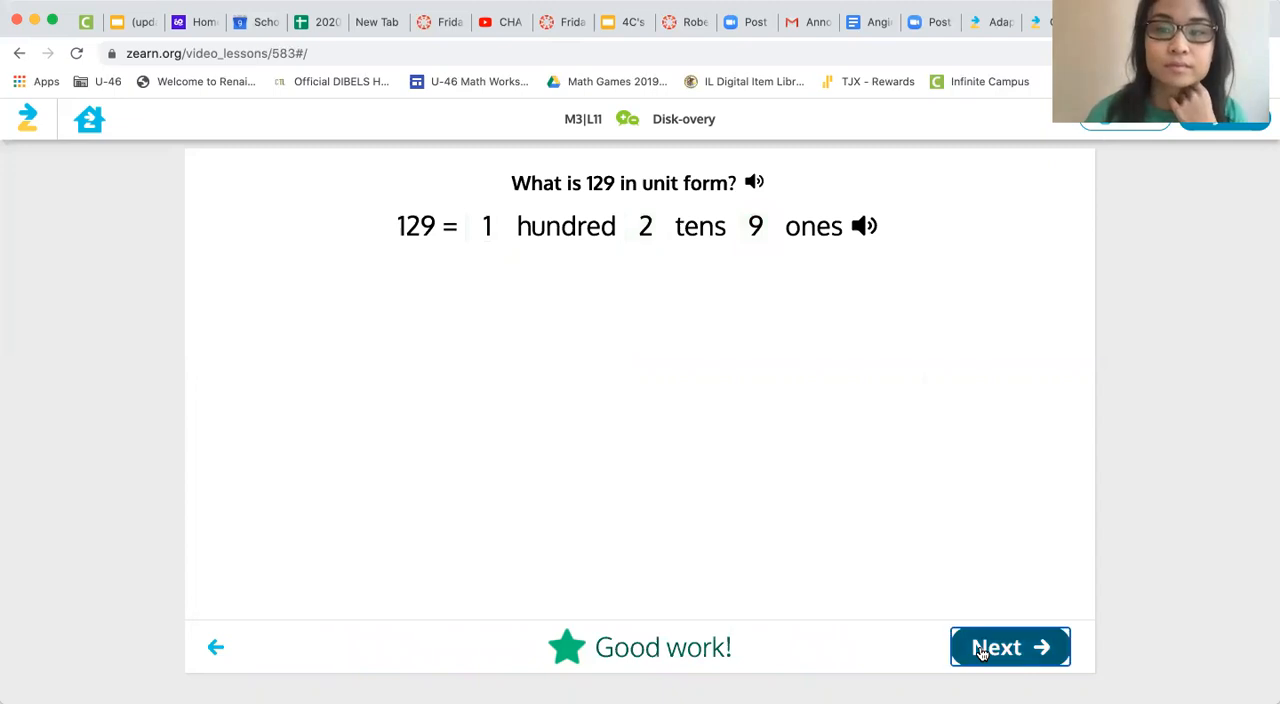
pyautogui.click(1009, 647)
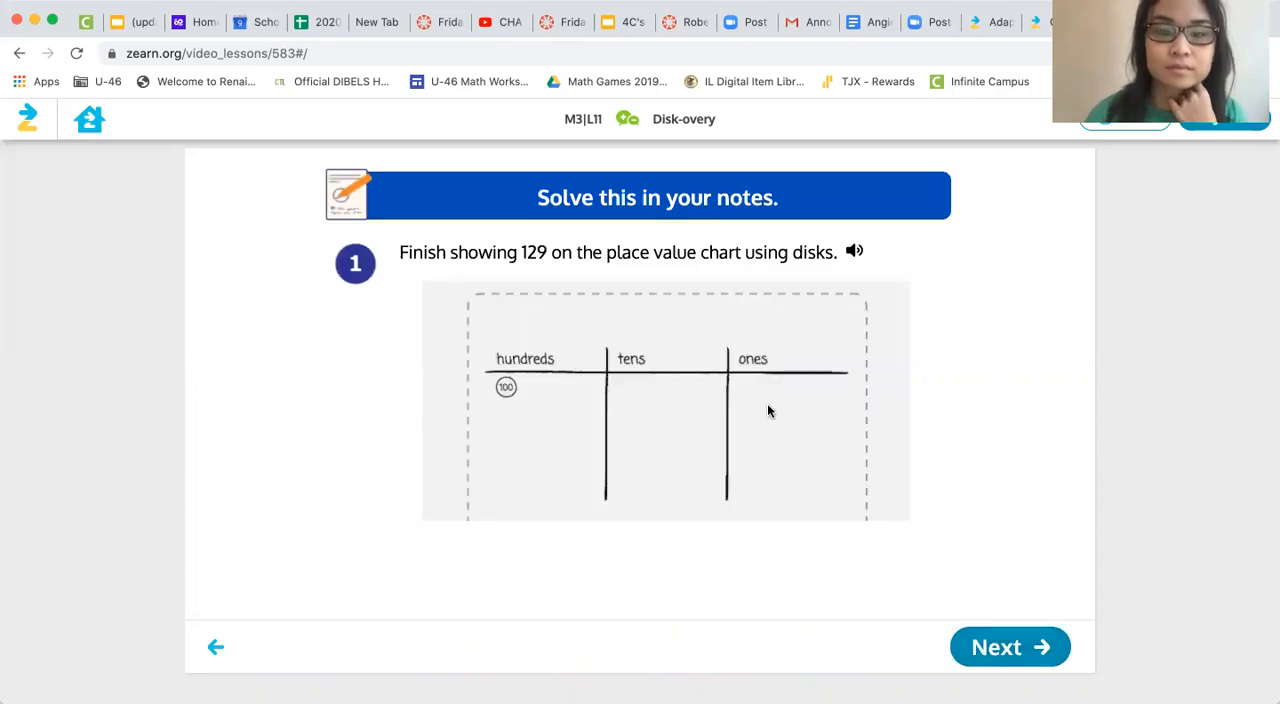
pyautogui.moveTo(629, 270)
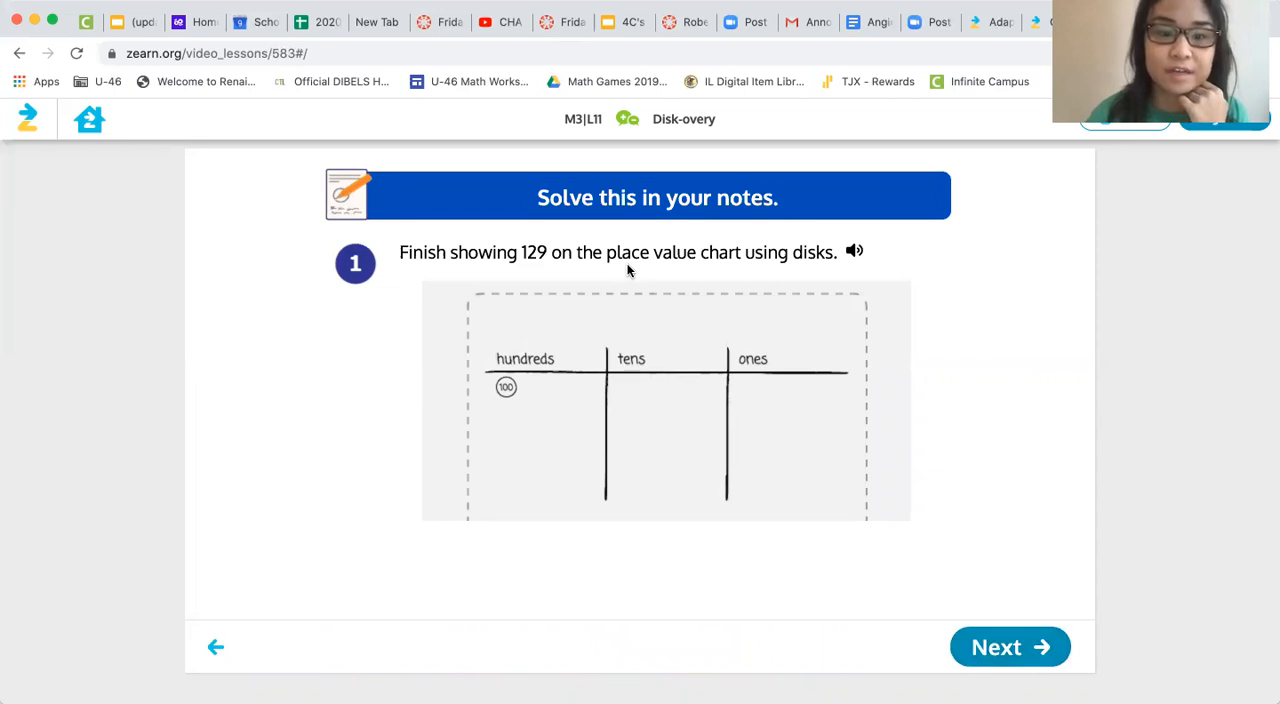
pyautogui.moveTo(764, 279)
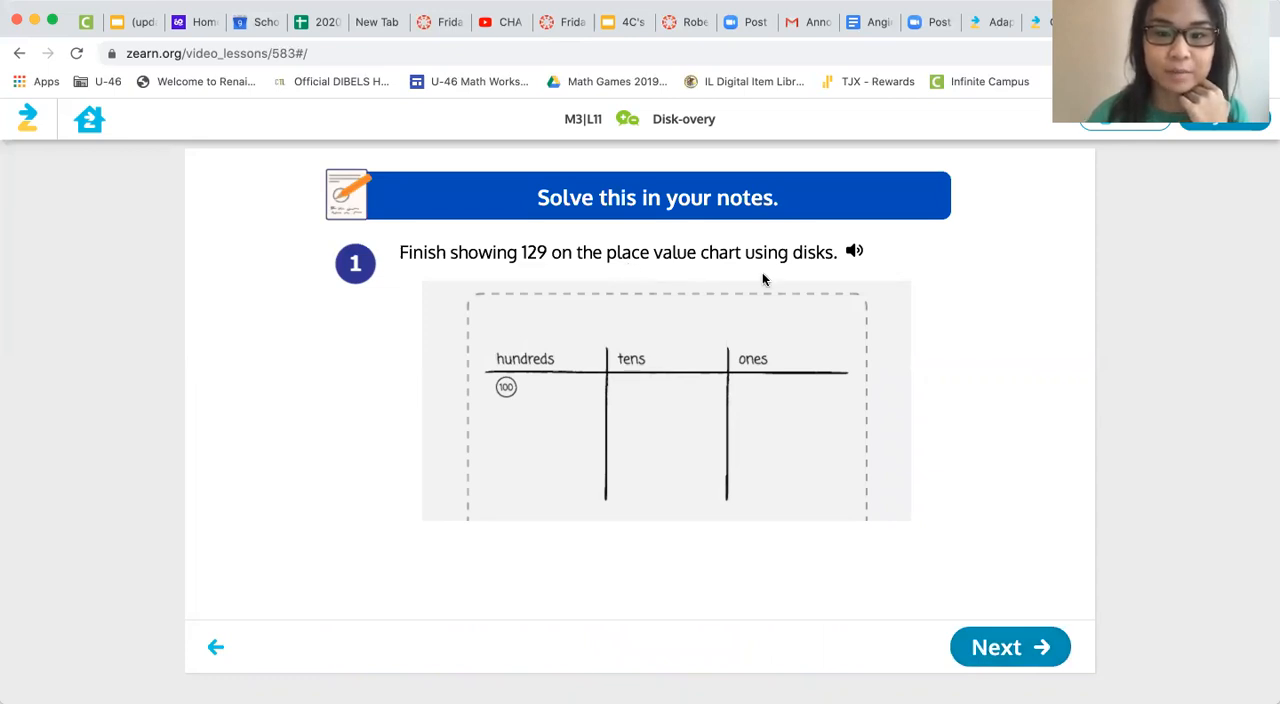
pyautogui.moveTo(914, 550)
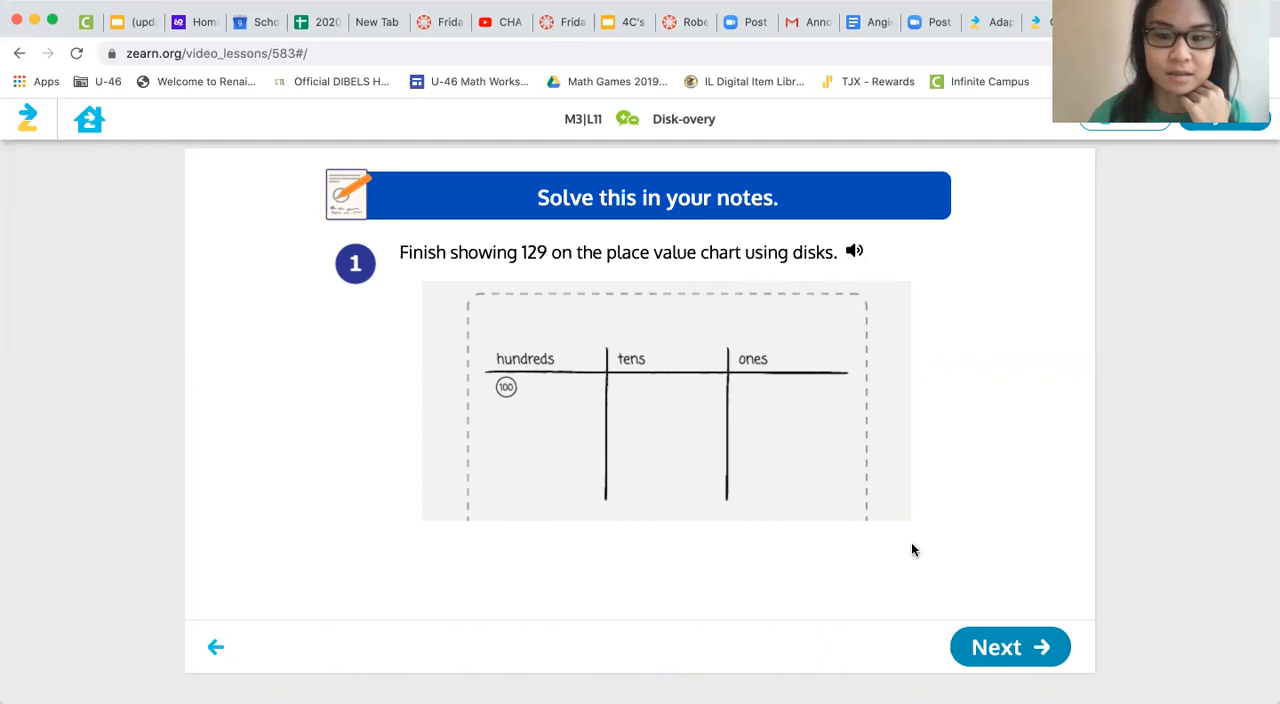
pyautogui.moveTo(1034, 657)
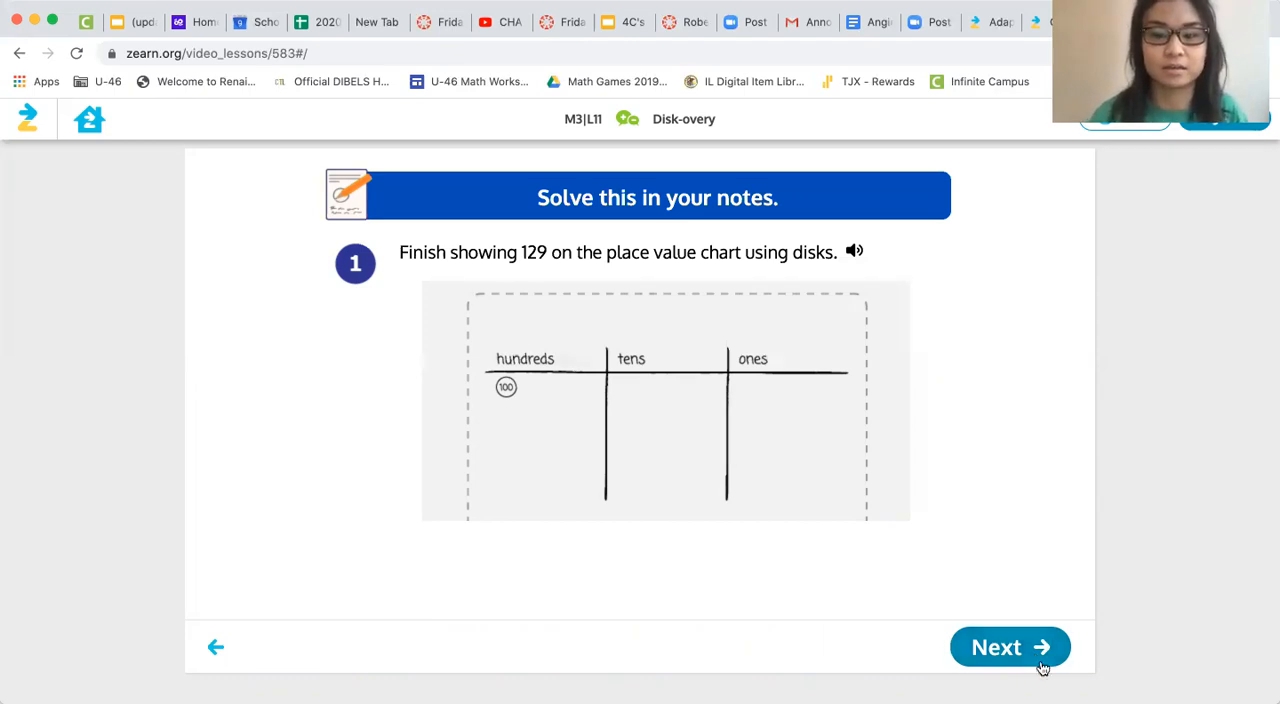
# Reveal the check-your-work chart showing 129 as one 100, two 10 and nine 1 disks
pyautogui.click(1010, 646)
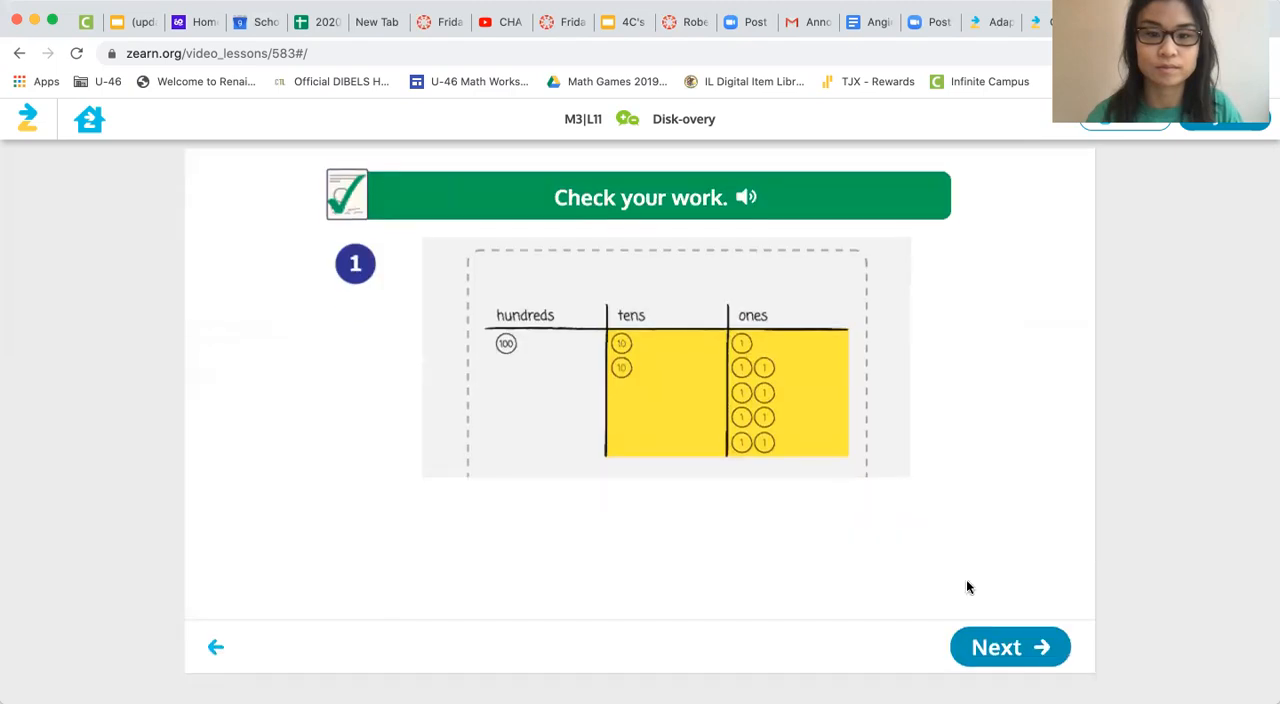
pyautogui.moveTo(702, 393)
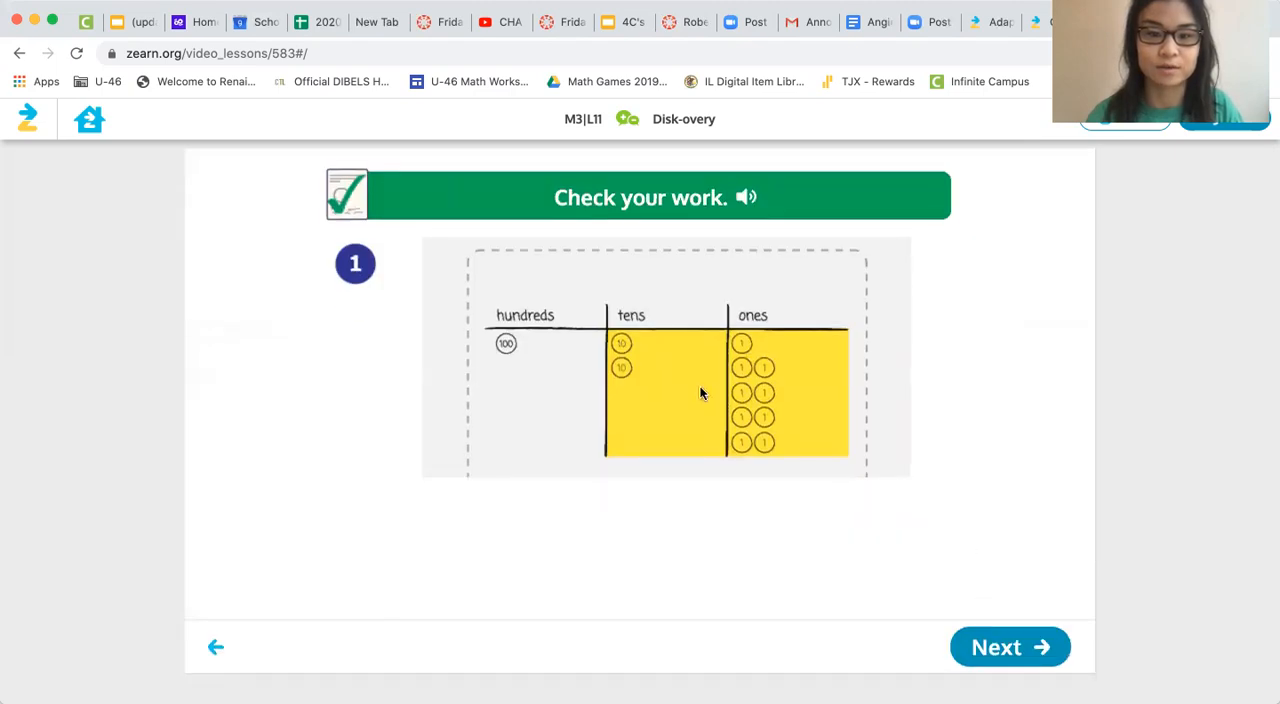
pyautogui.moveTo(878, 490)
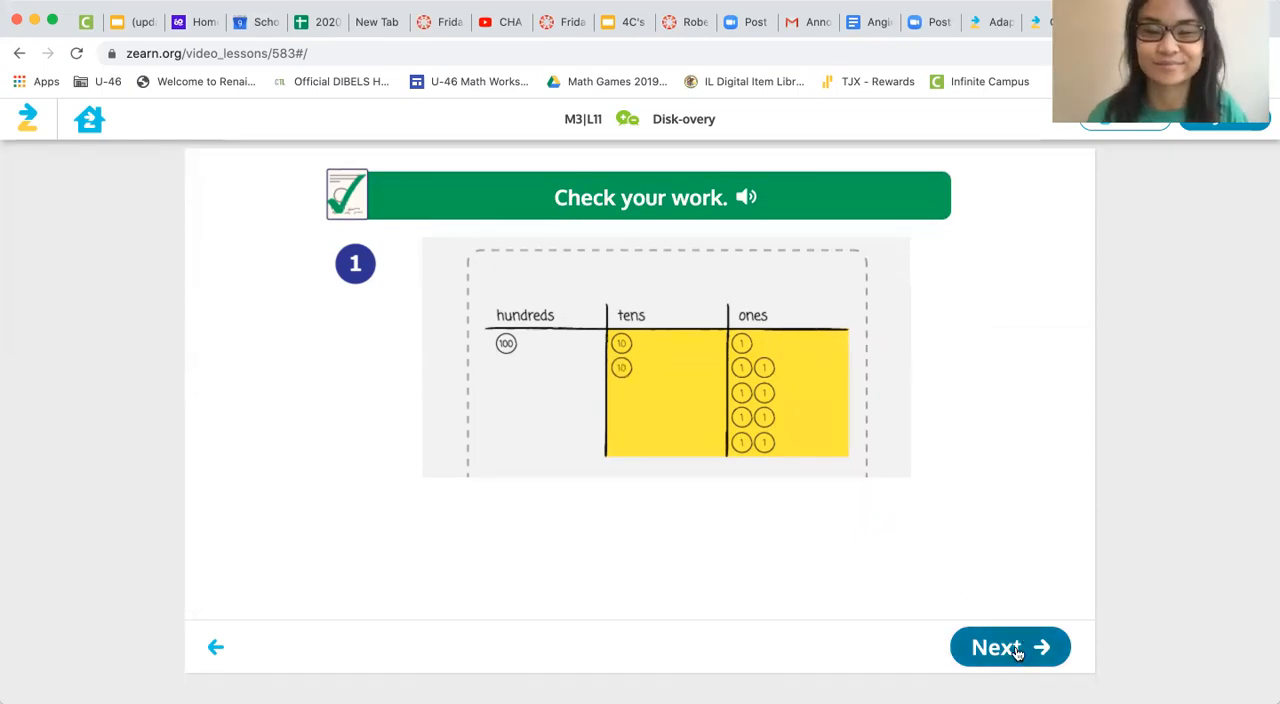
# Label the 230 disks as 2 hundreds, 3 tens and 0 ones and submit the unit form
pyautogui.click(1010, 646)
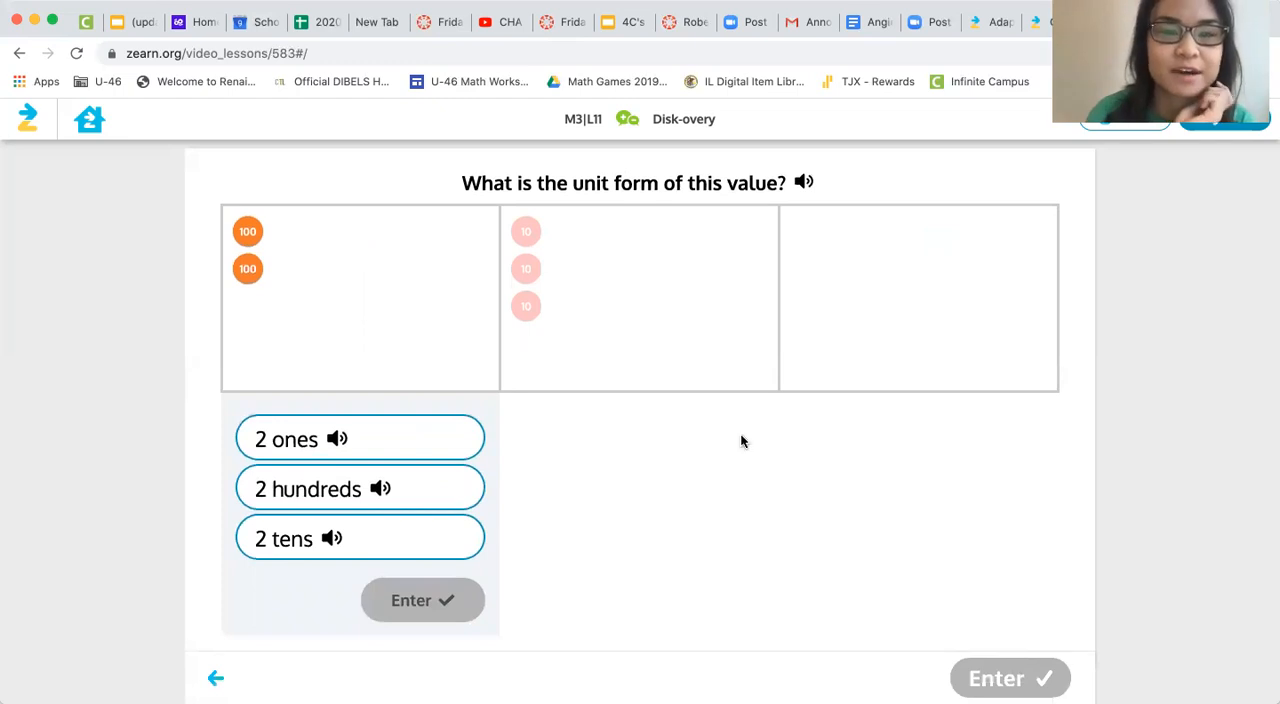
pyautogui.moveTo(641, 270)
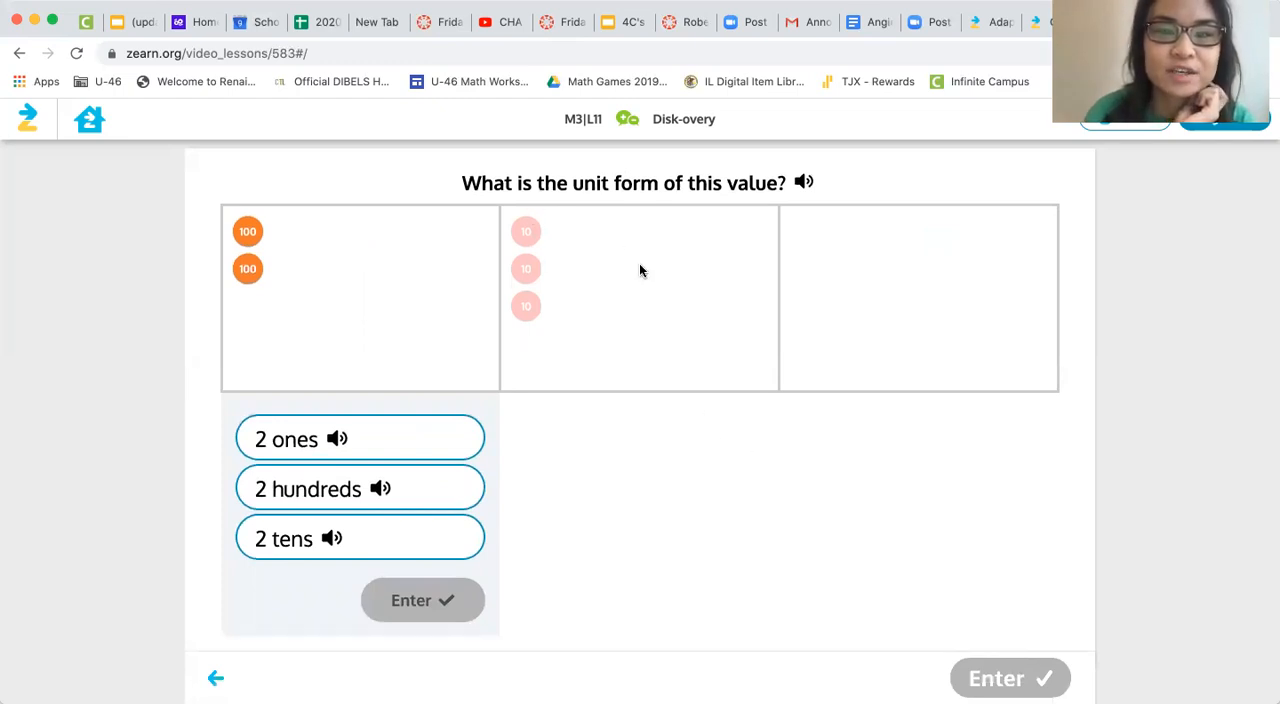
pyautogui.moveTo(507, 433)
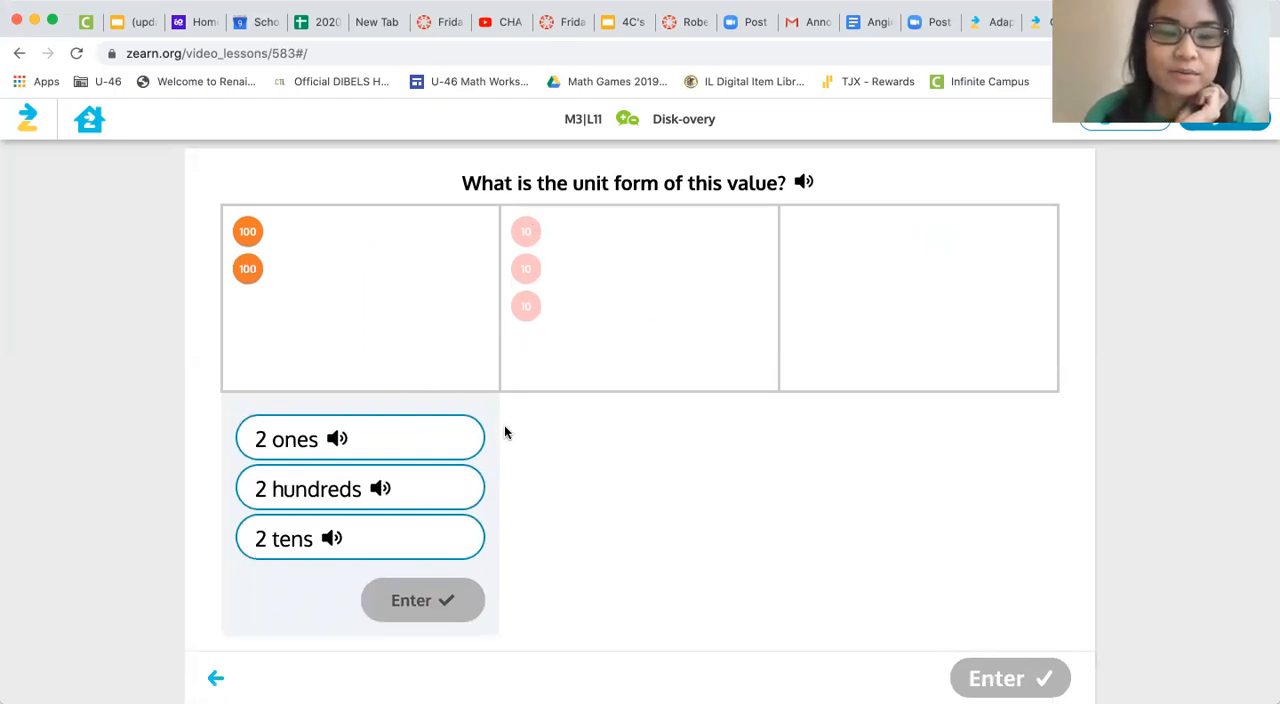
pyautogui.moveTo(501, 486)
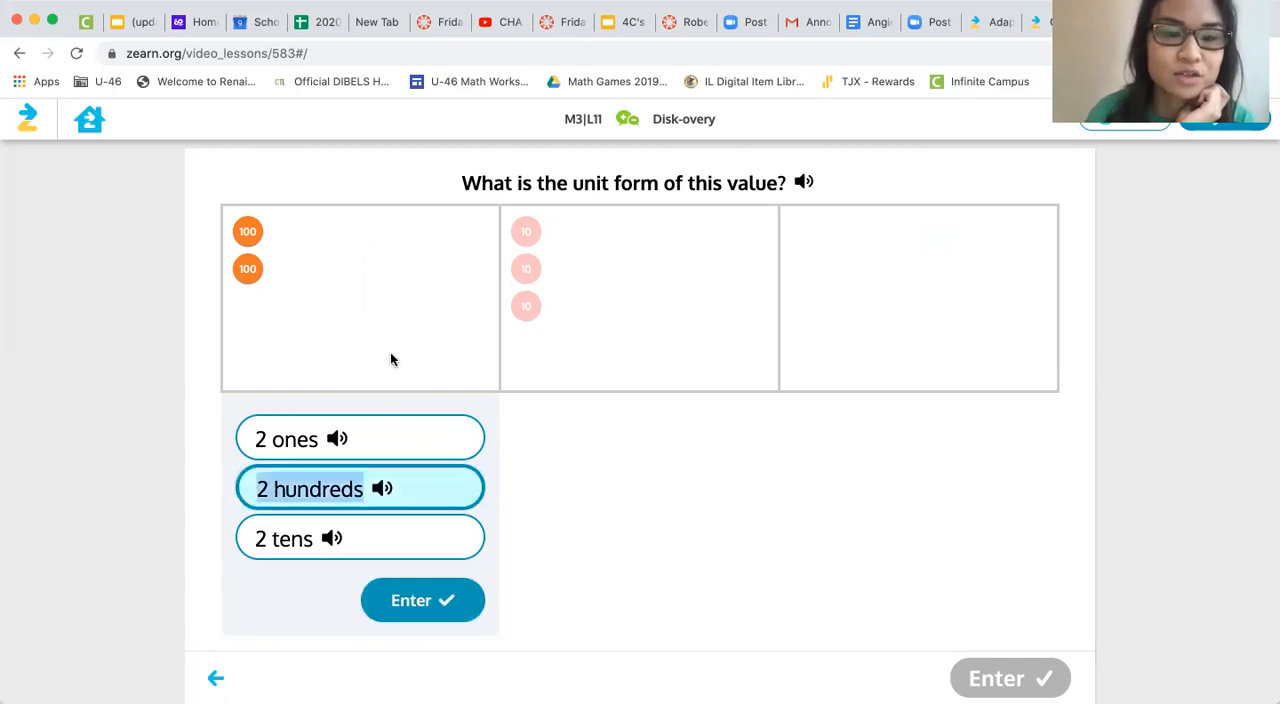
pyautogui.moveTo(275, 317)
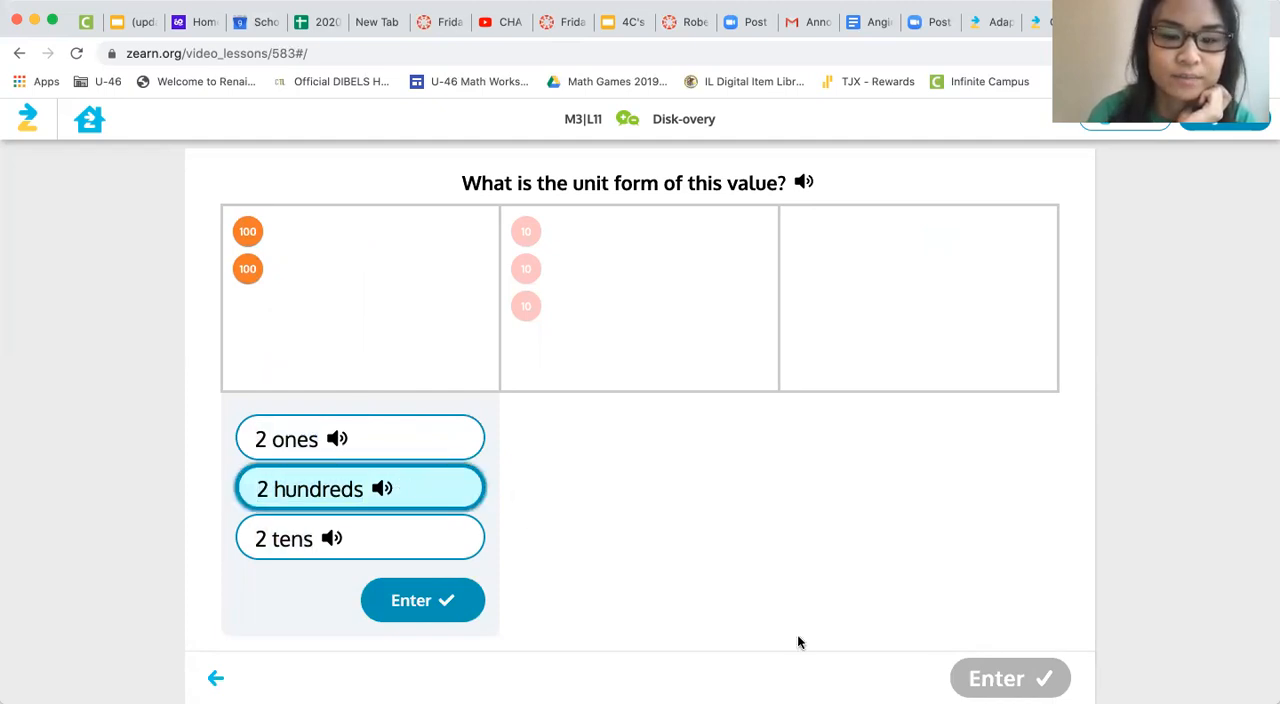
pyautogui.click(421, 599)
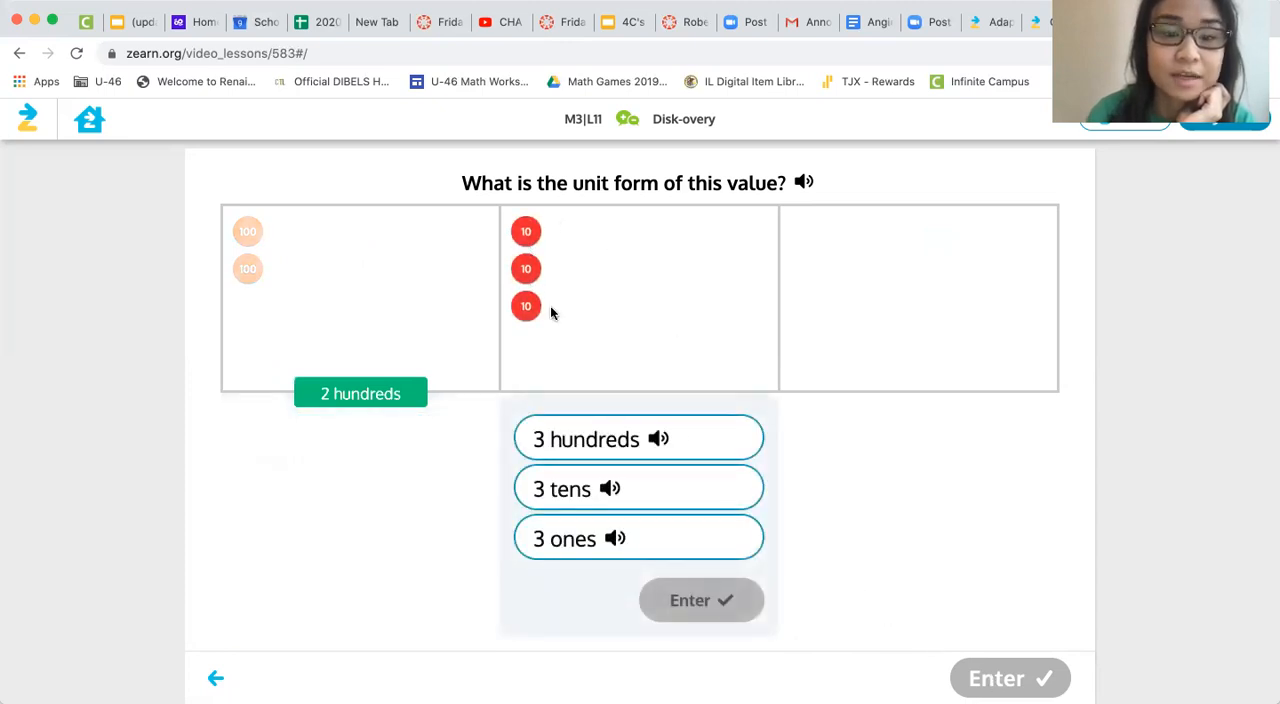
pyautogui.moveTo(652, 494)
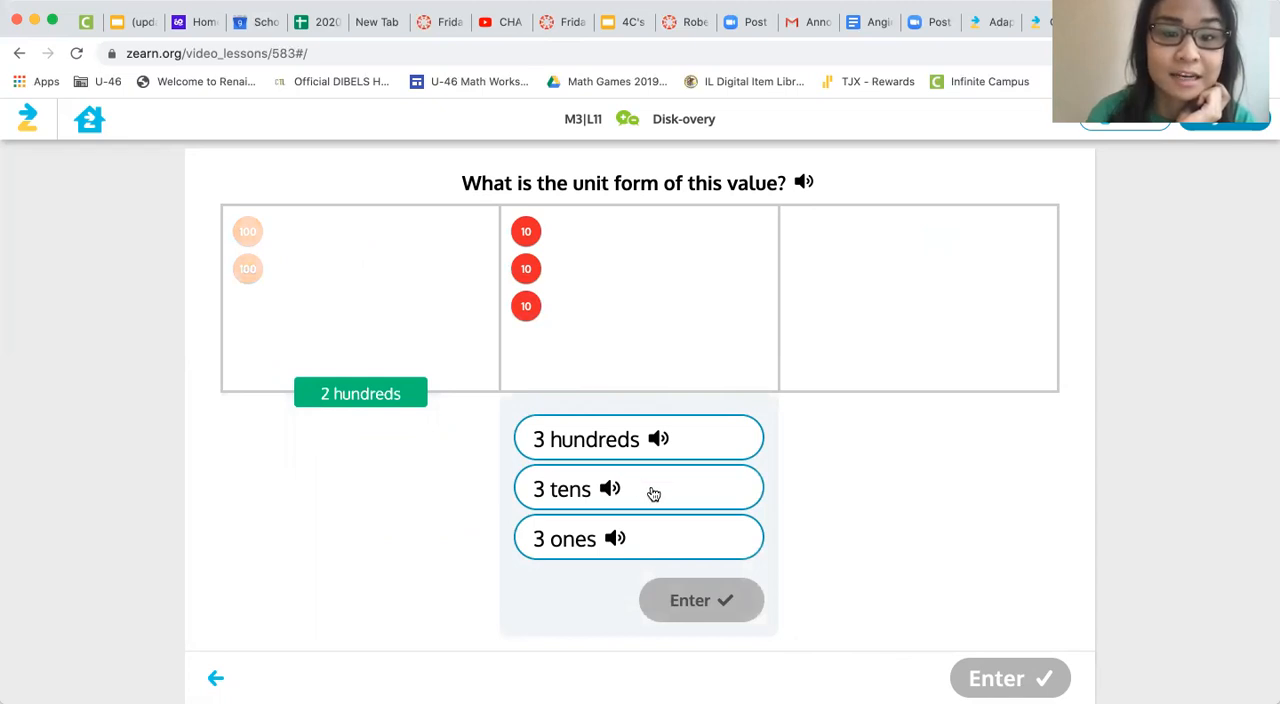
pyautogui.click(654, 490)
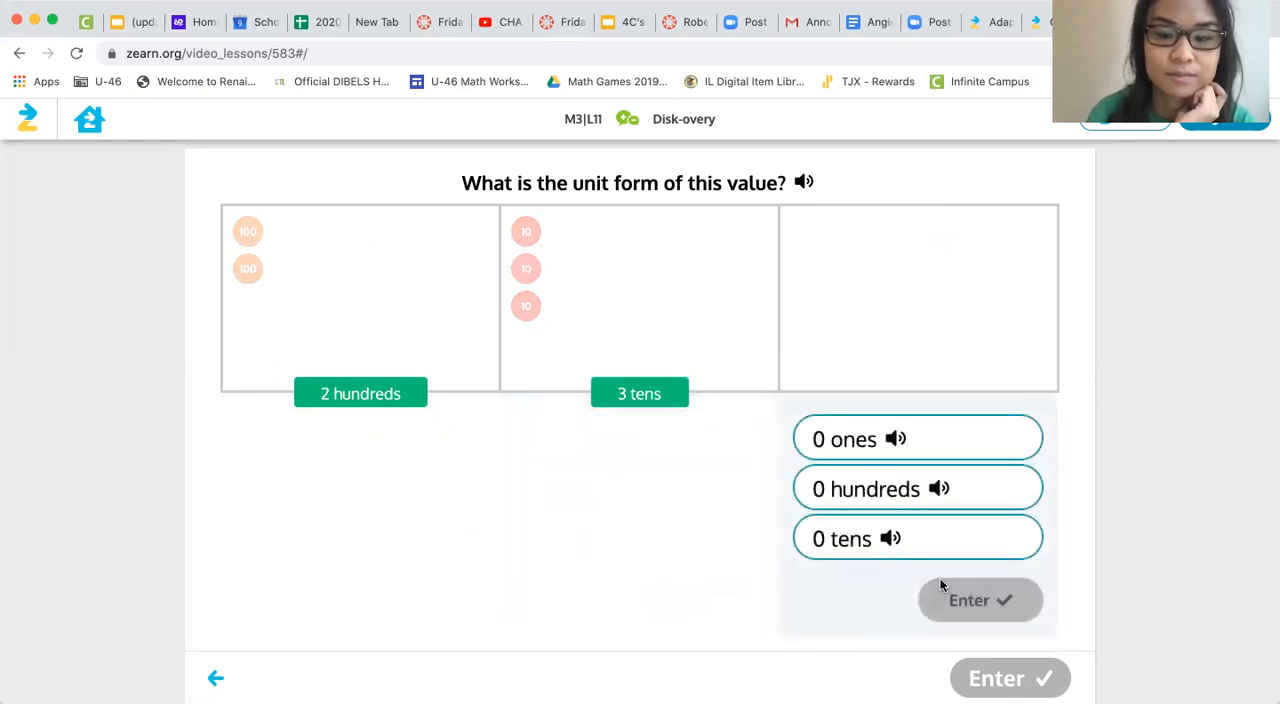
pyautogui.click(888, 438)
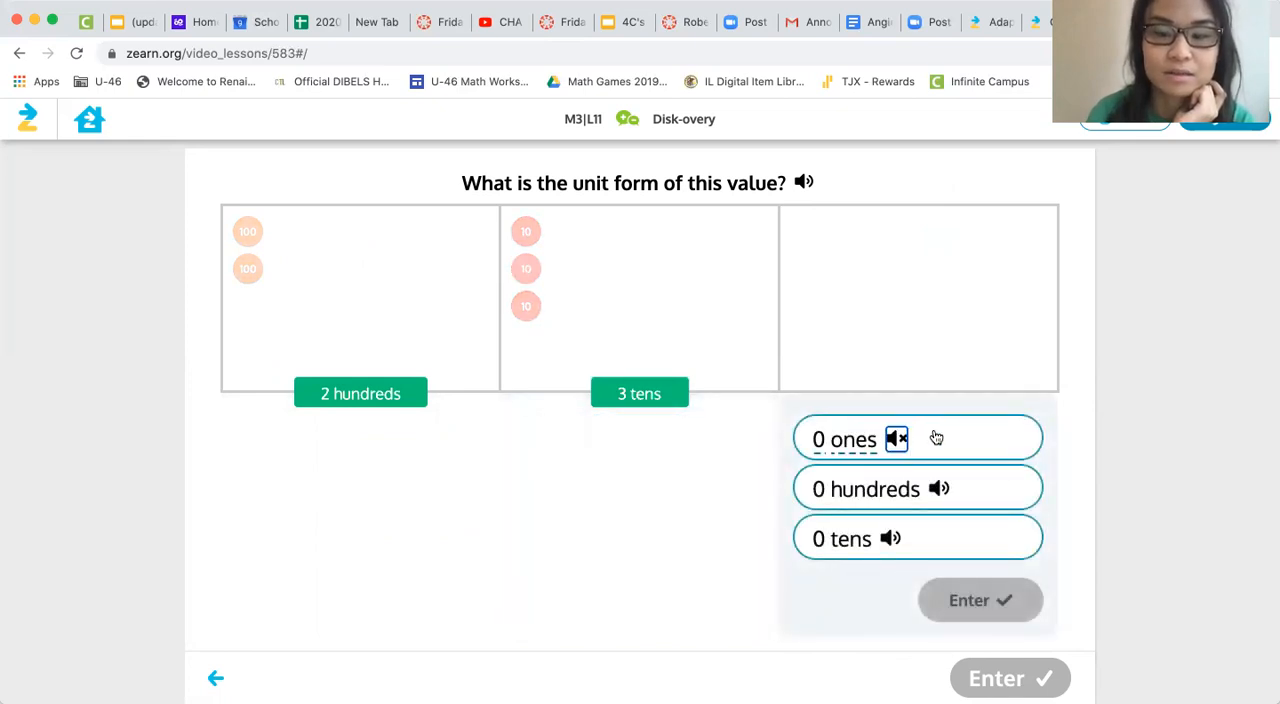
pyautogui.click(916, 438)
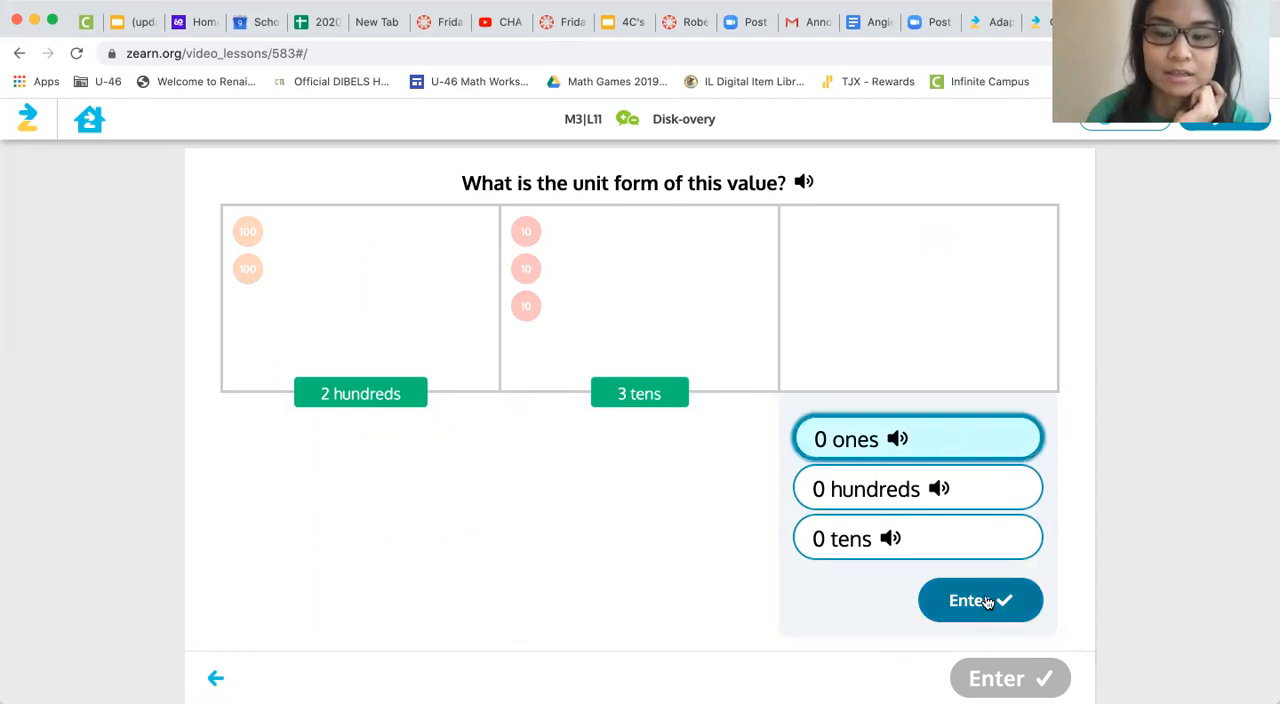
pyautogui.click(980, 600)
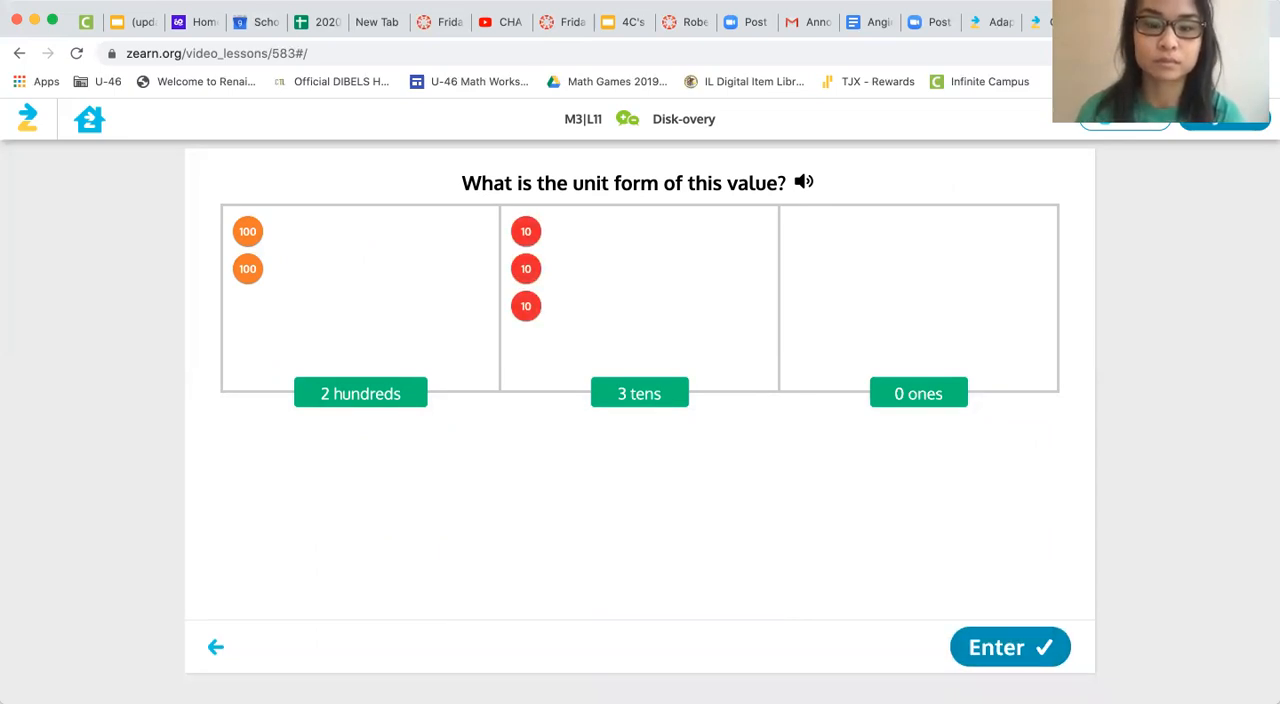
pyautogui.click(1009, 646)
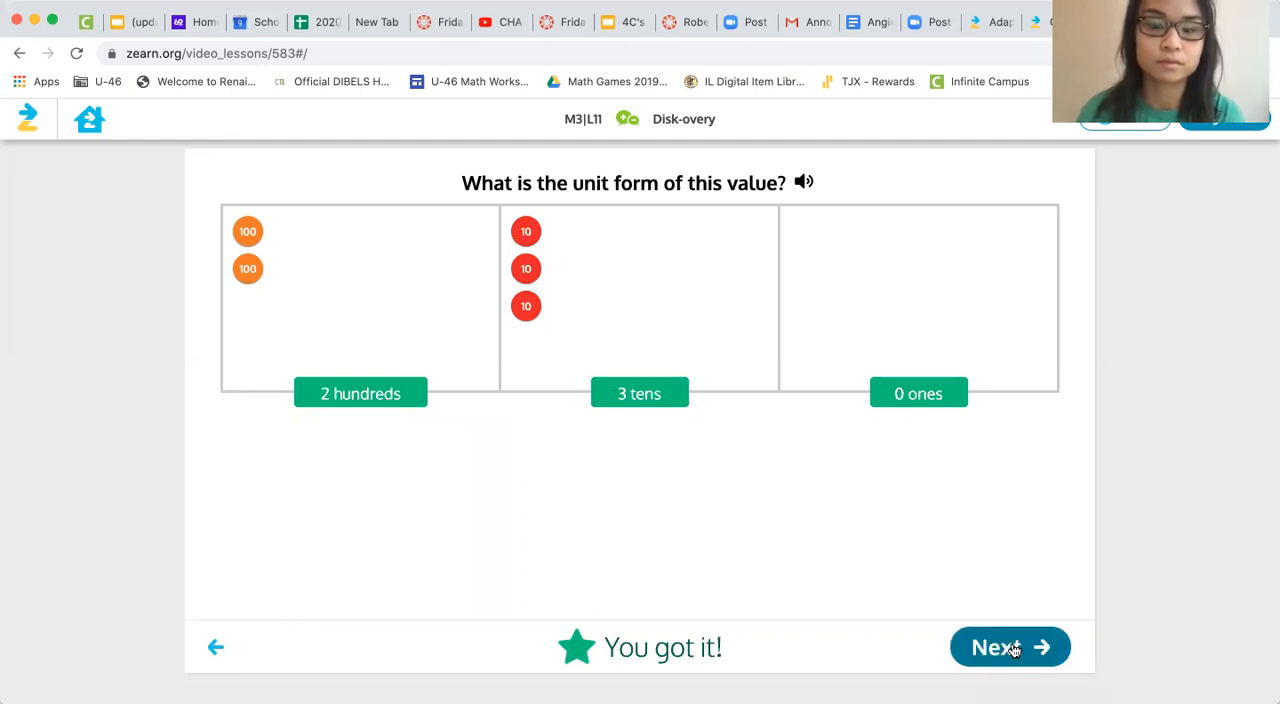
pyautogui.moveTo(1013, 647)
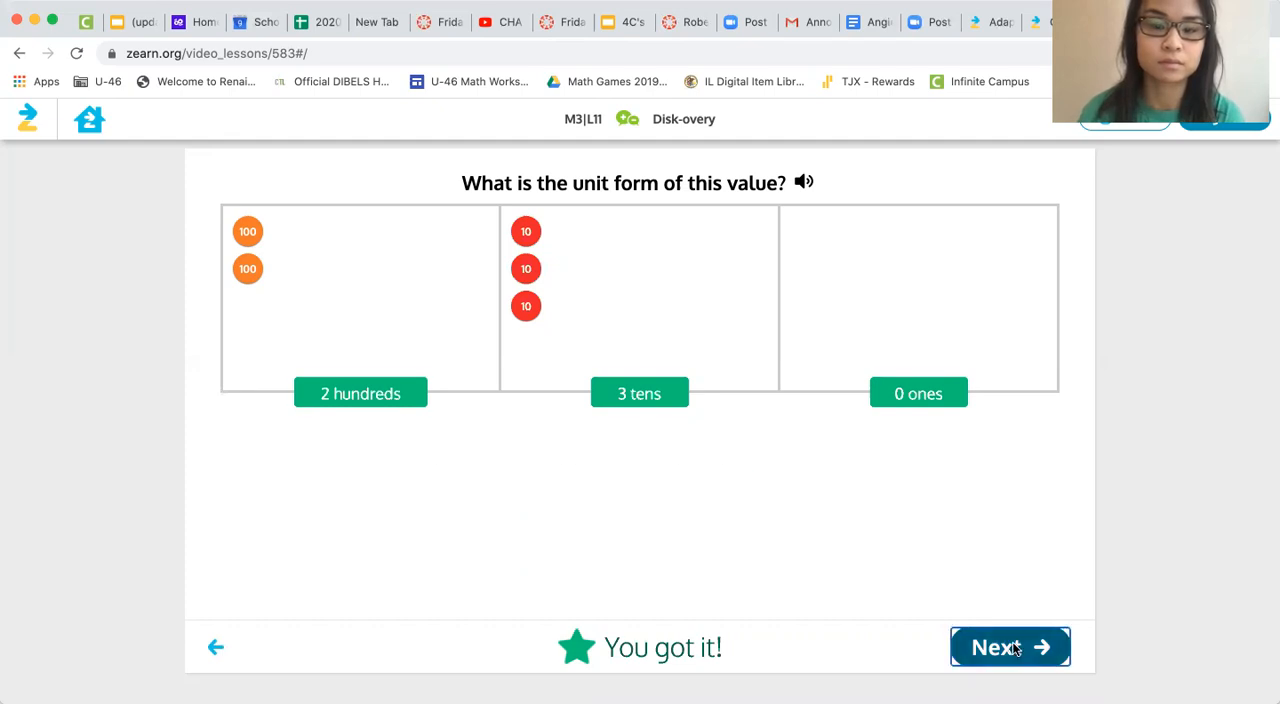
# Enter 230 as the number the chart shows, get it accepted, and continue to the next problem
pyautogui.click(1010, 647)
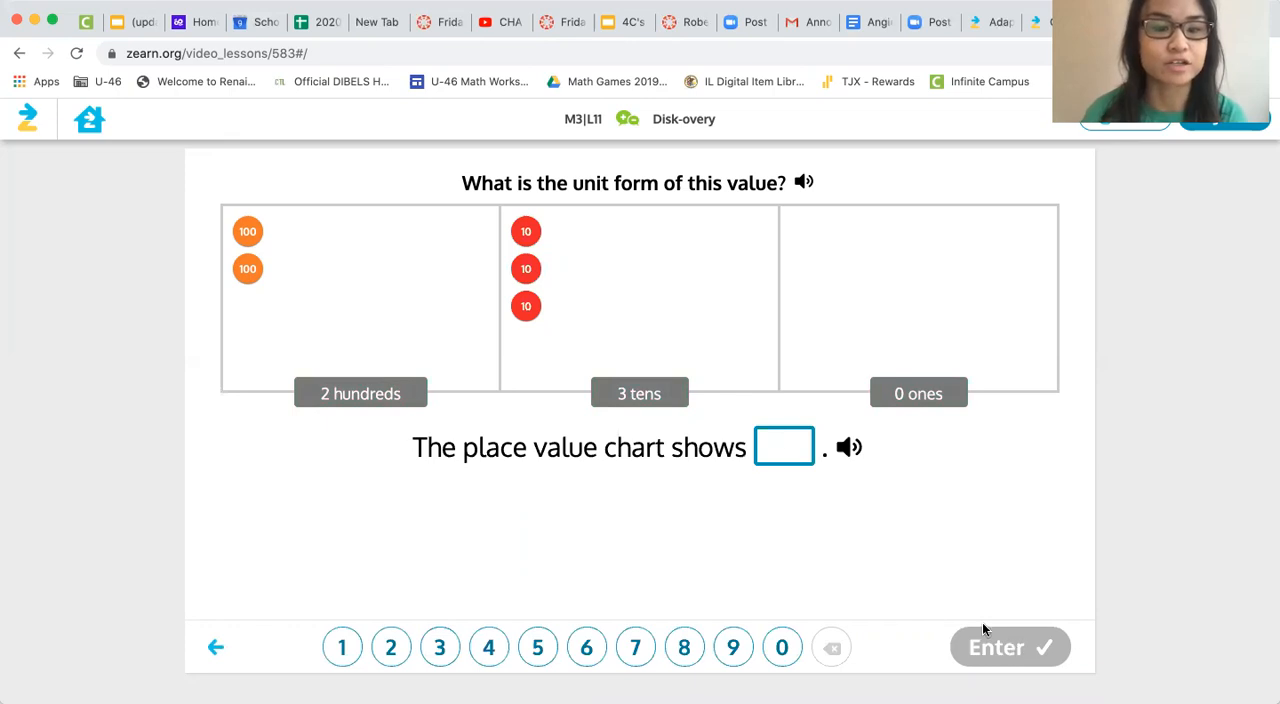
pyautogui.moveTo(860, 610)
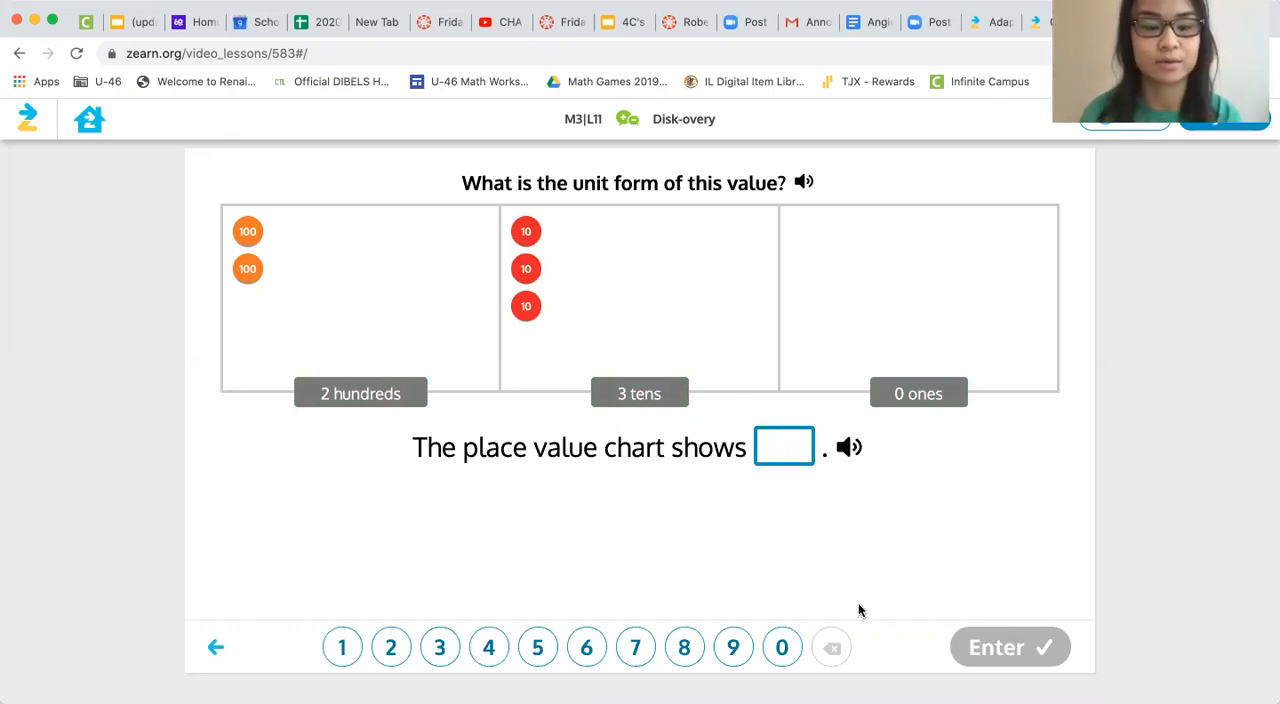
pyautogui.click(391, 647)
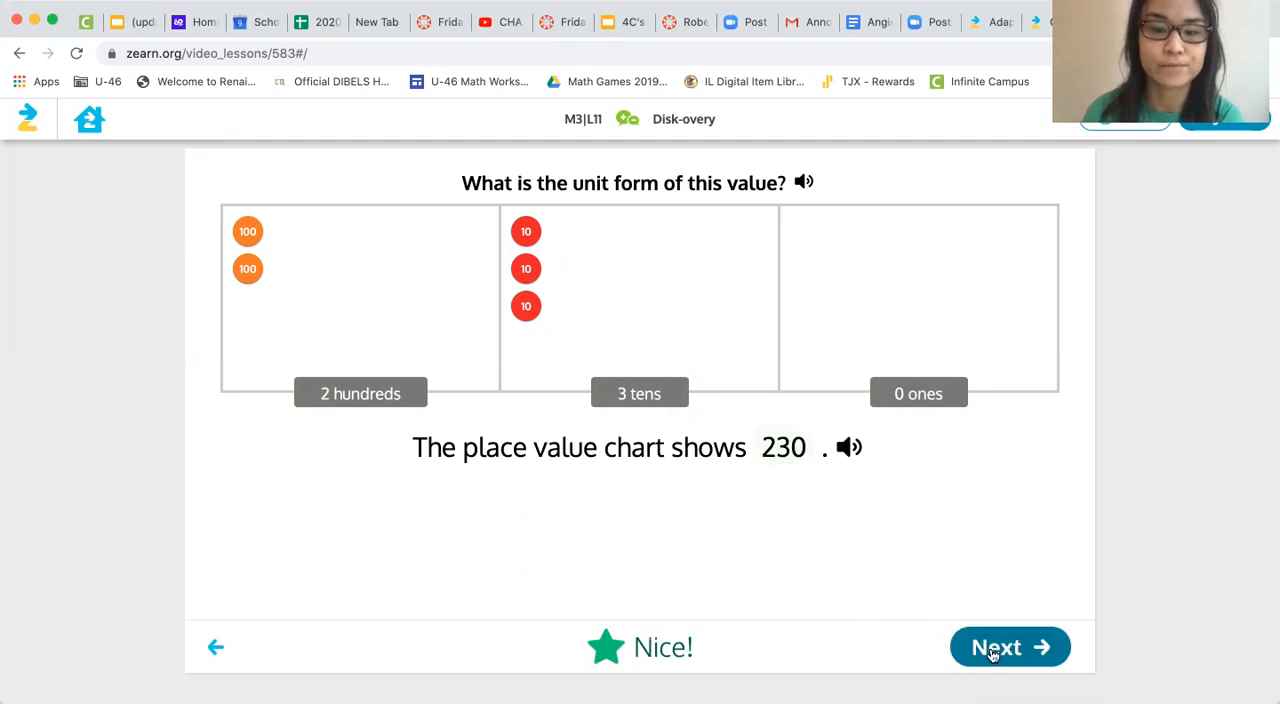
pyautogui.click(1009, 647)
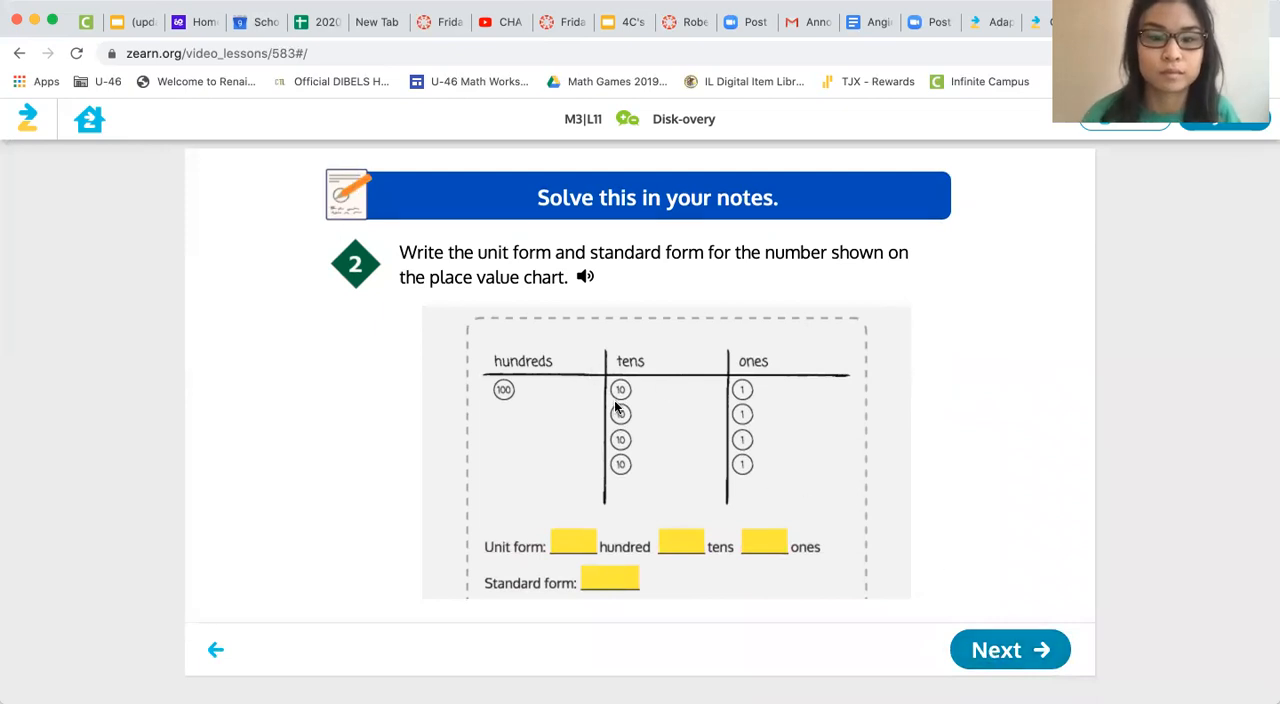
pyautogui.moveTo(454, 258)
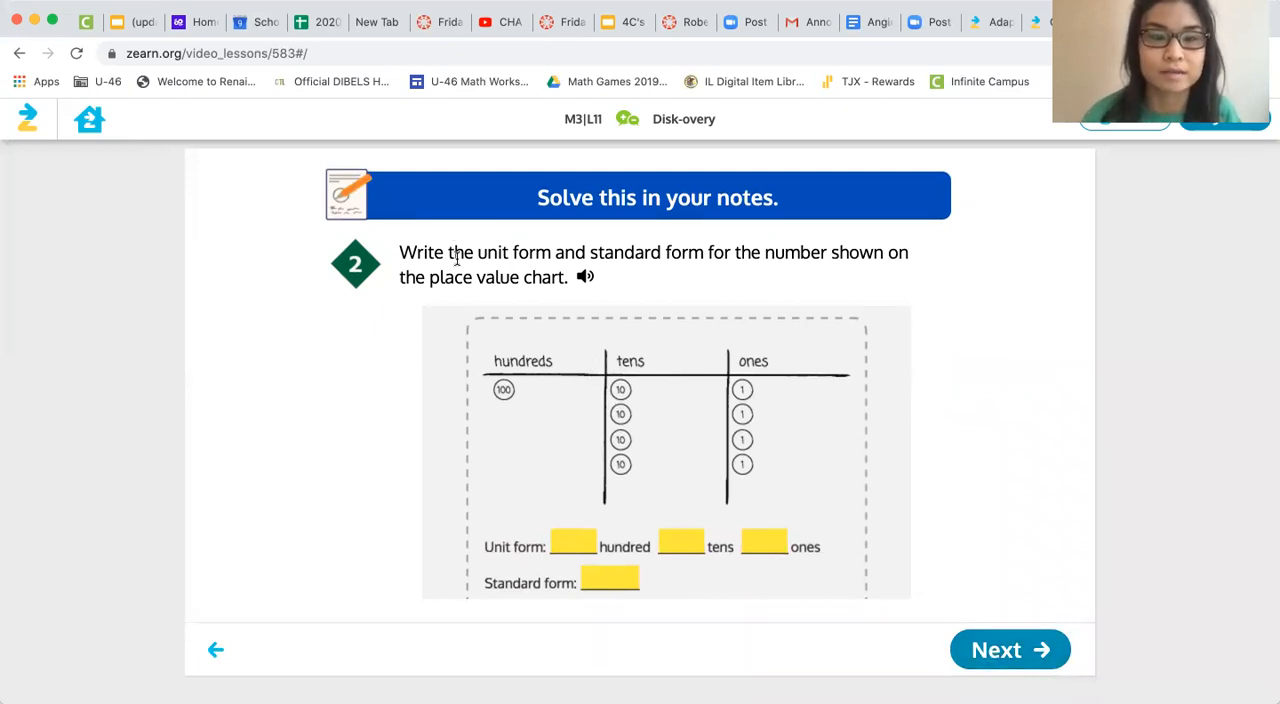
pyautogui.moveTo(707, 278)
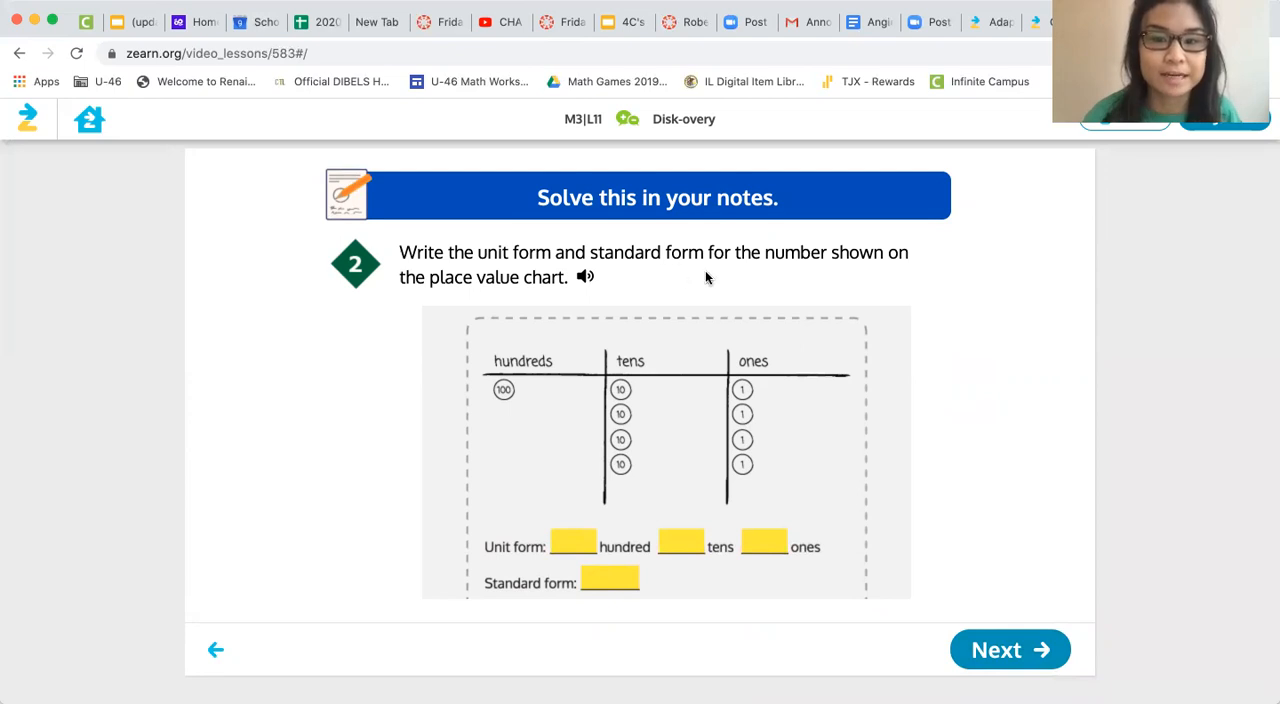
pyautogui.moveTo(842, 299)
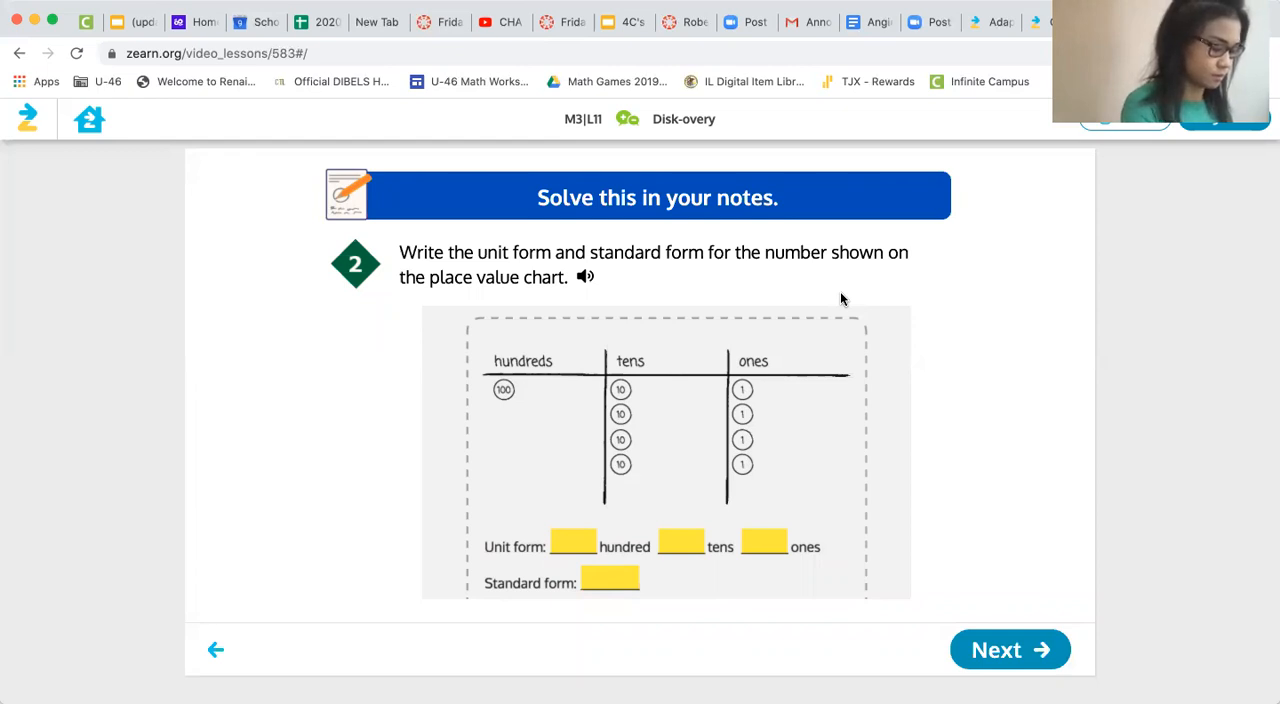
pyautogui.moveTo(985, 655)
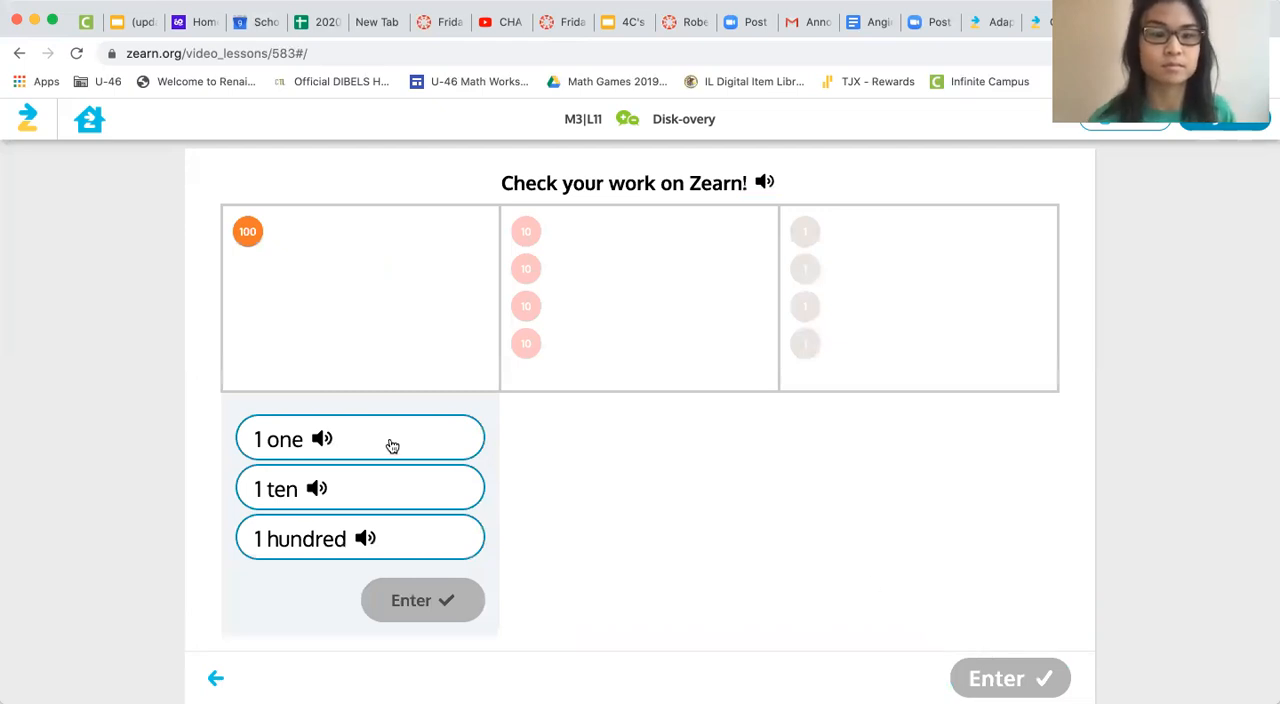
# Label the chart columns 1 hundred, 4 tens, 4 ones and submit the unit form as correct
pyautogui.click(360, 438)
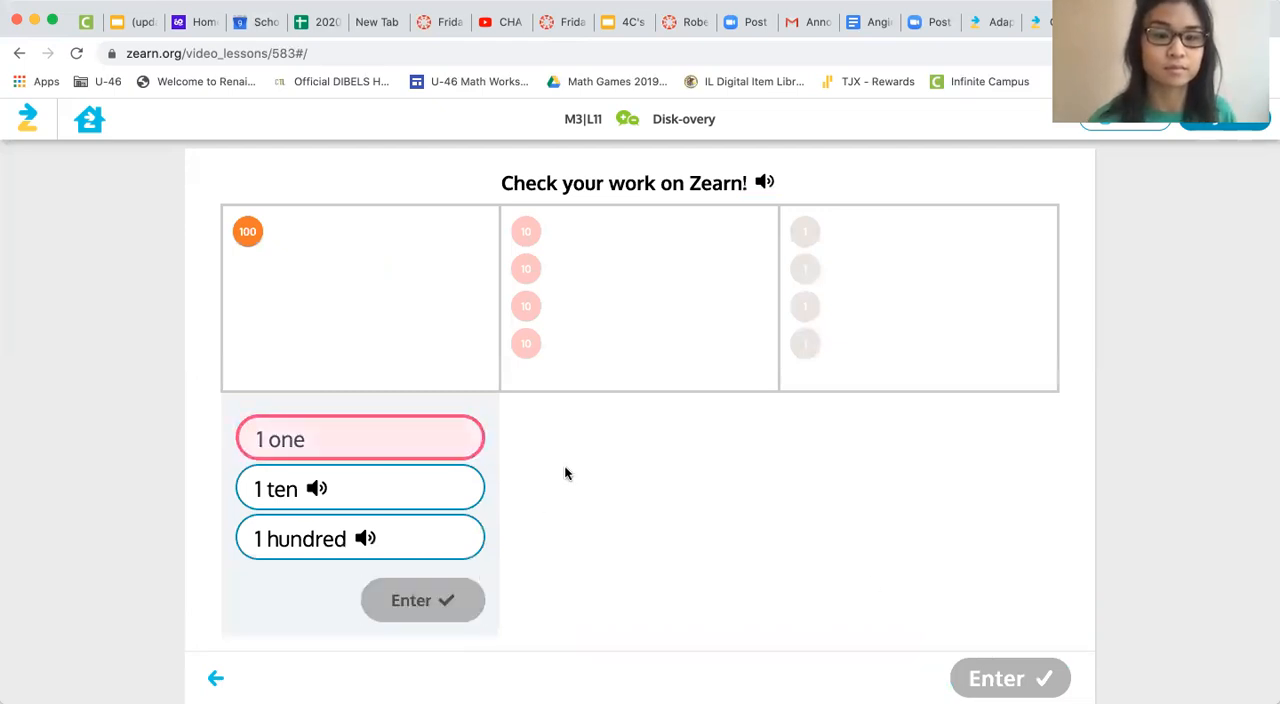
pyautogui.click(360, 538)
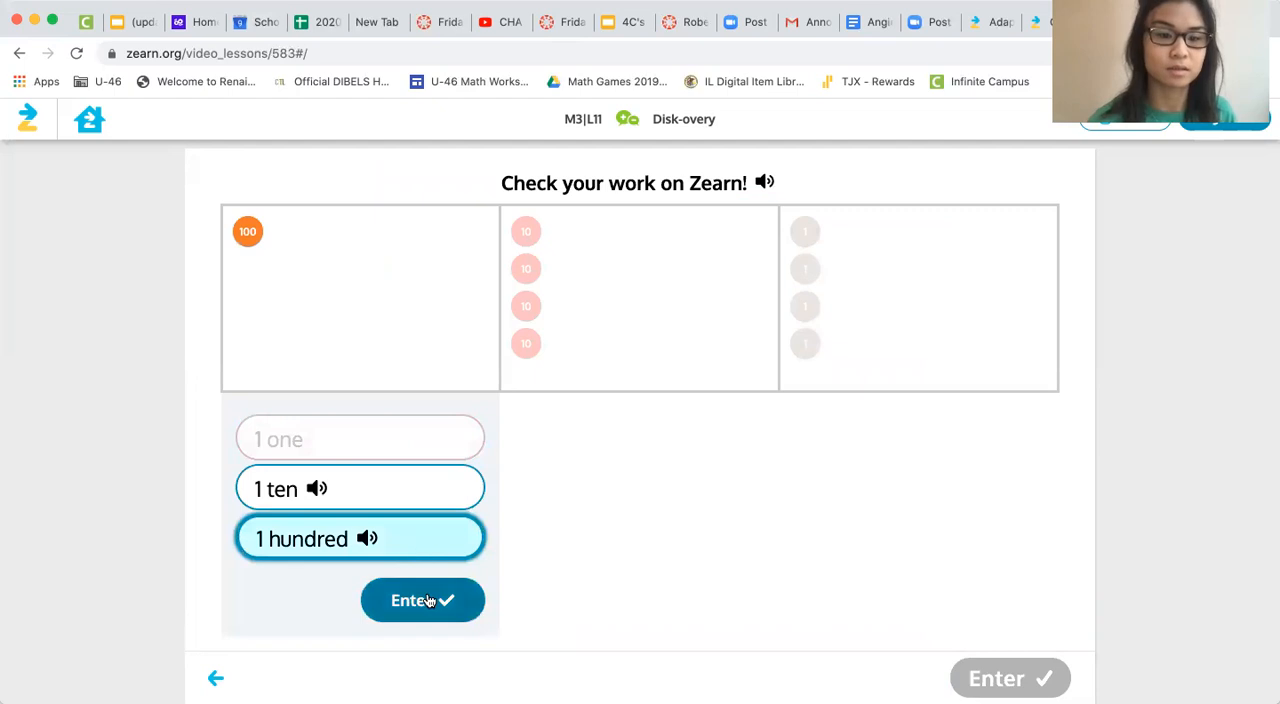
pyautogui.click(422, 600)
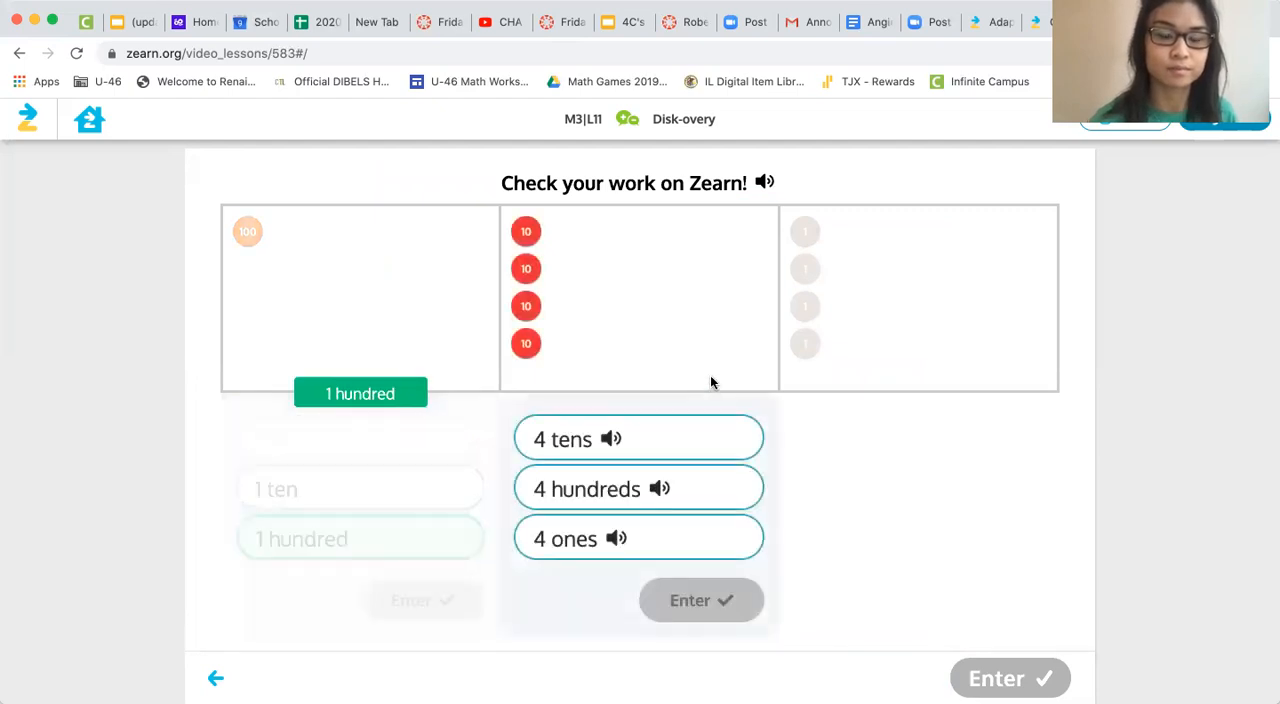
pyautogui.click(638, 438)
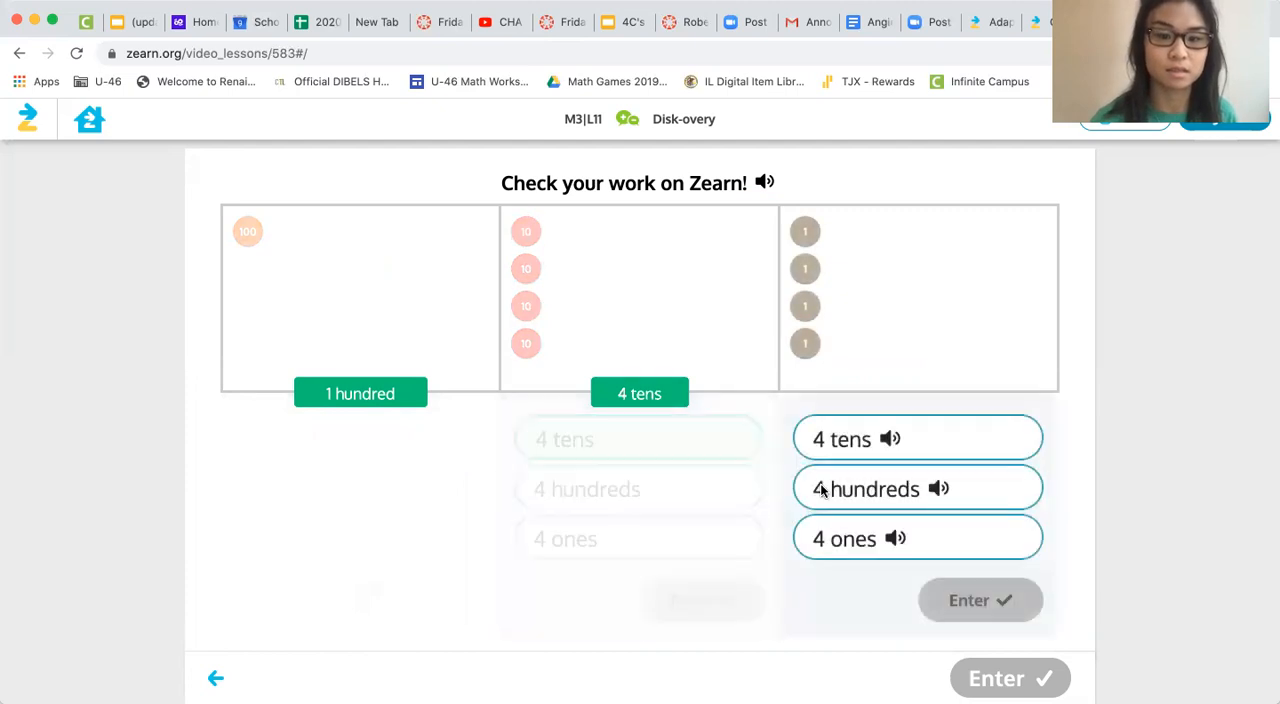
pyautogui.click(917, 537)
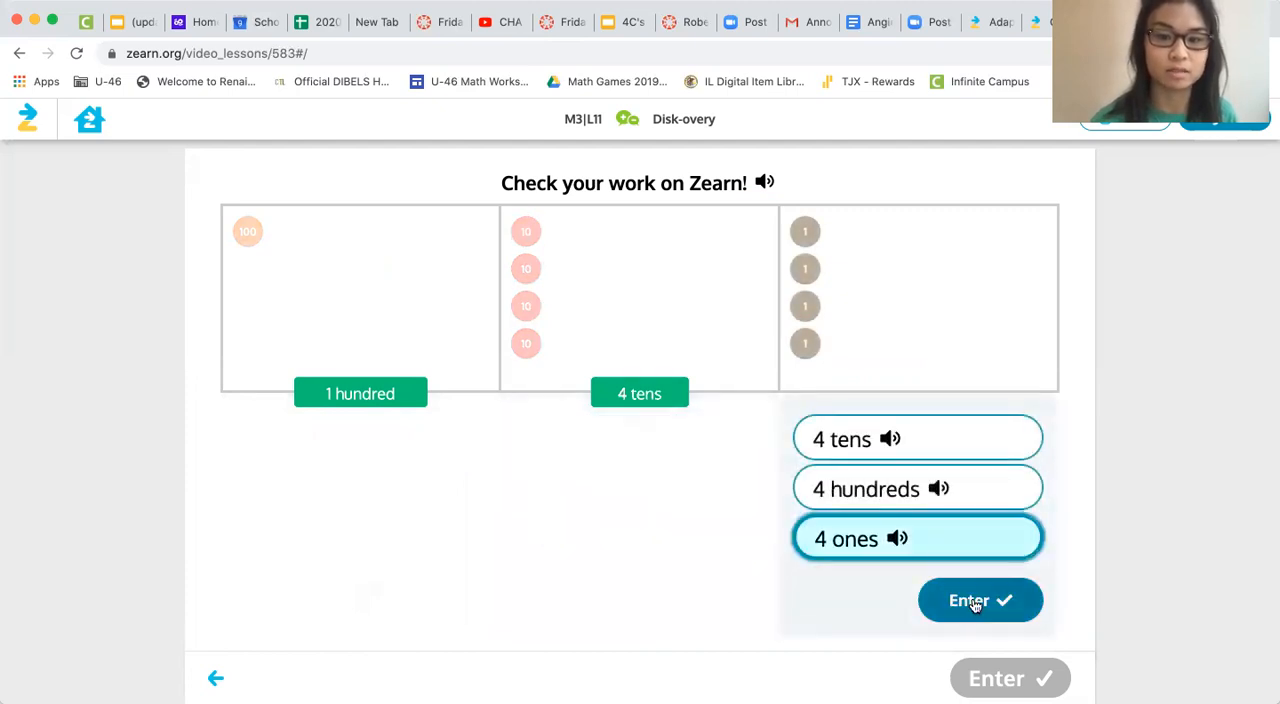
pyautogui.click(978, 600)
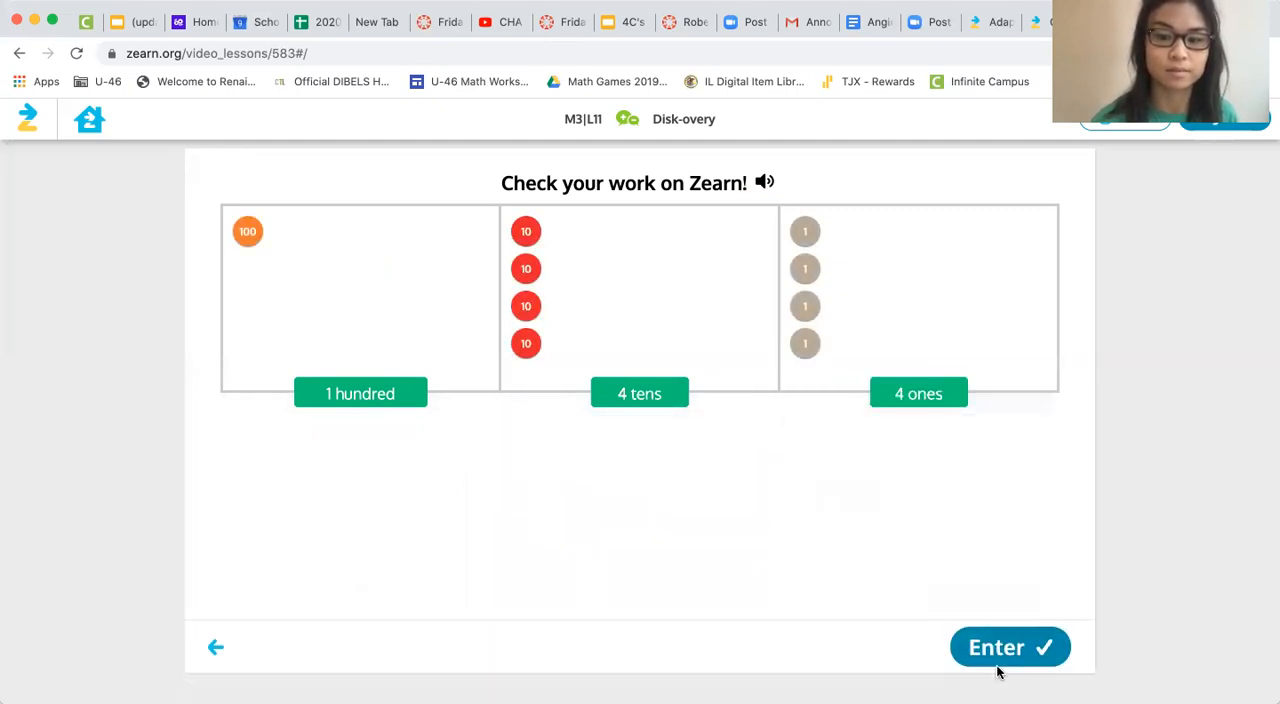
pyautogui.click(1010, 646)
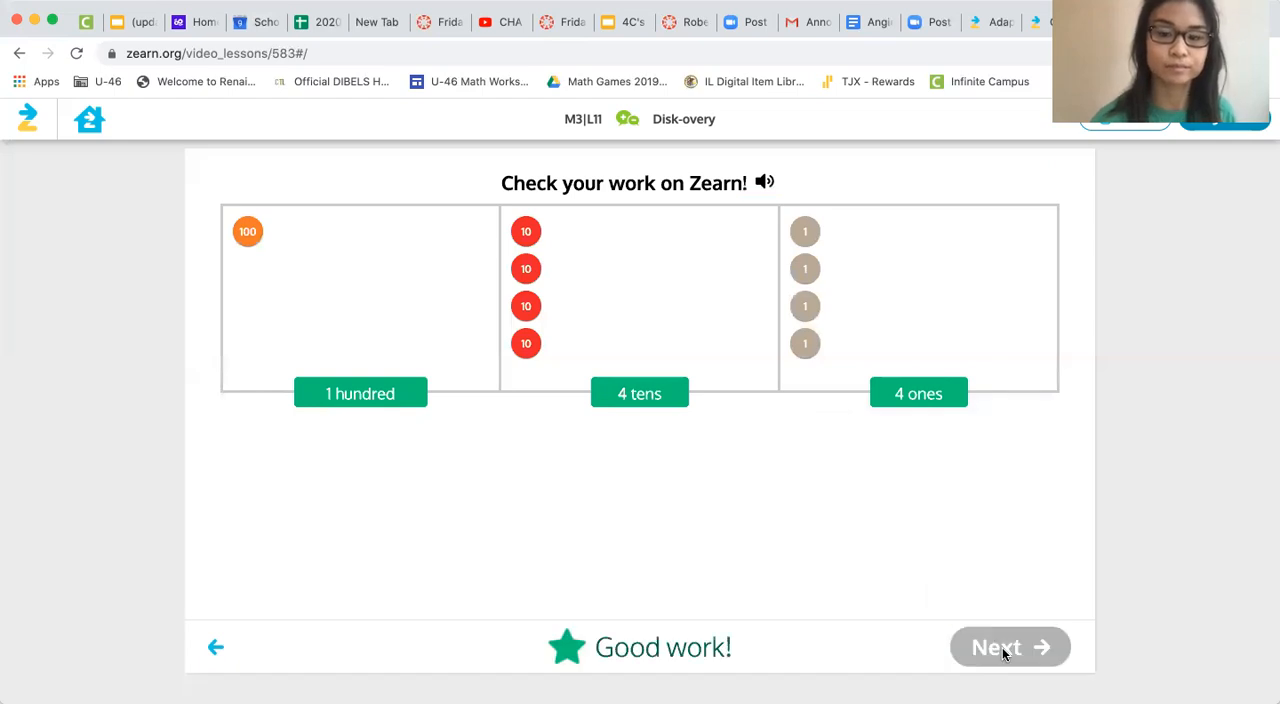
pyautogui.click(1009, 647)
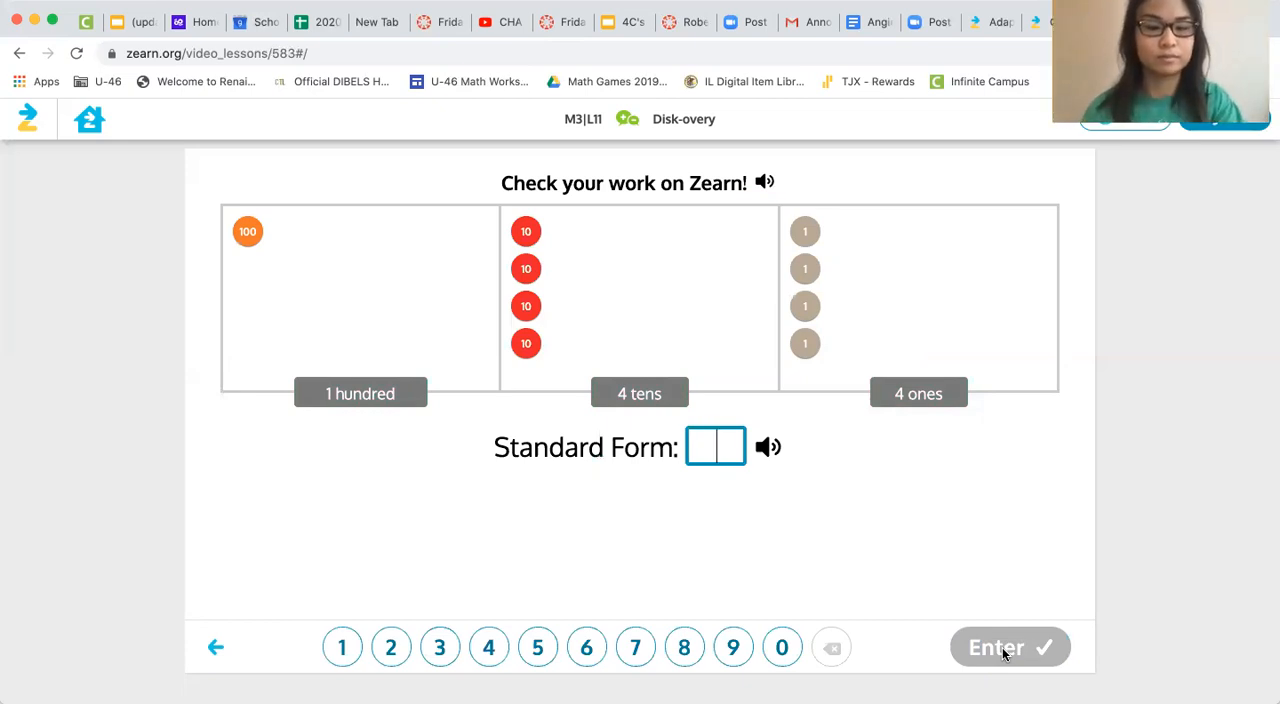
# Enter 144 on the number pad as the standard form and get it marked correct
pyautogui.click(343, 647)
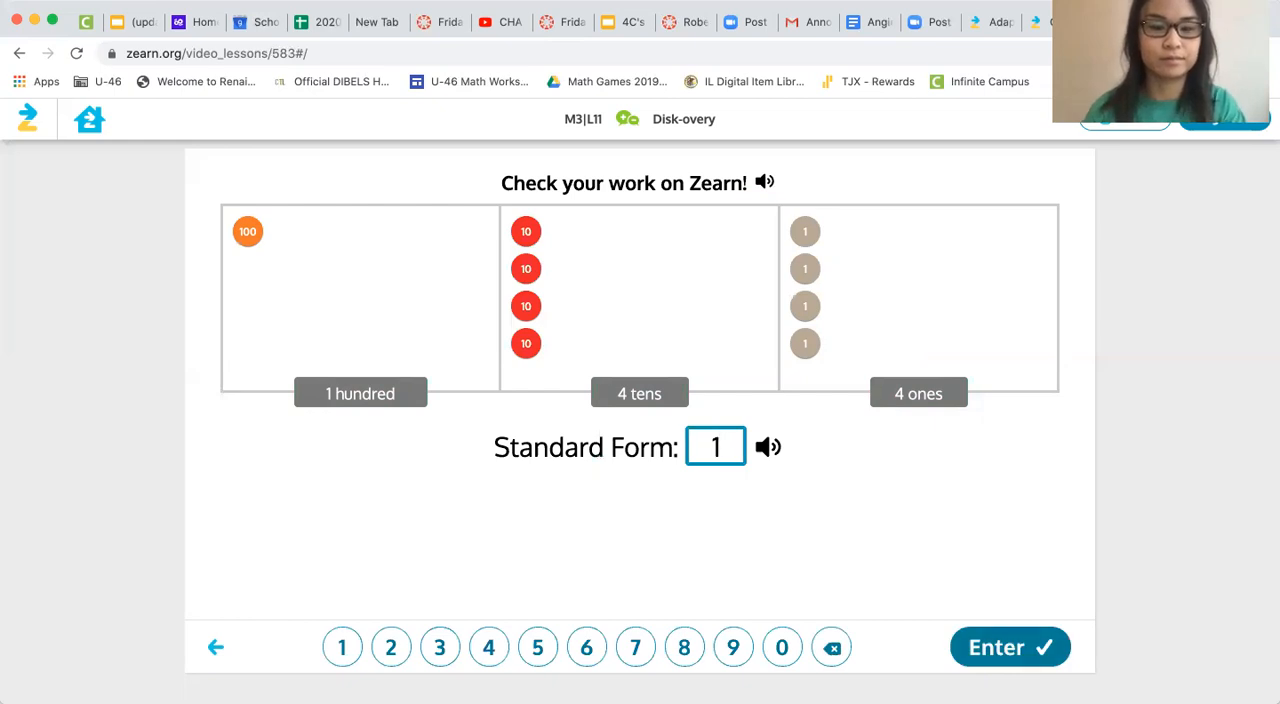
pyautogui.click(491, 646)
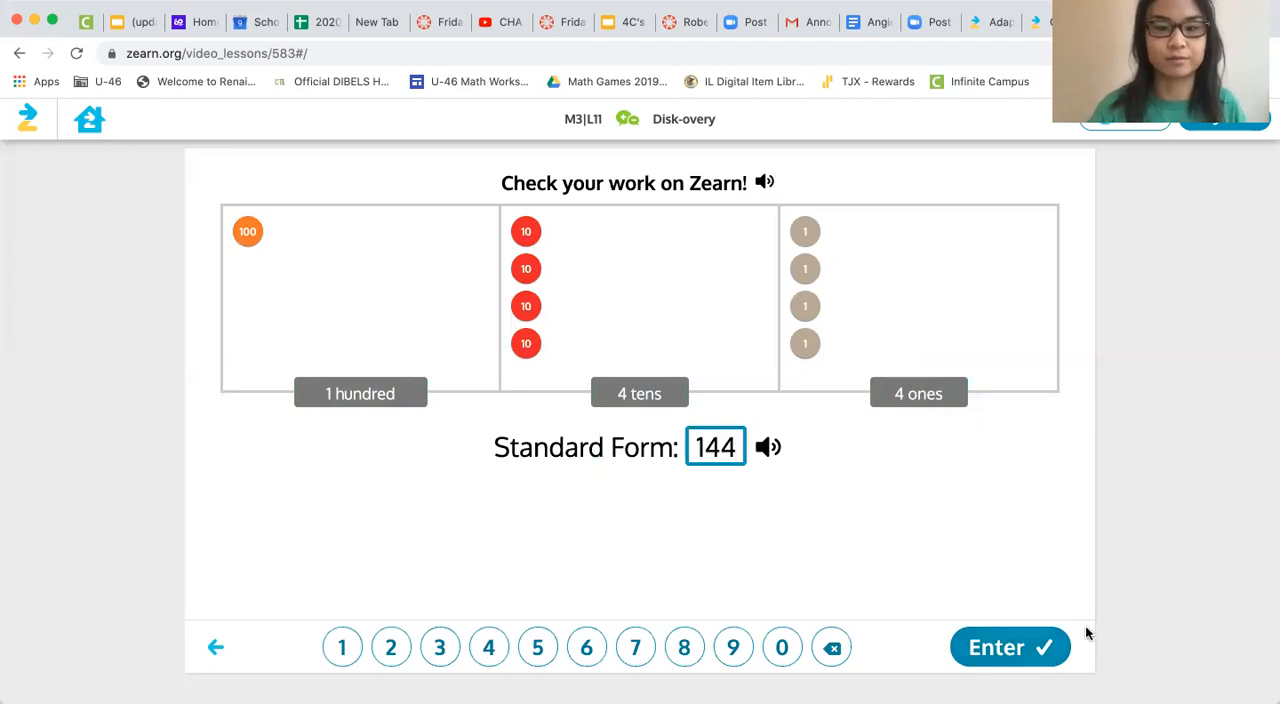
pyautogui.click(1009, 647)
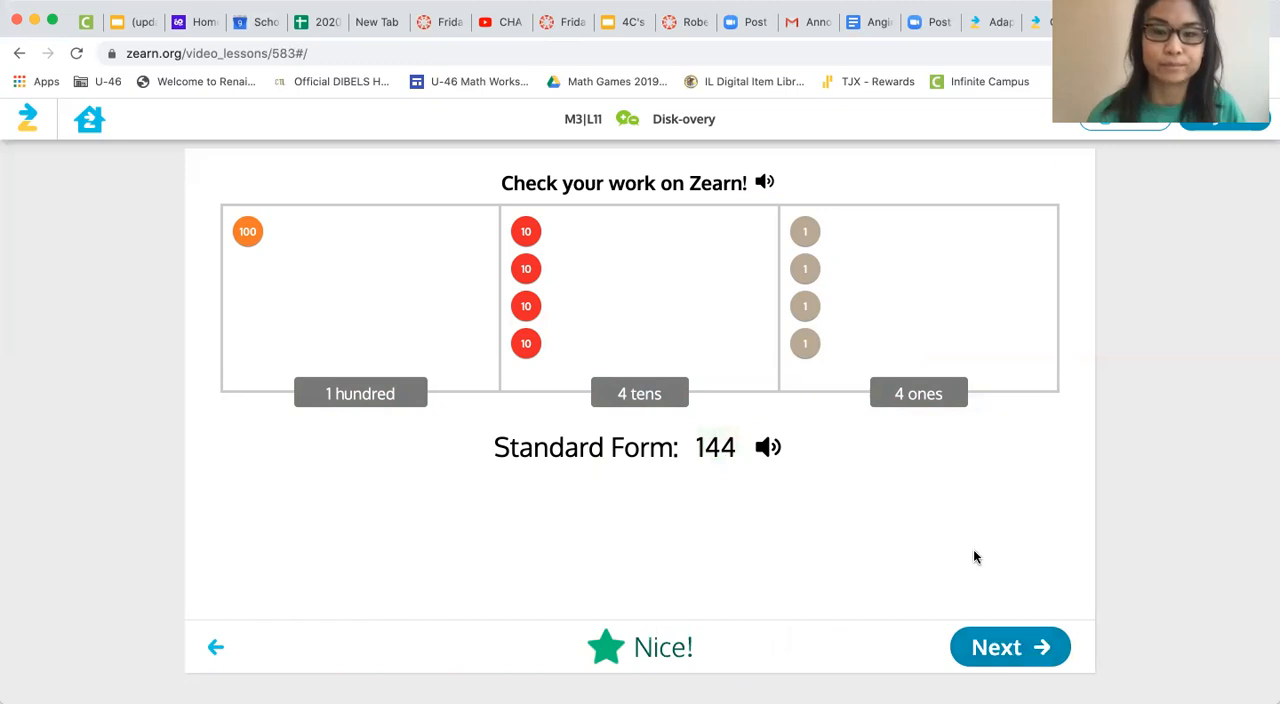
pyautogui.moveTo(1050, 610)
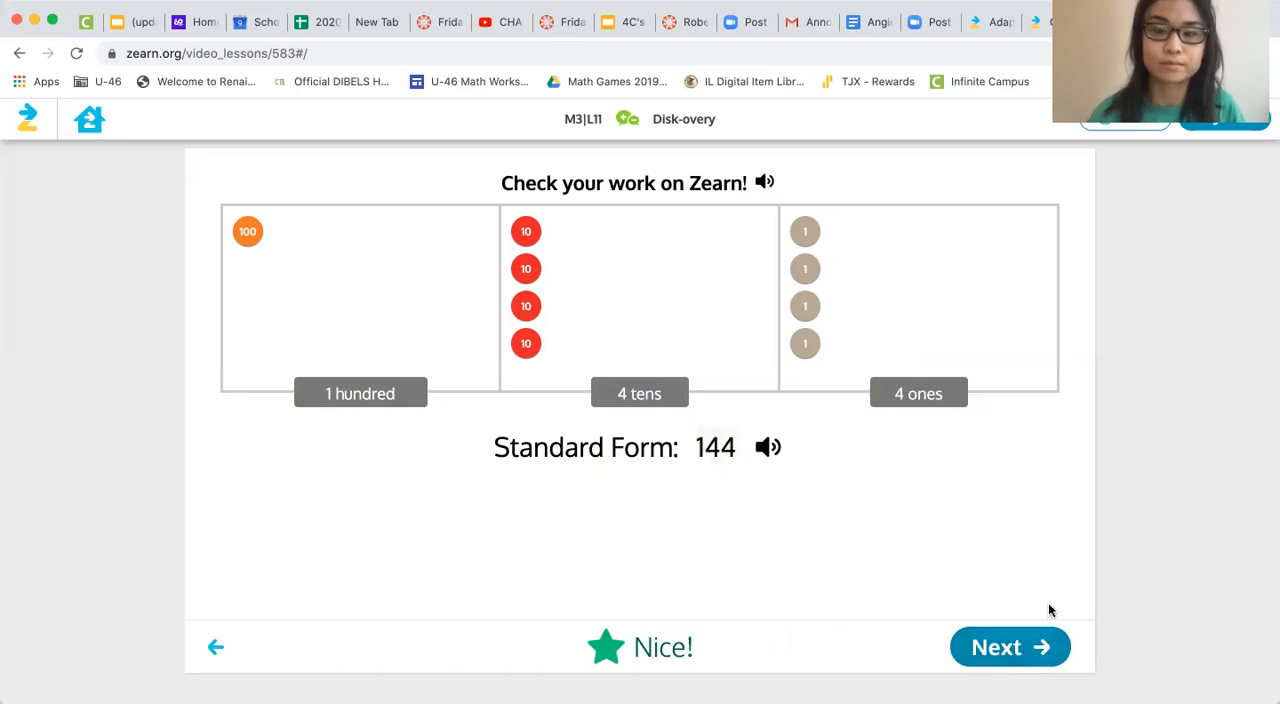
pyautogui.click(1010, 646)
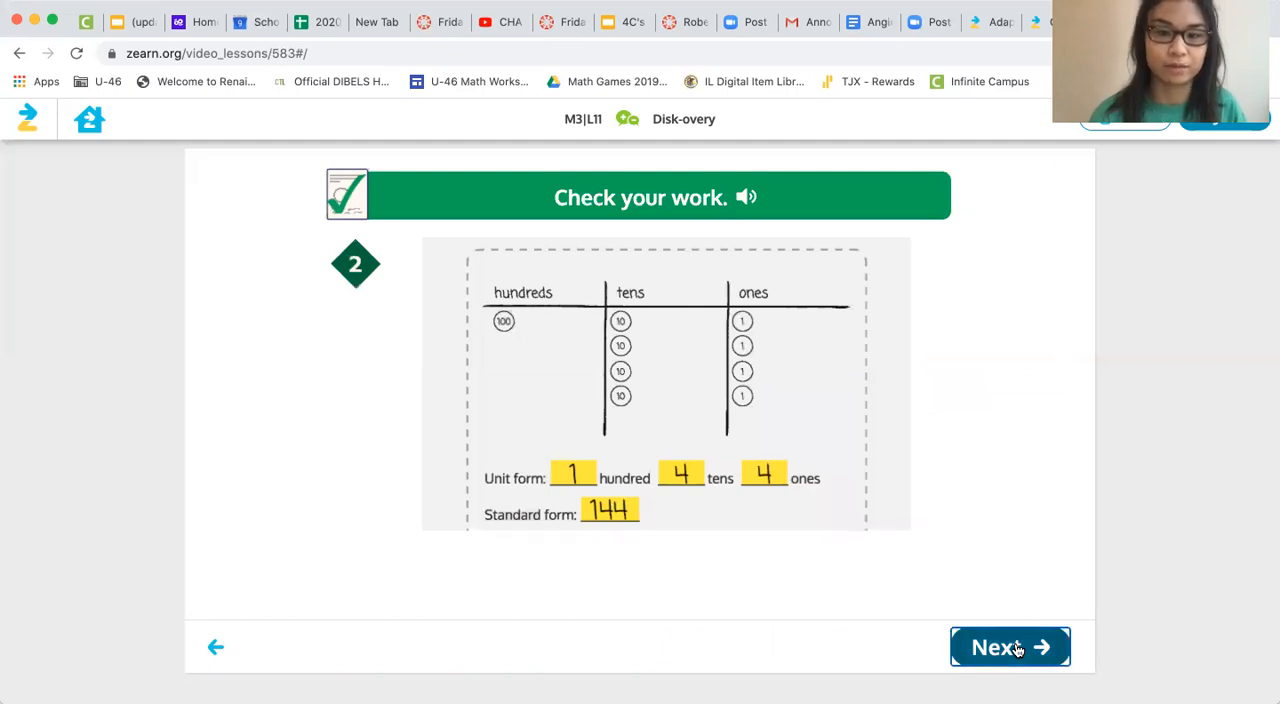
pyautogui.moveTo(936, 600)
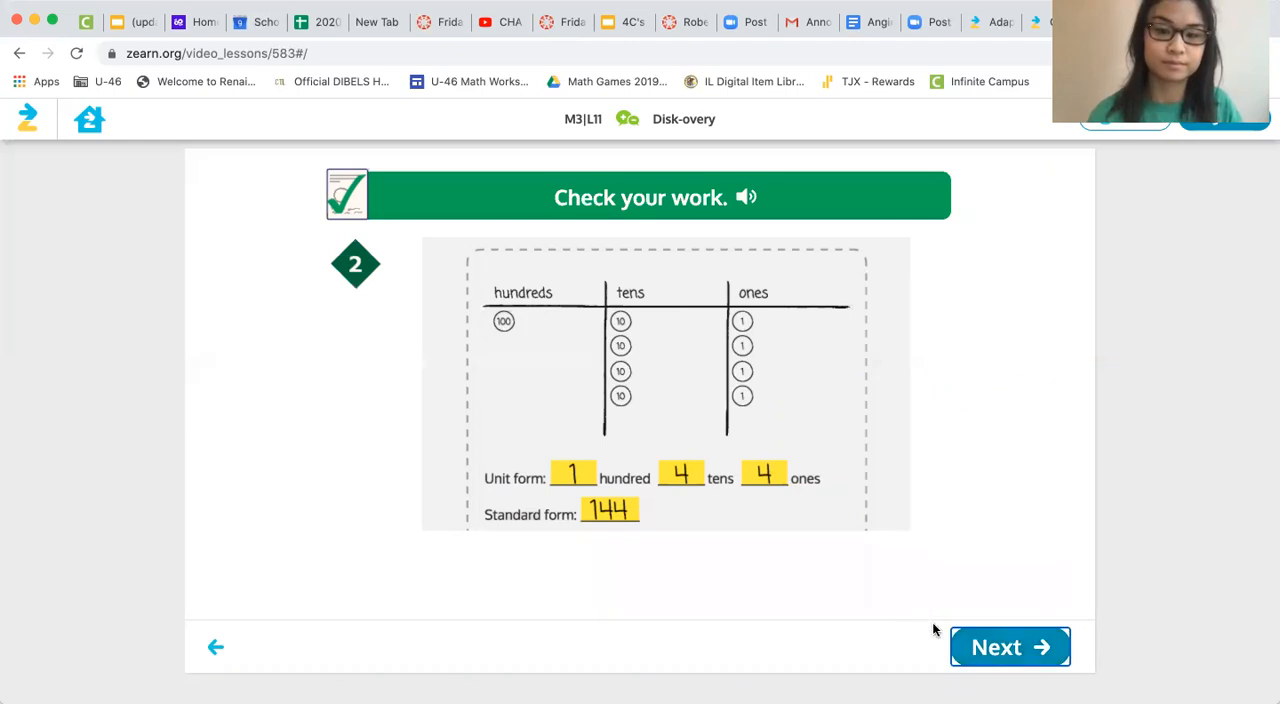
pyautogui.moveTo(965, 512)
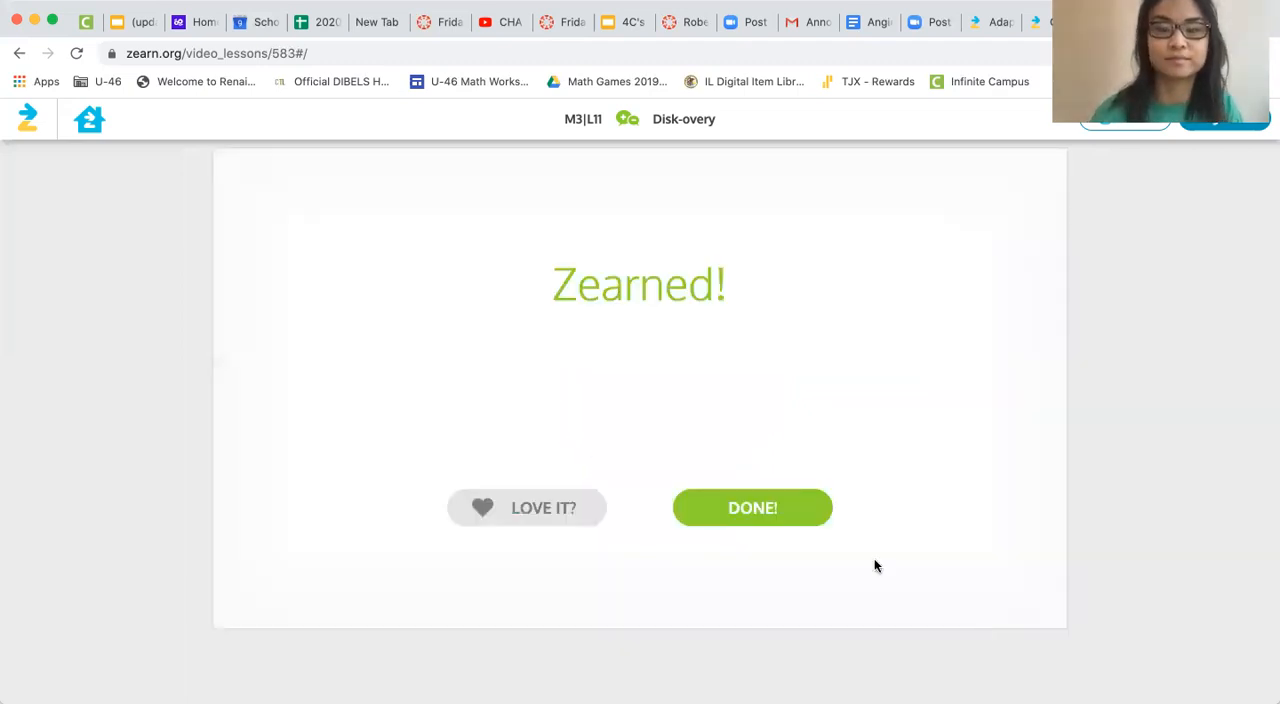
# Finish the Disk-overy lesson from the Zearned! screen and return to the curriculum
pyautogui.click(752, 507)
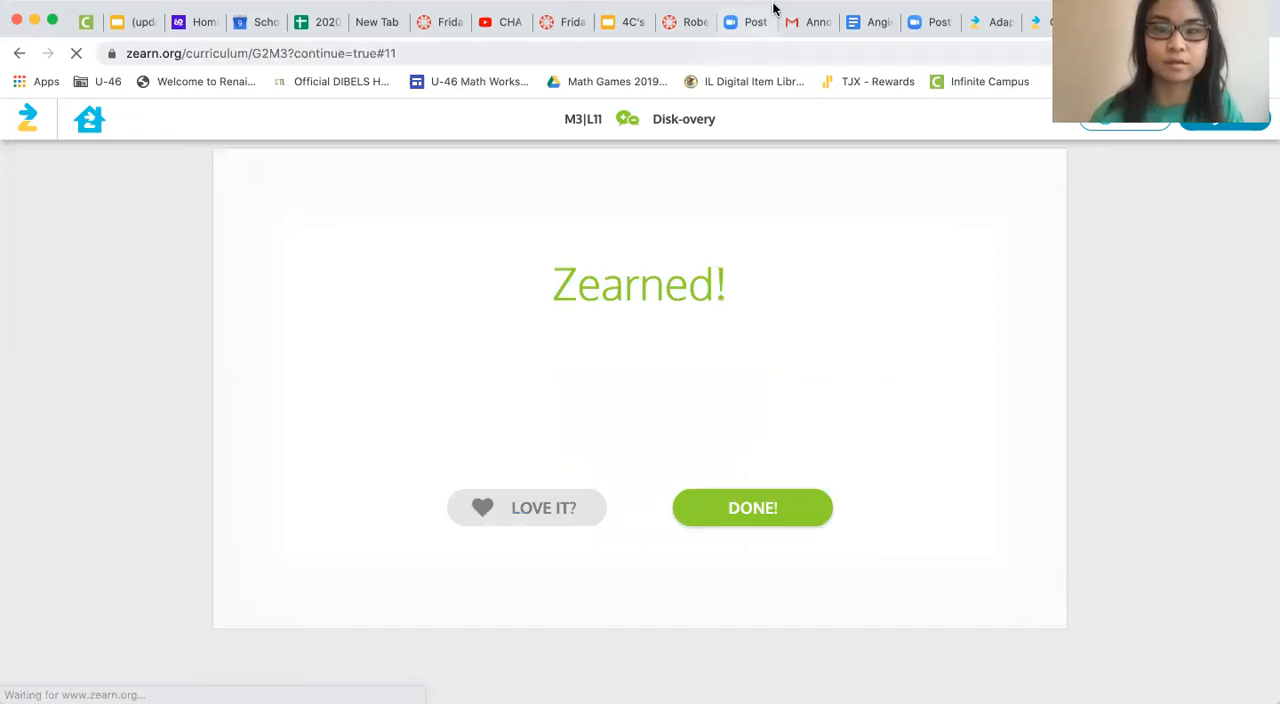